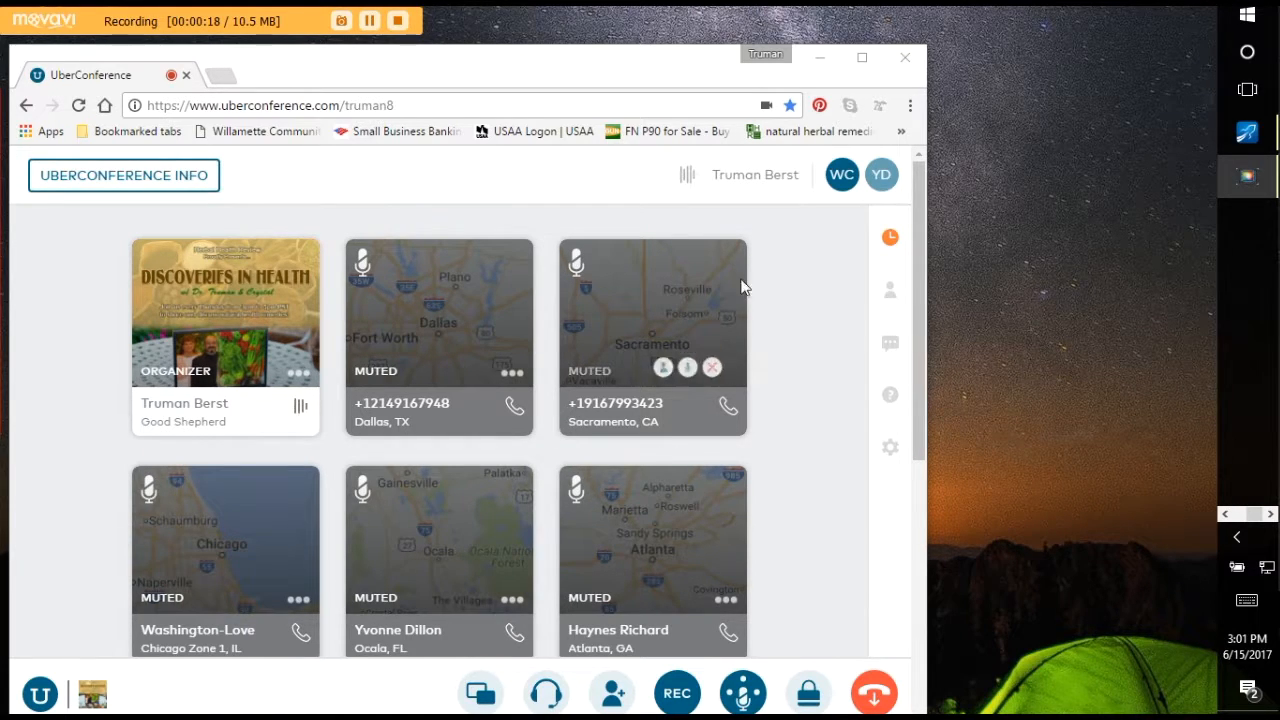
- Open a new Chrome tab showing the most-visited site shortcuts beside the call tab
scroll(down, 3)
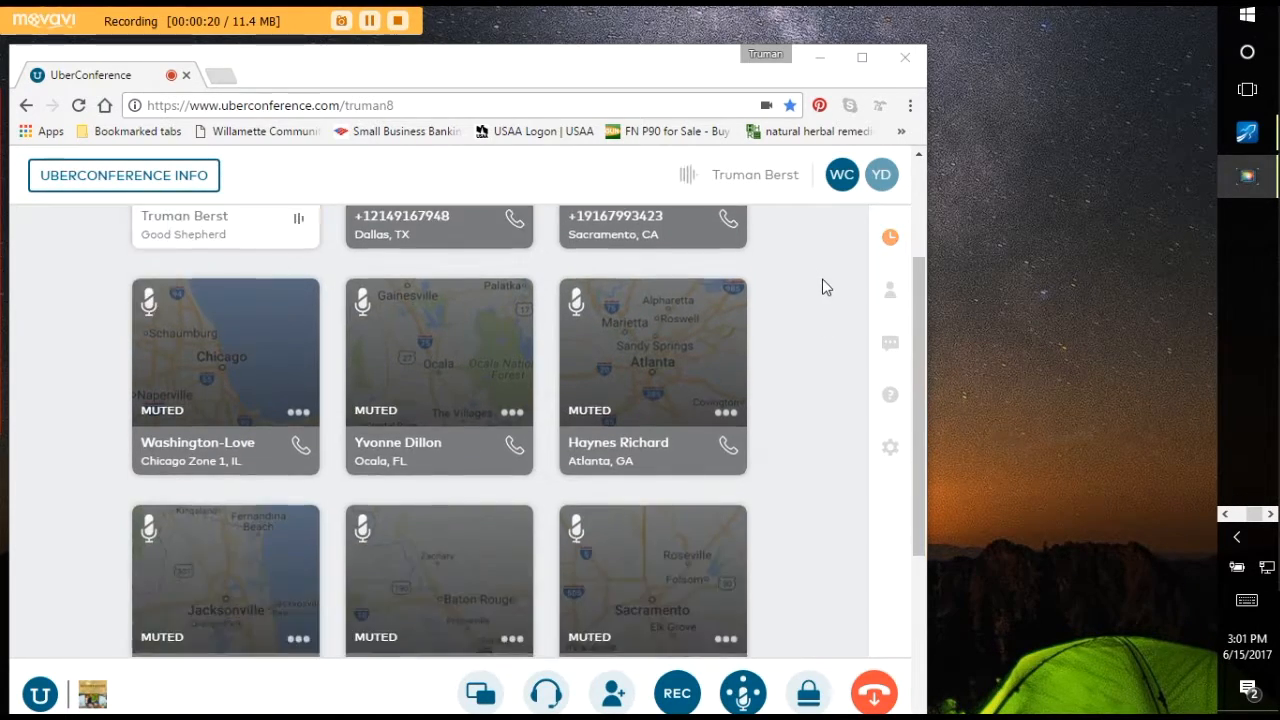
scroll(down, 3)
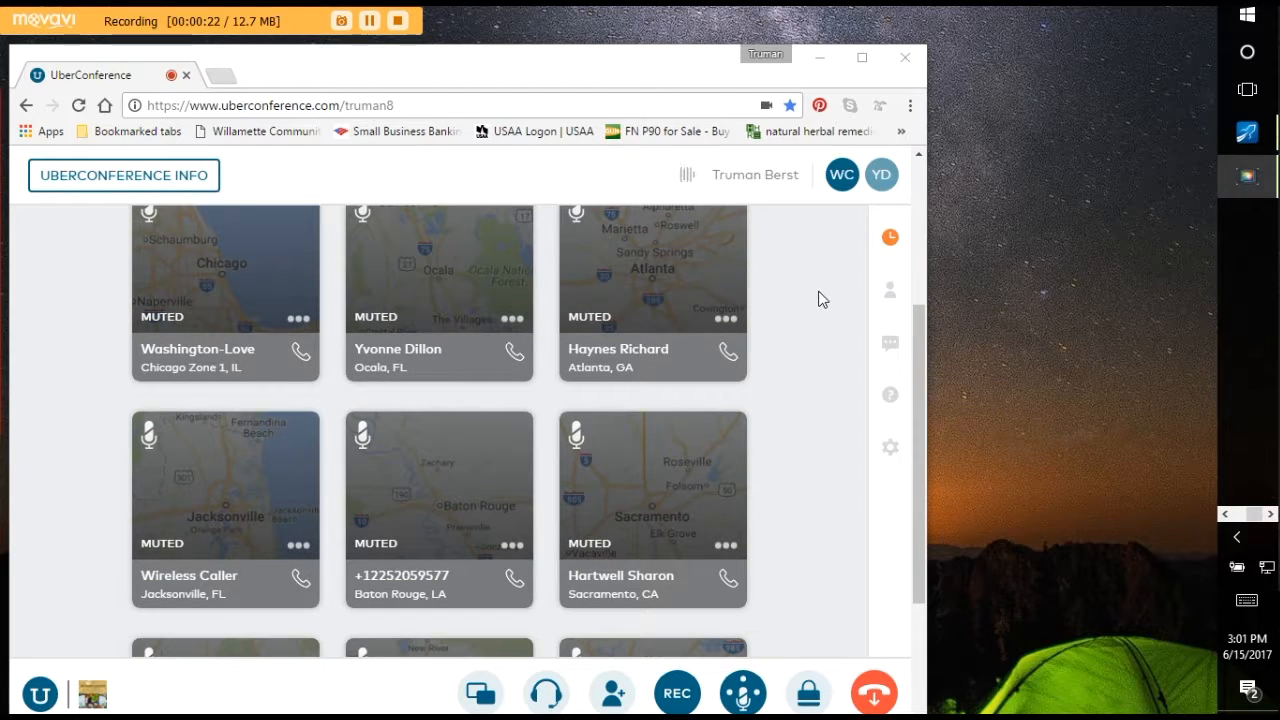
mouse_move(840, 316)
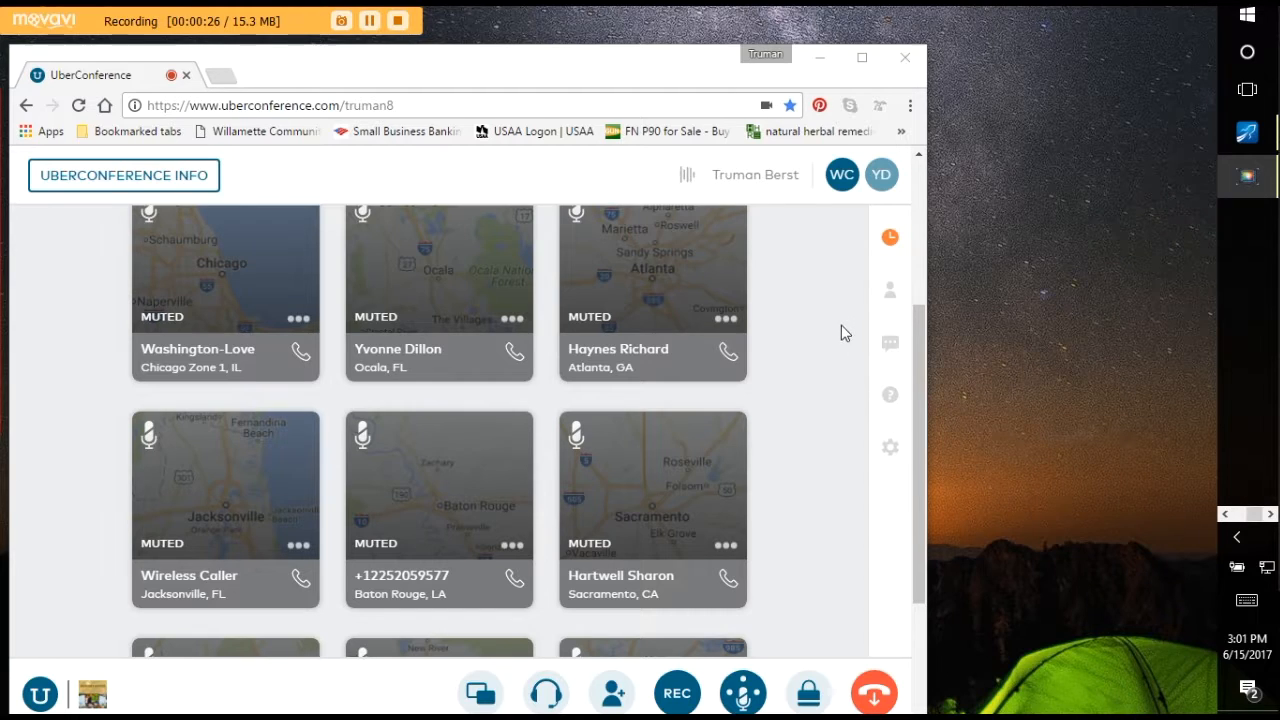
mouse_move(862, 372)
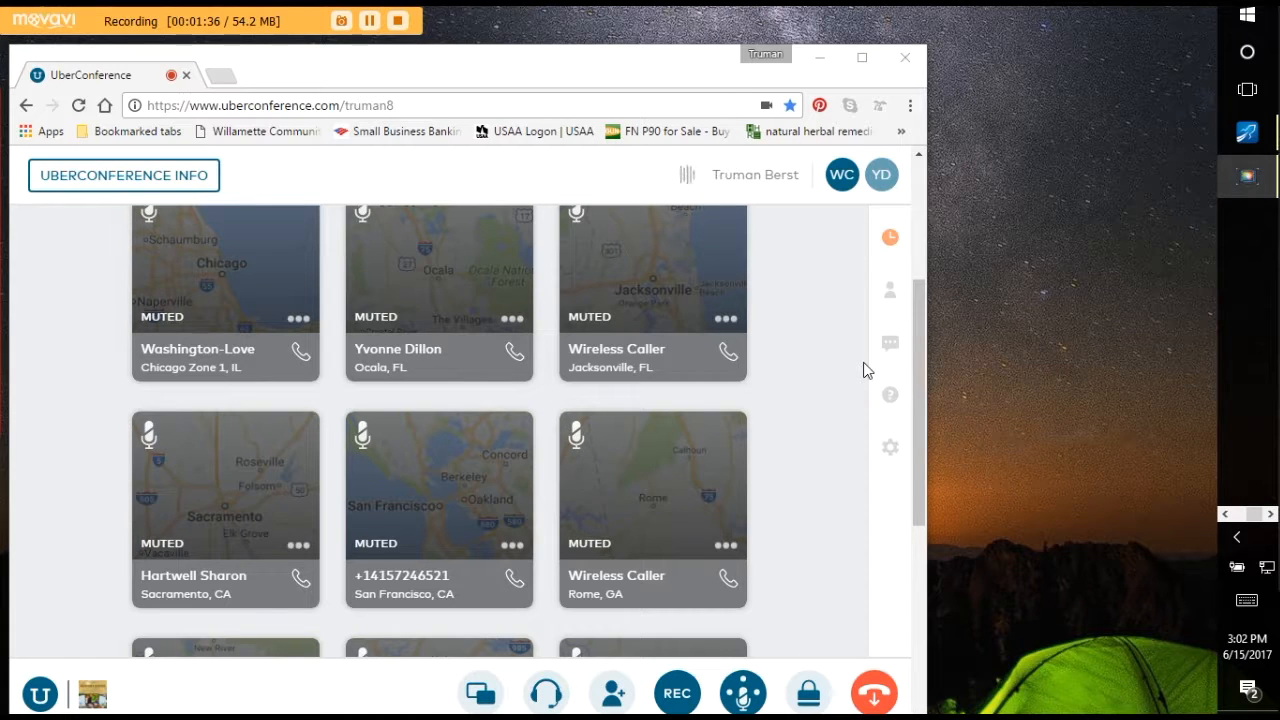
mouse_move(720, 310)
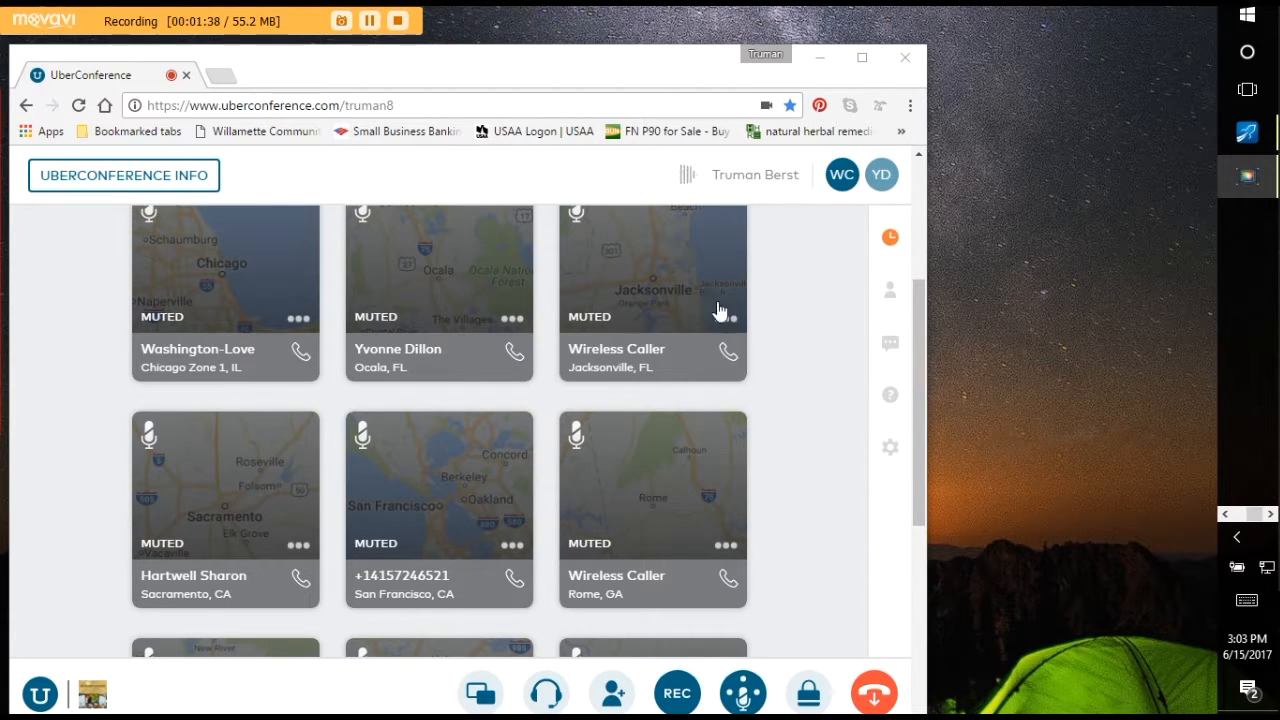
mouse_move(944, 310)
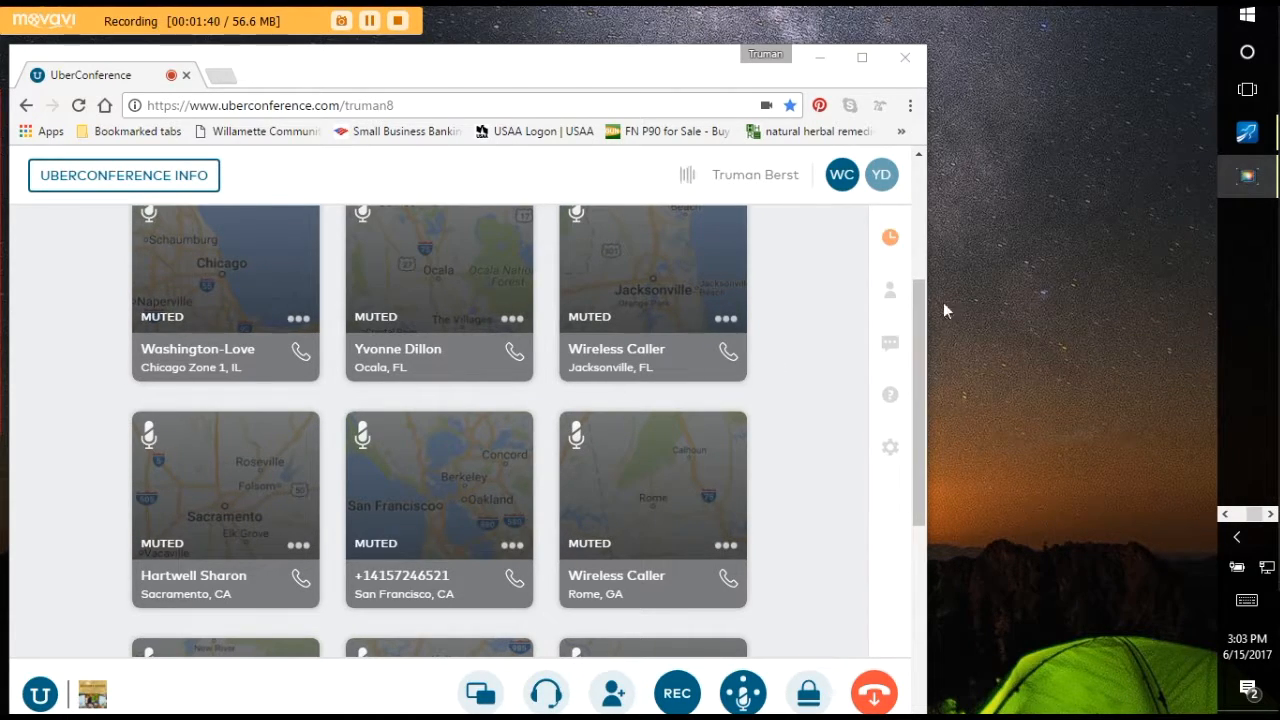
mouse_move(1004, 244)
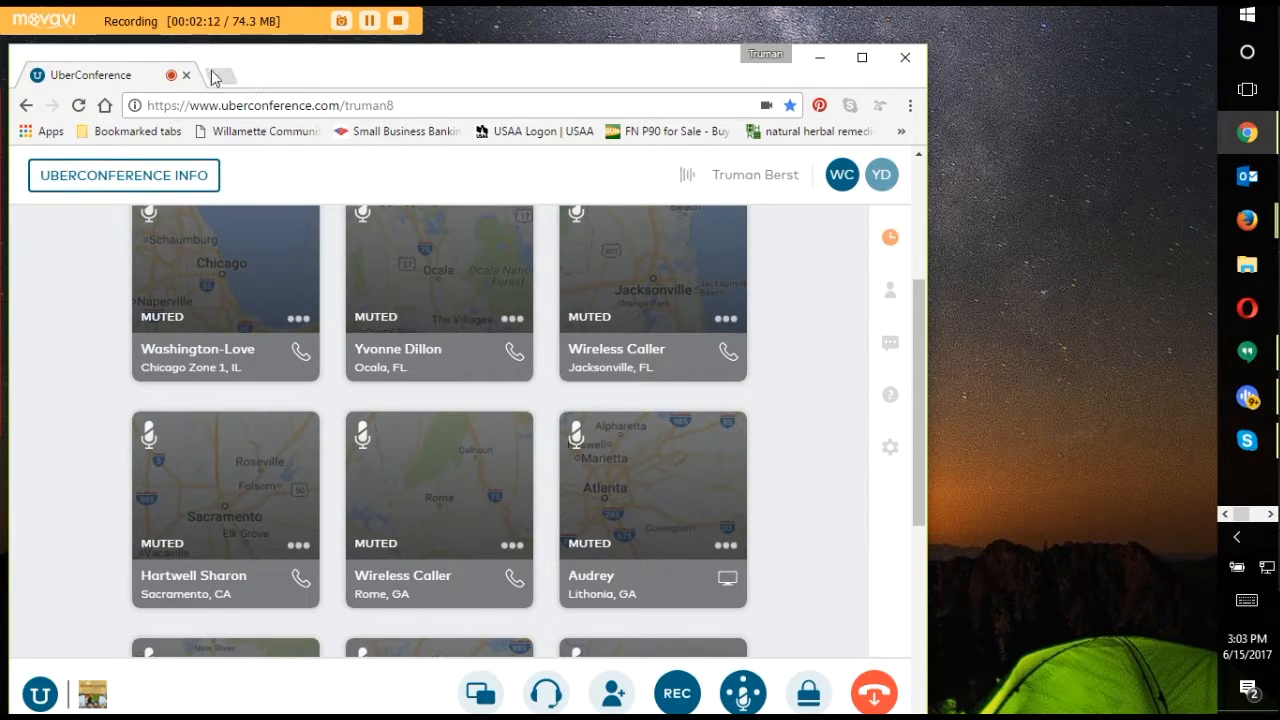
click(230, 74)
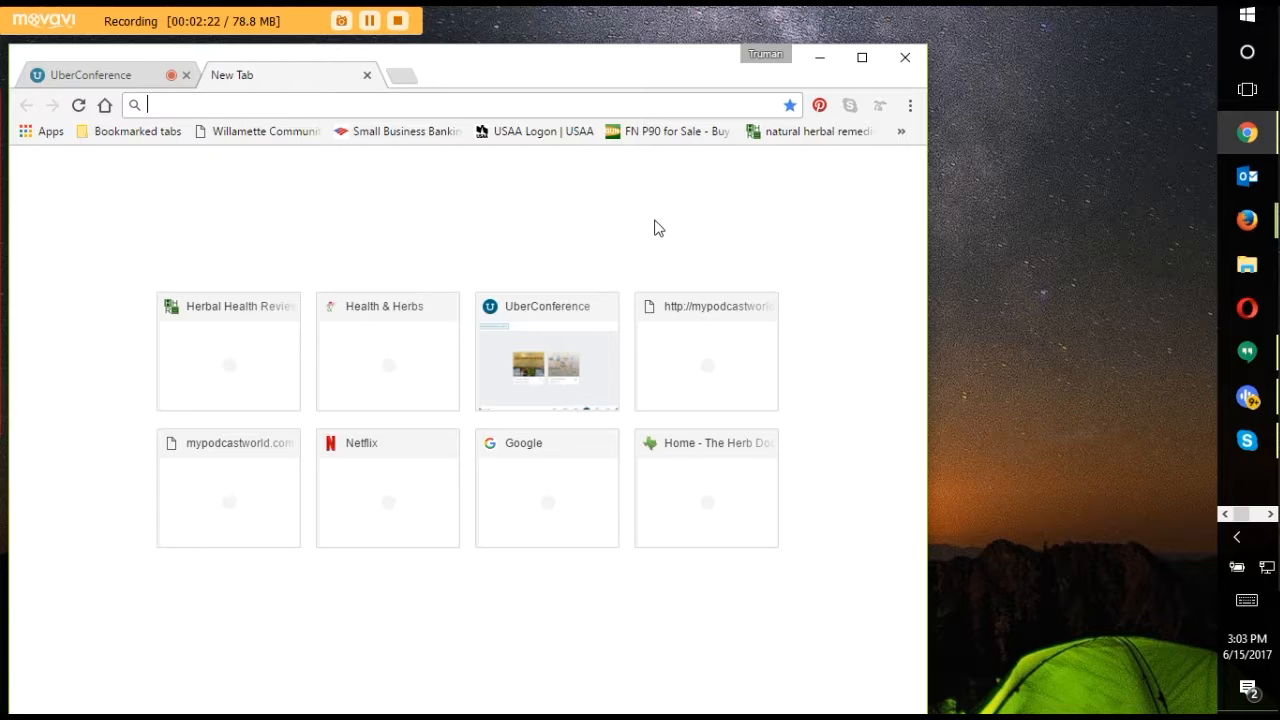
mouse_move(688, 370)
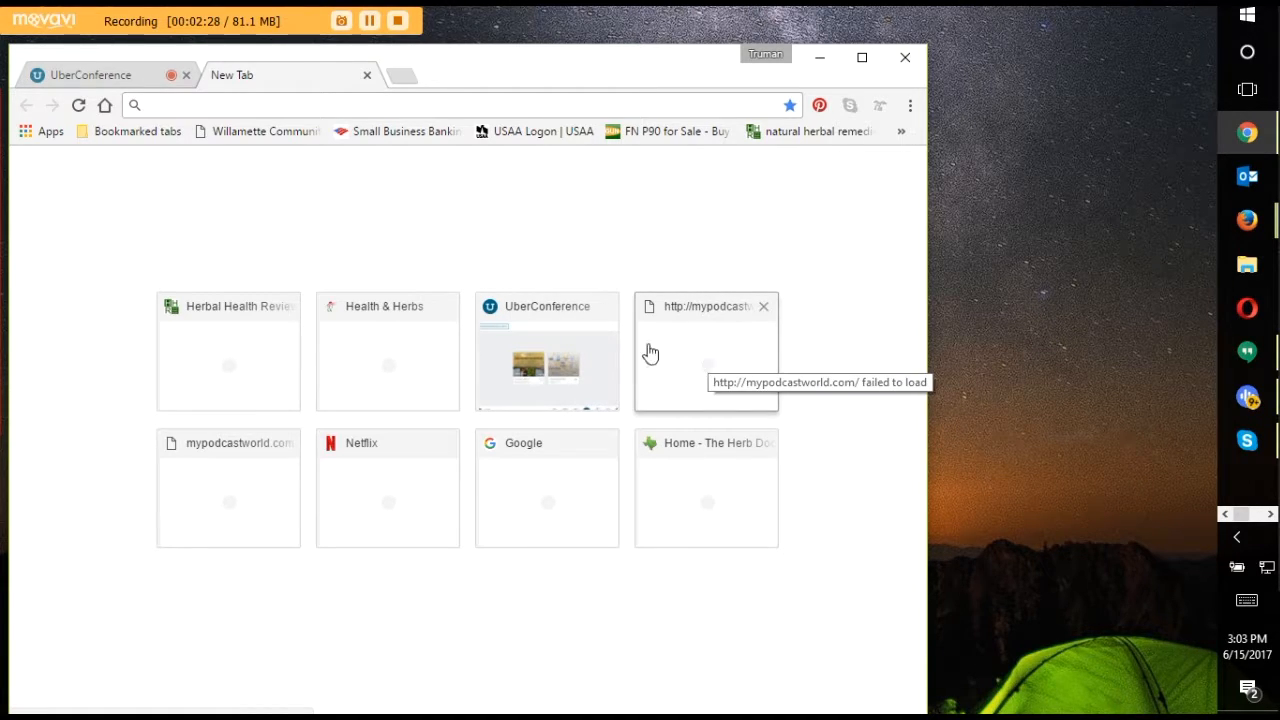
mouse_move(228, 350)
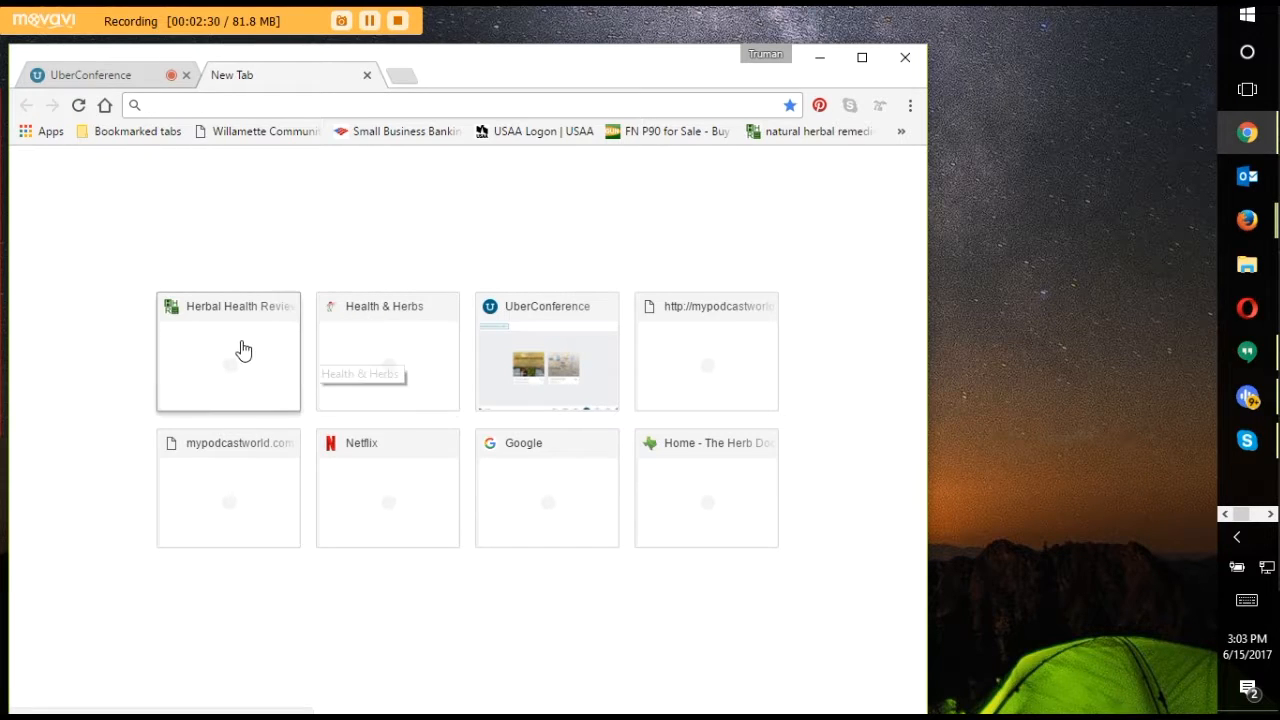
mouse_move(288, 338)
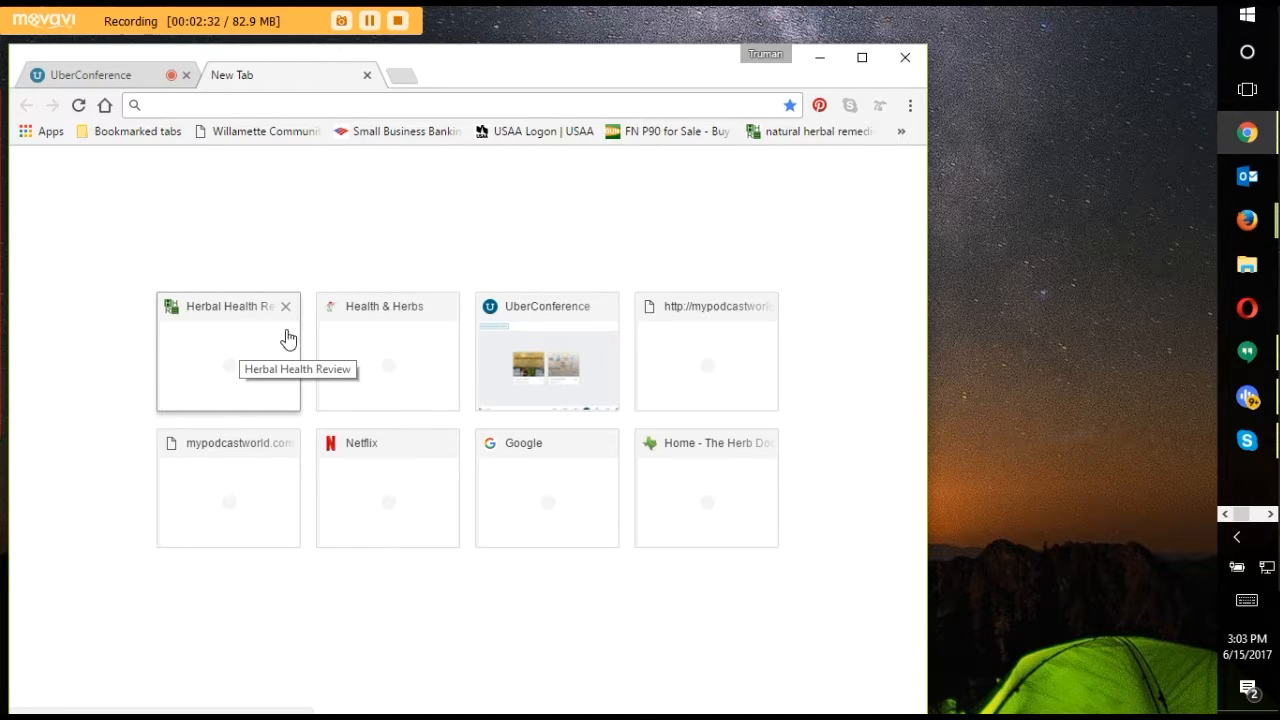
mouse_move(260, 346)
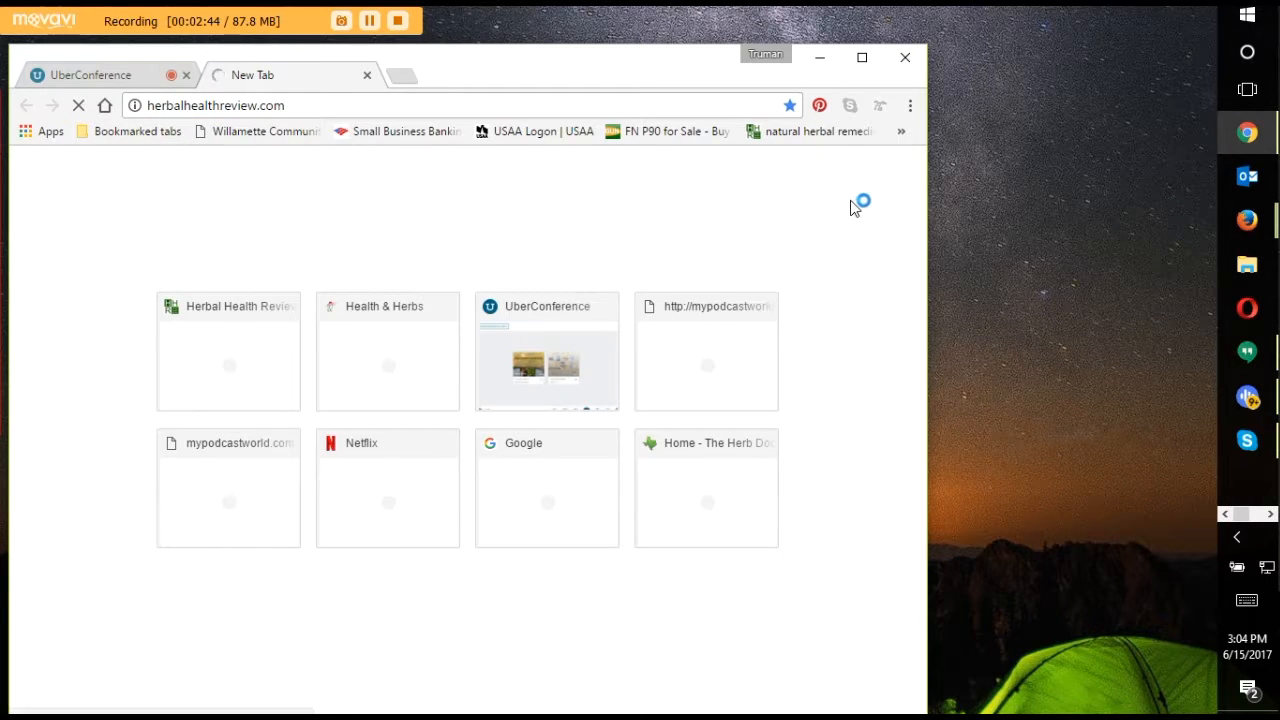
mouse_move(904, 210)
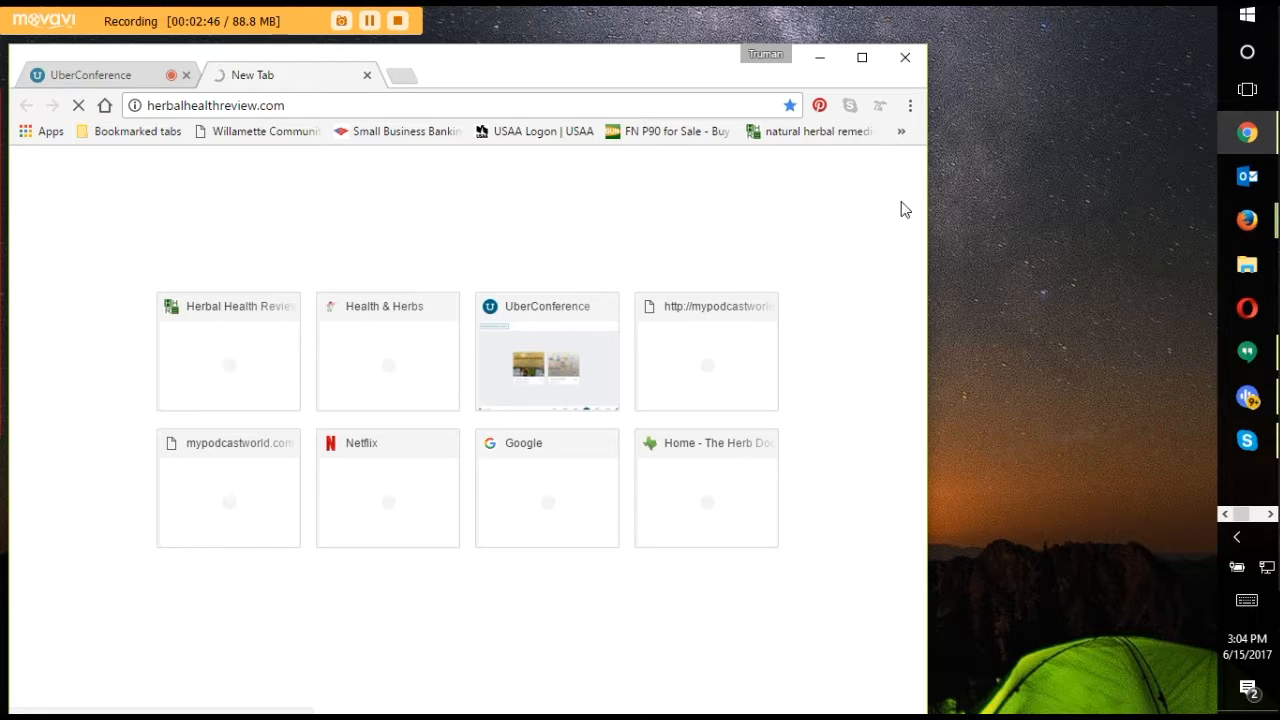
mouse_move(510, 218)
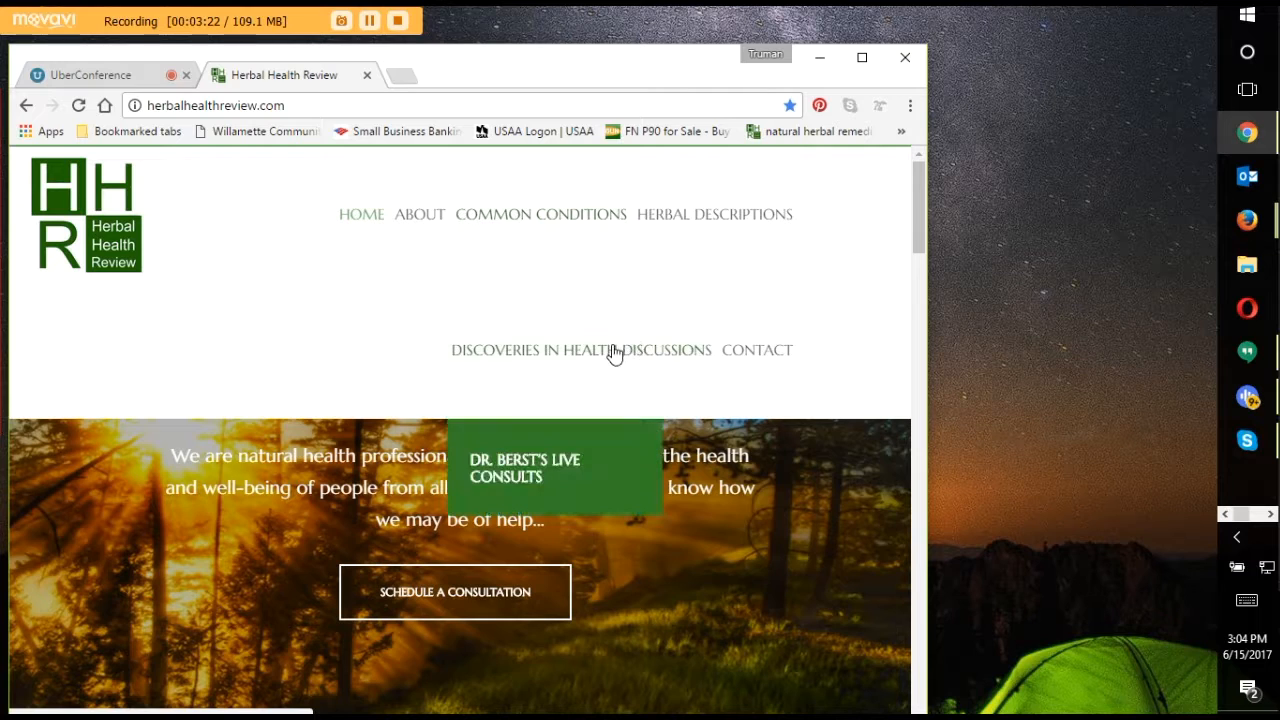
- Go to Discoveries in Health Discussions and scroll to the green Live Video Discussion button
click(560, 350)
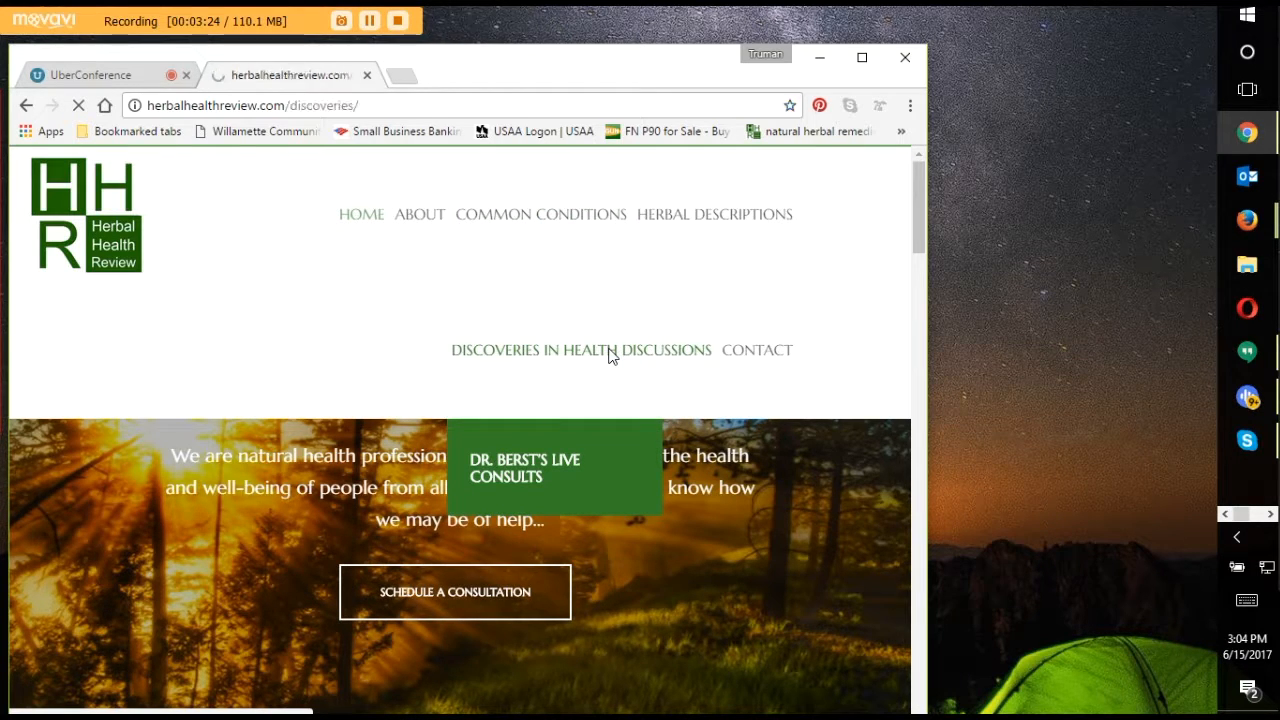
click(582, 350)
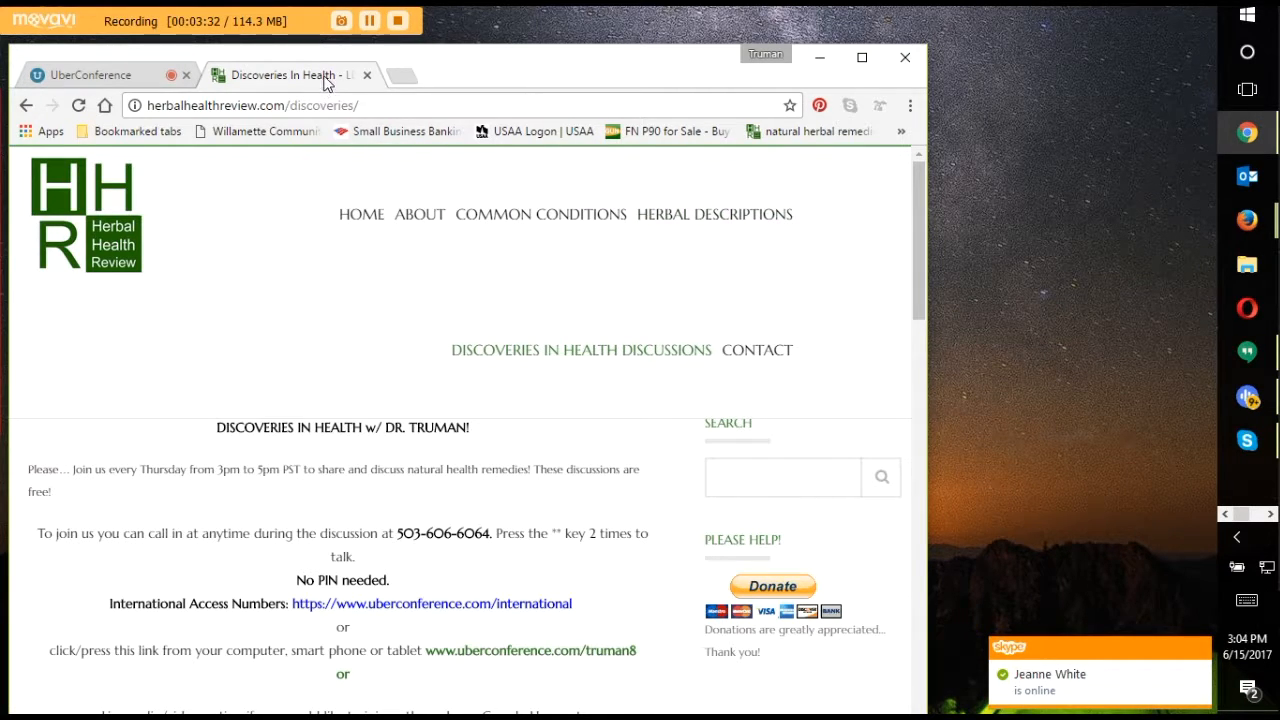
scroll(down, 3)
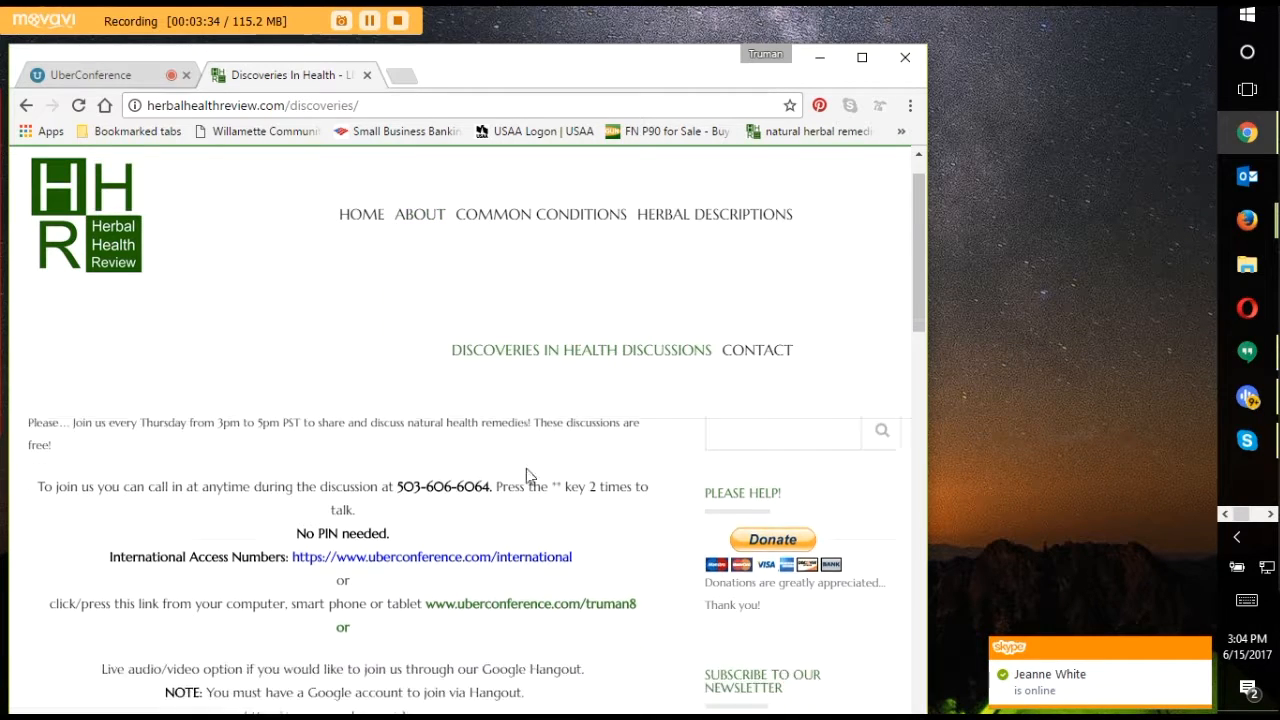
scroll(down, 3)
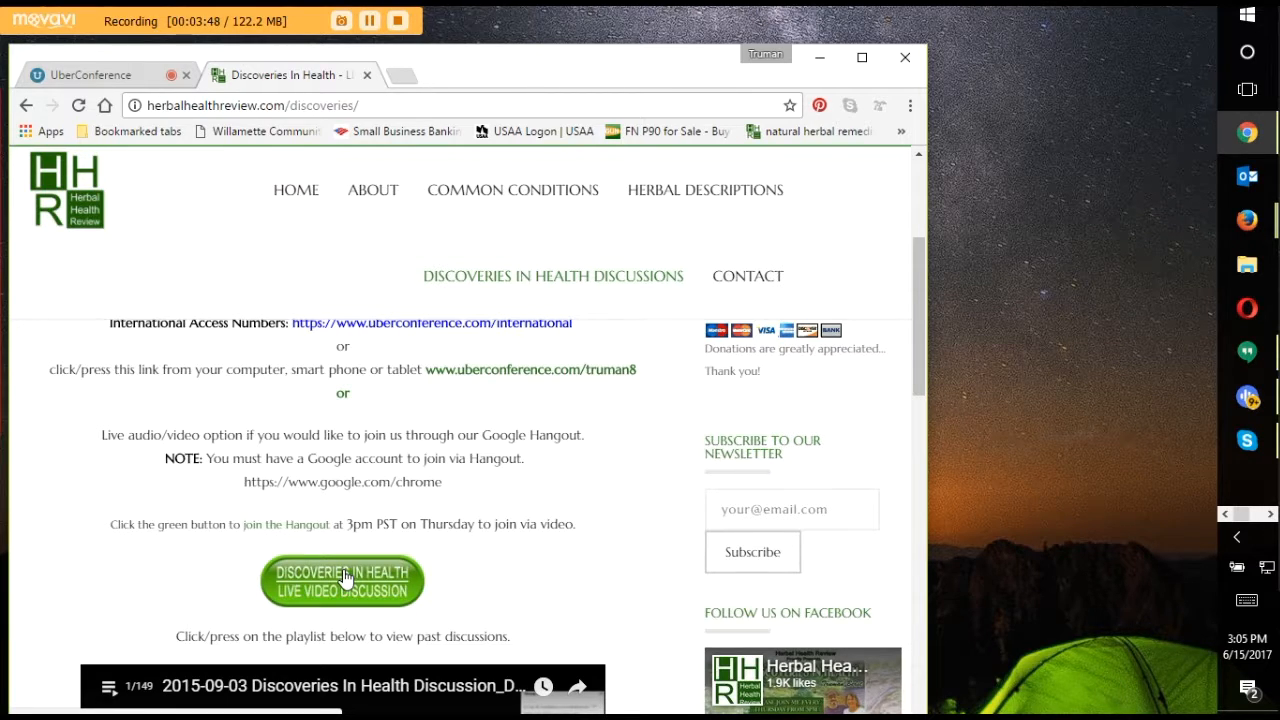
- Join the live video discussion hangout and select its web address for copying
click(342, 580)
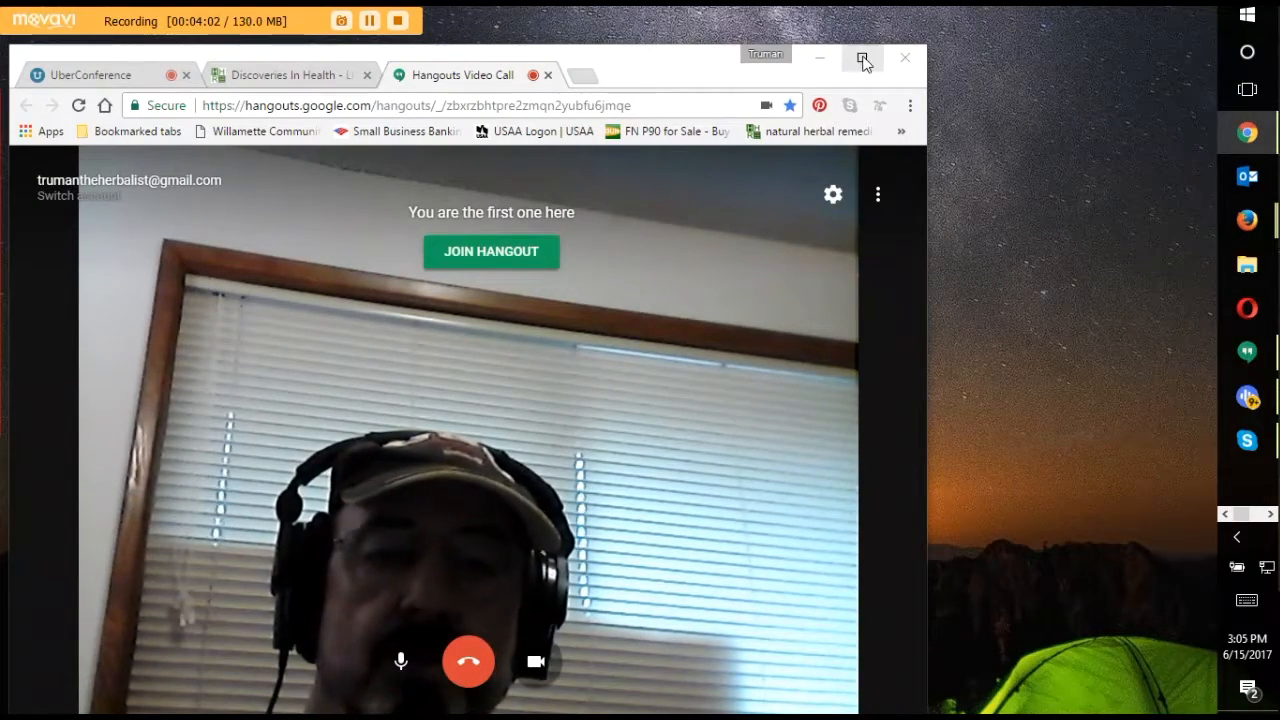
click(862, 58)
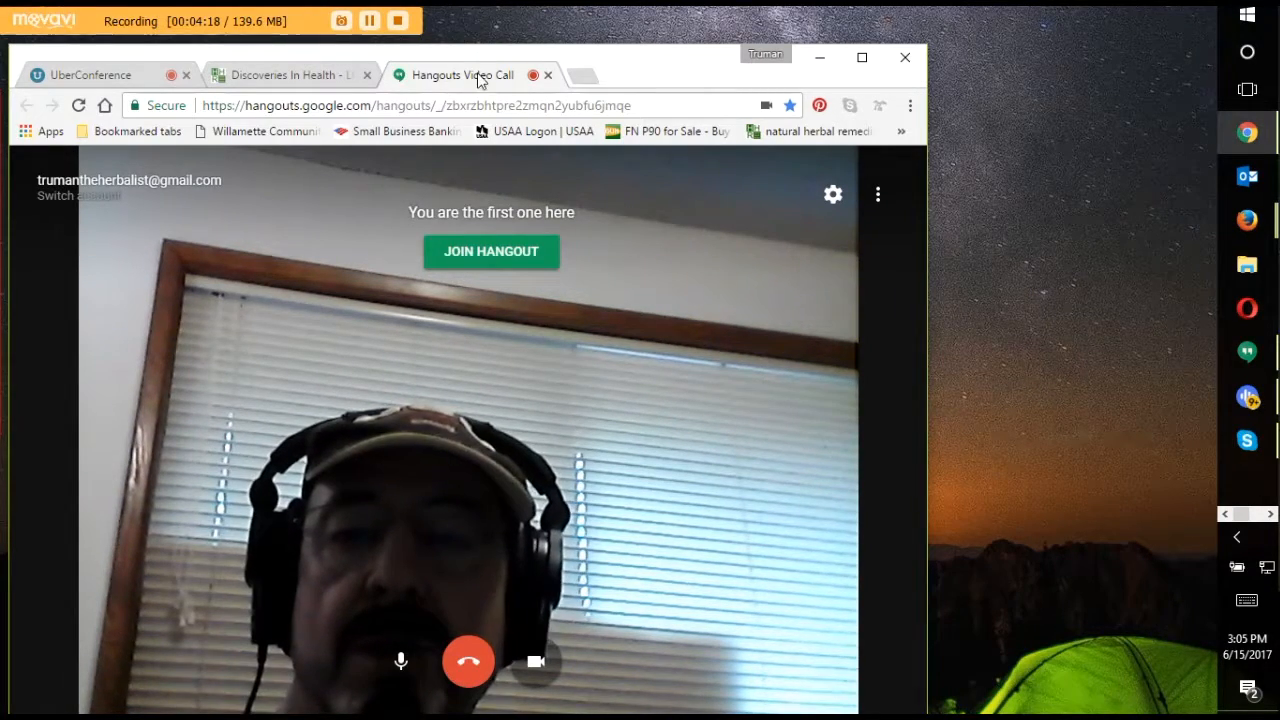
click(450, 104)
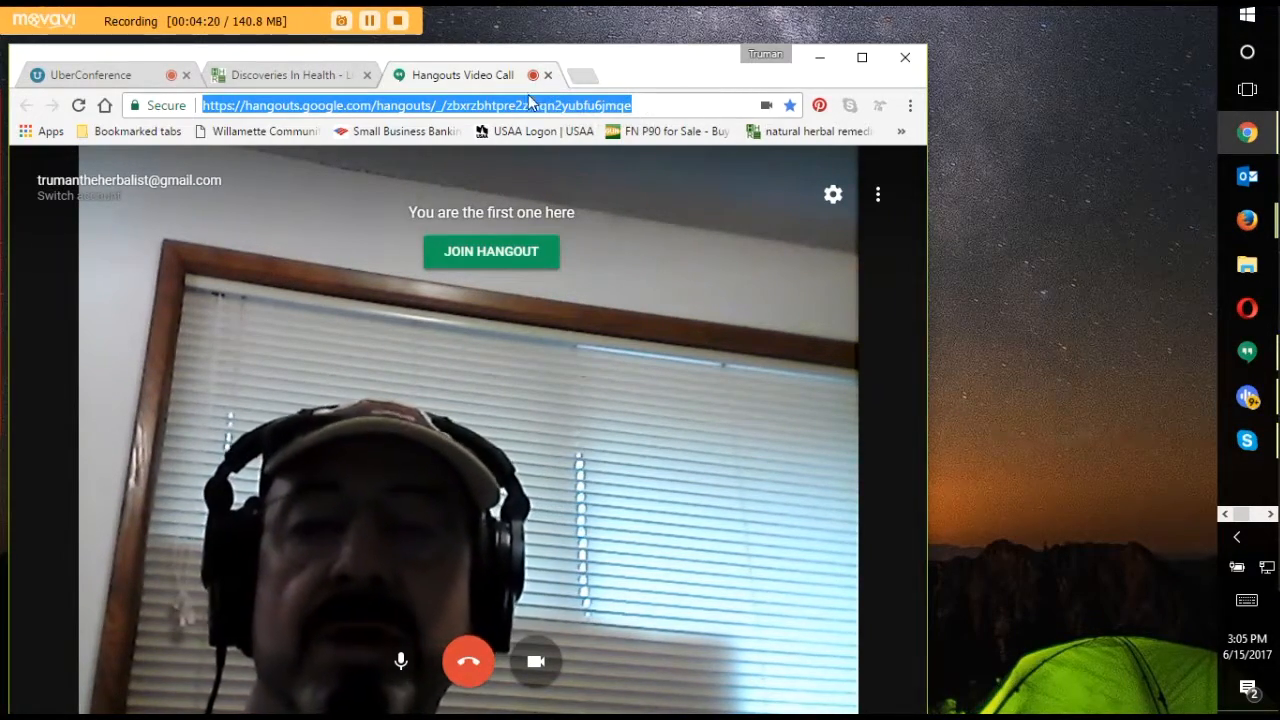
mouse_move(464, 76)
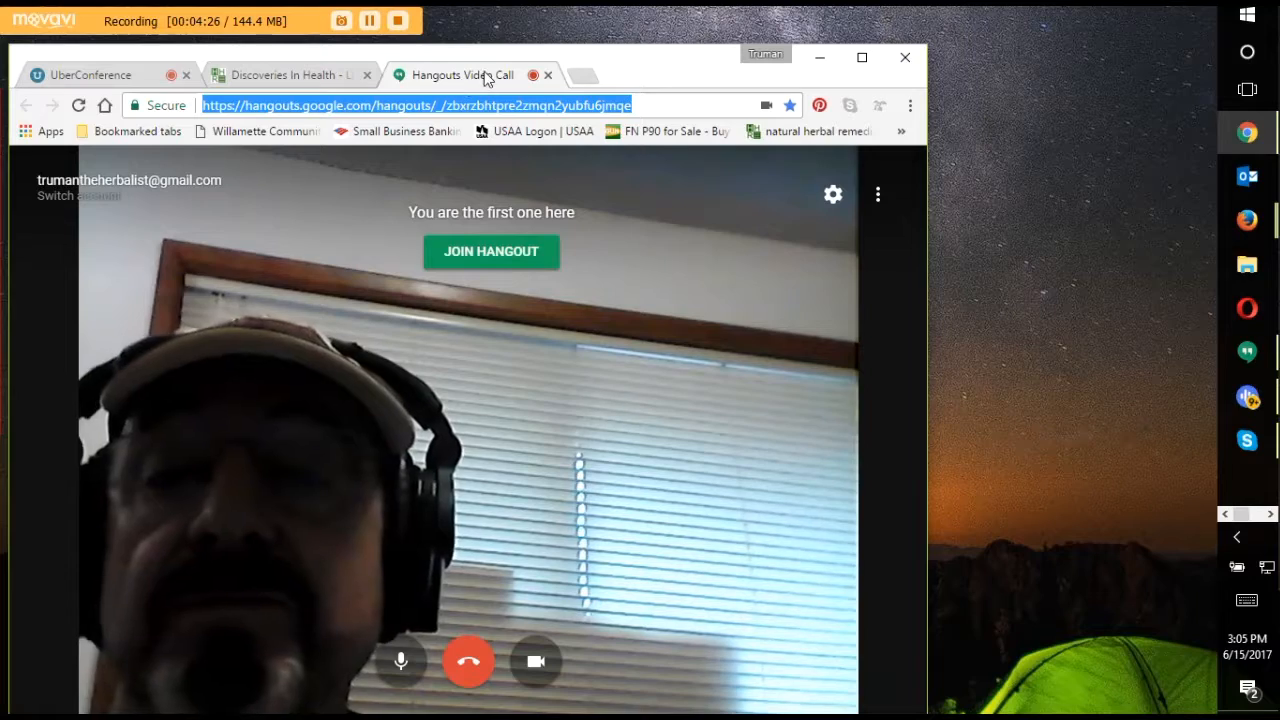
right_click(464, 76)
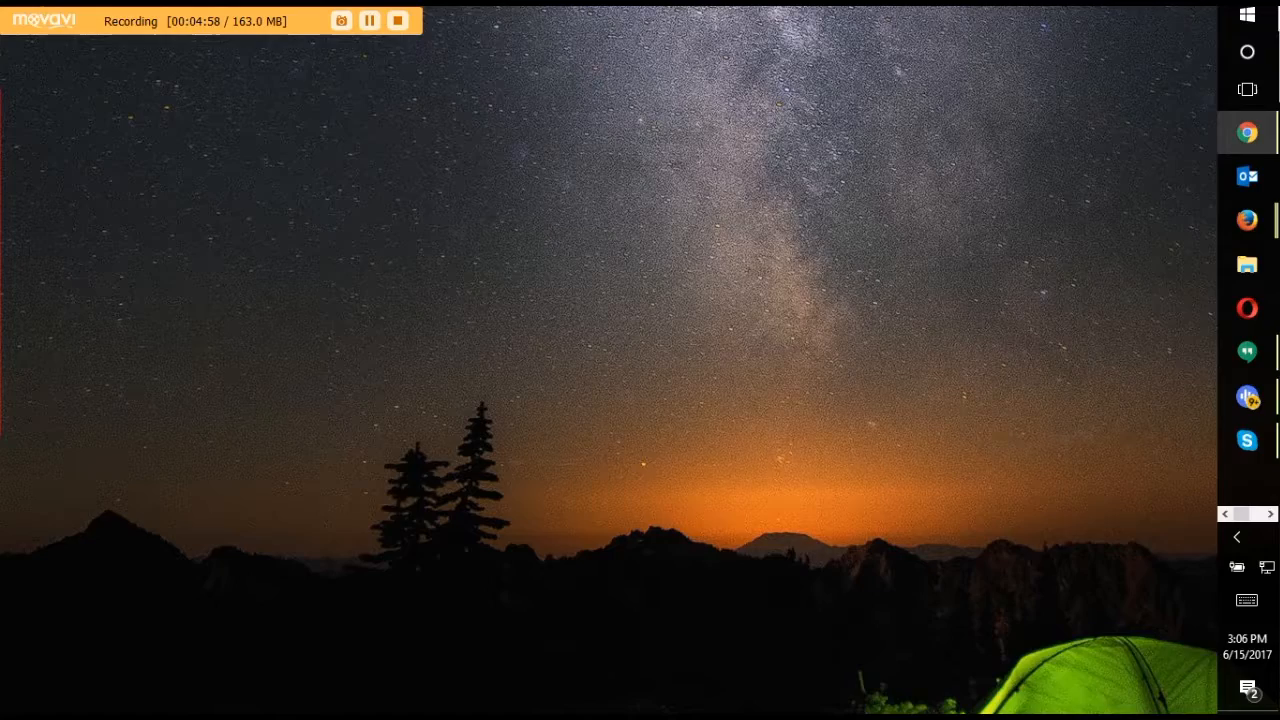
- Restore Chrome and un-maximize the Hangouts window so it sits beside the Discoveries page
click(1248, 132)
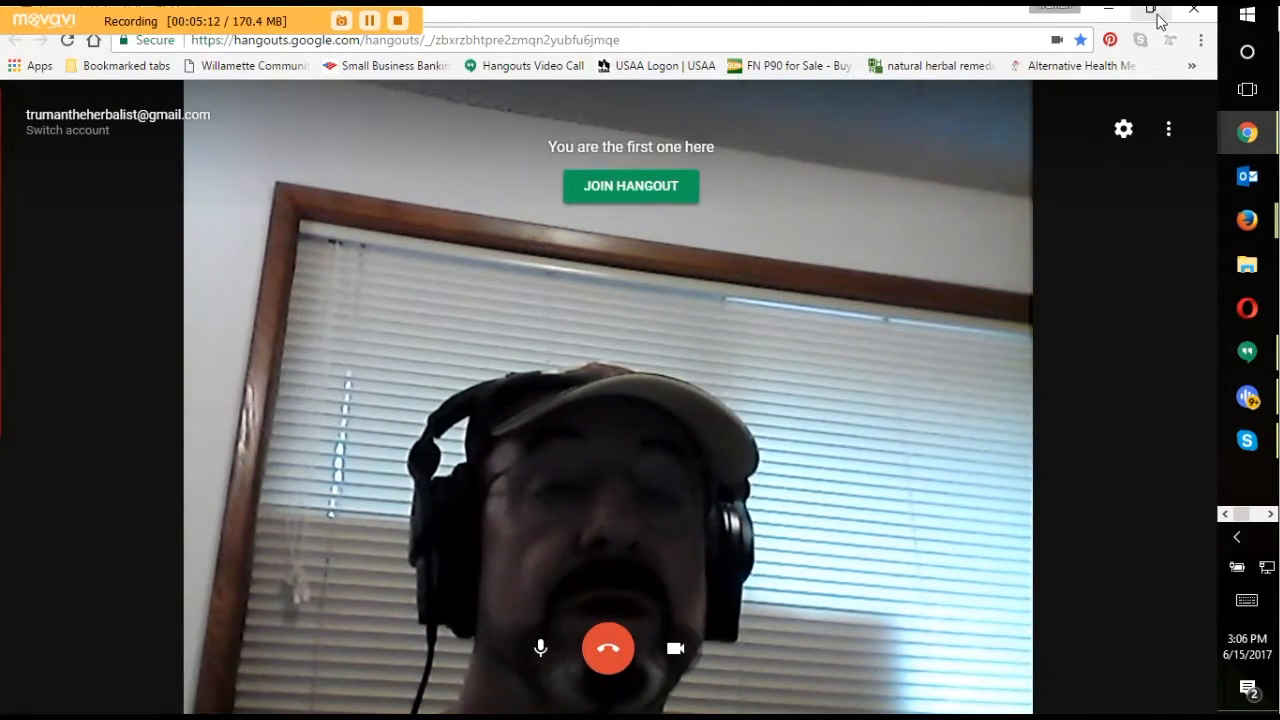
click(1150, 10)
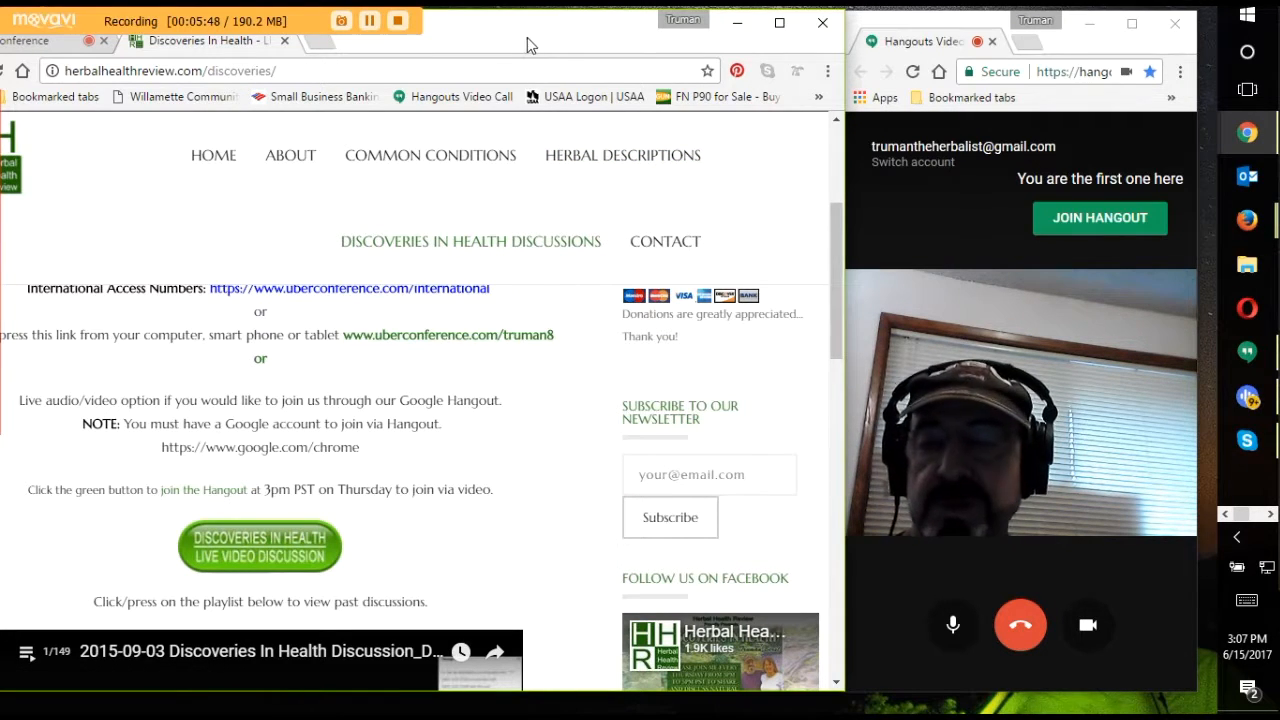
mouse_move(430, 156)
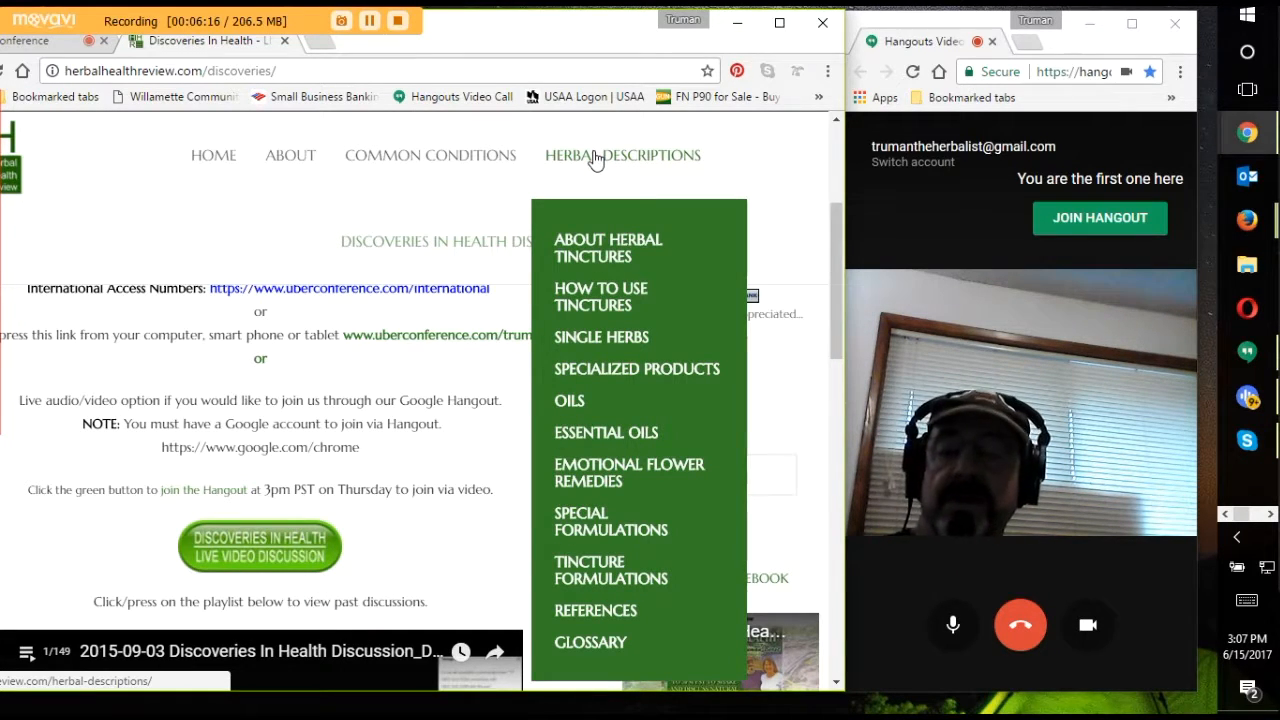
mouse_move(620, 296)
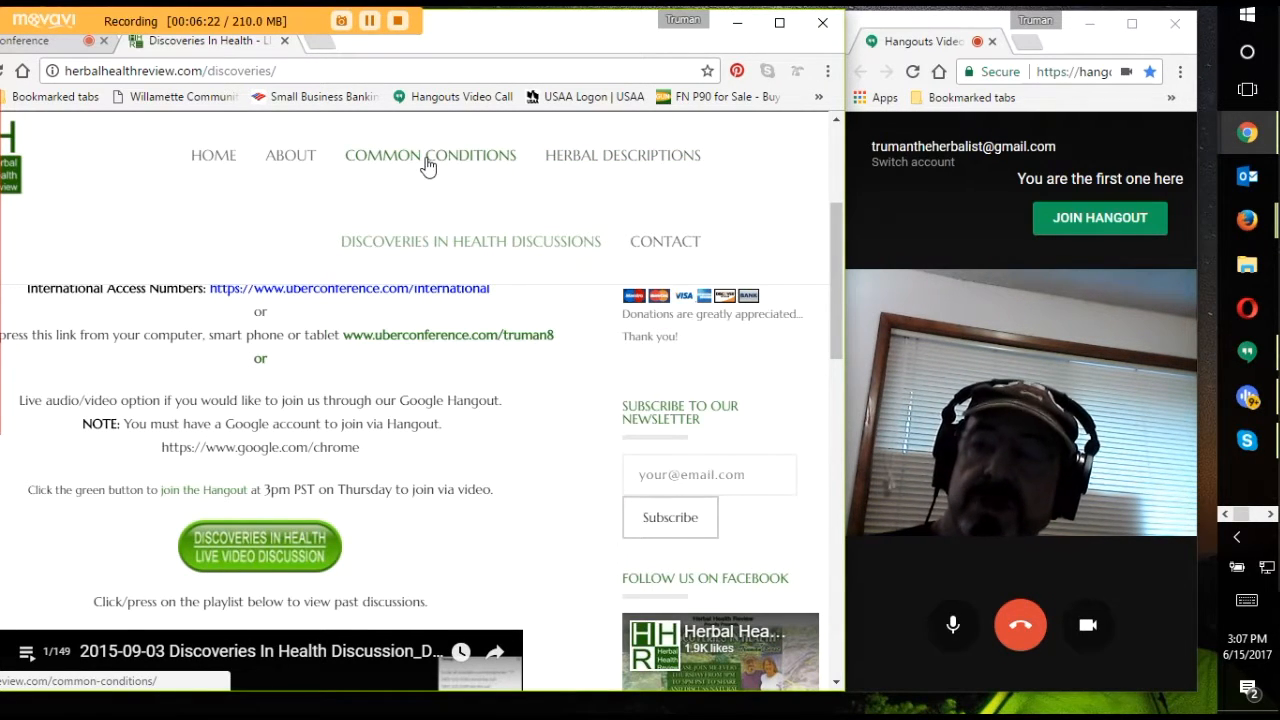
mouse_move(352, 136)
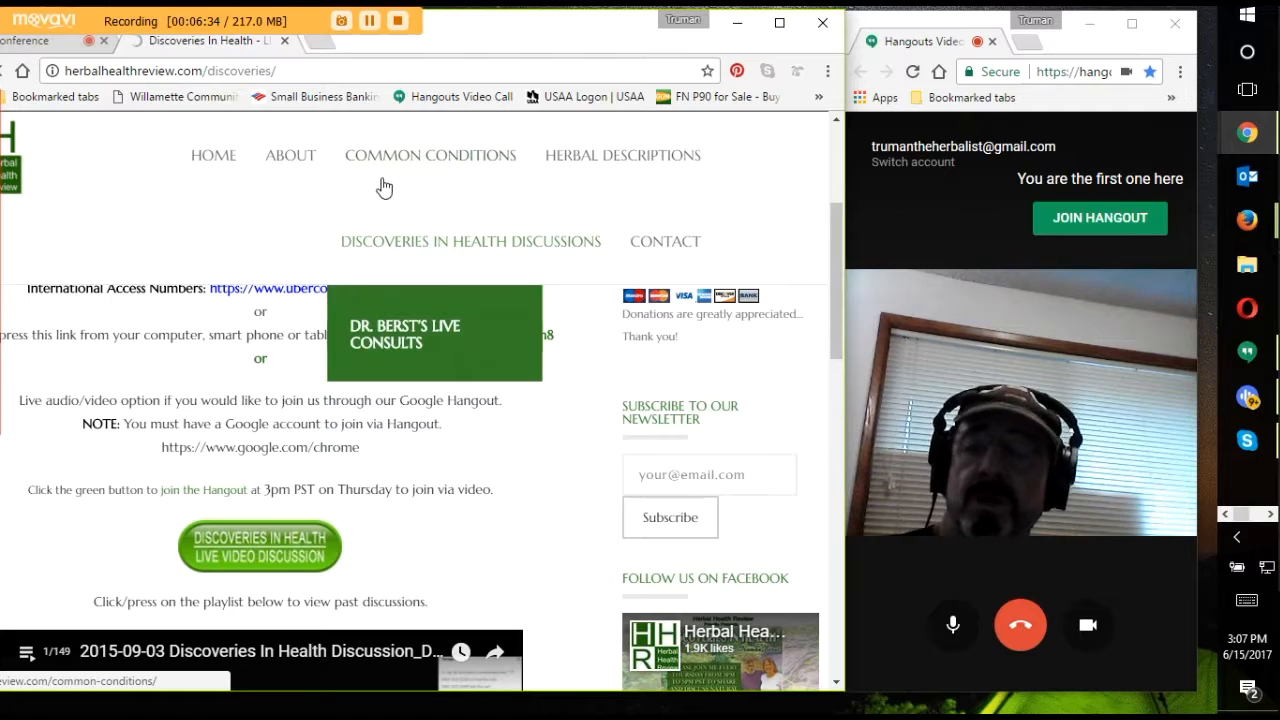
- Open Common Conditions and scroll down to the Asthma, Autism and Auto Immune entries
click(430, 156)
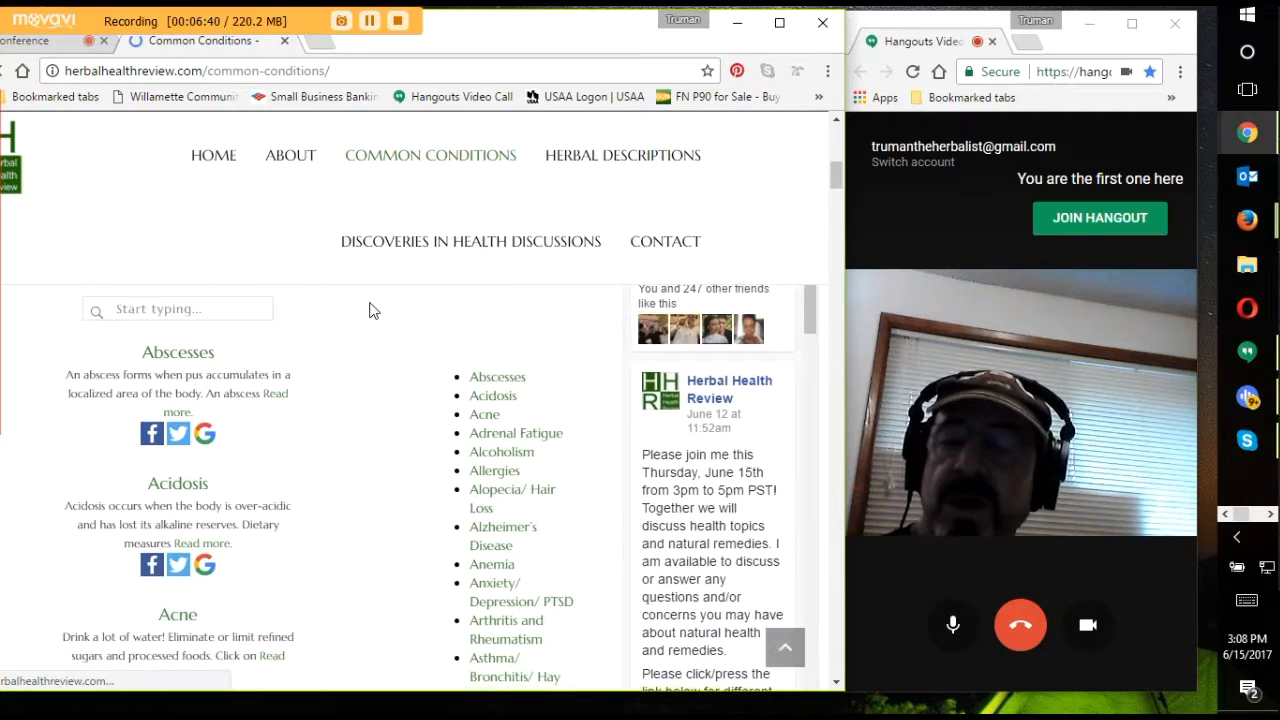
scroll(down, 3)
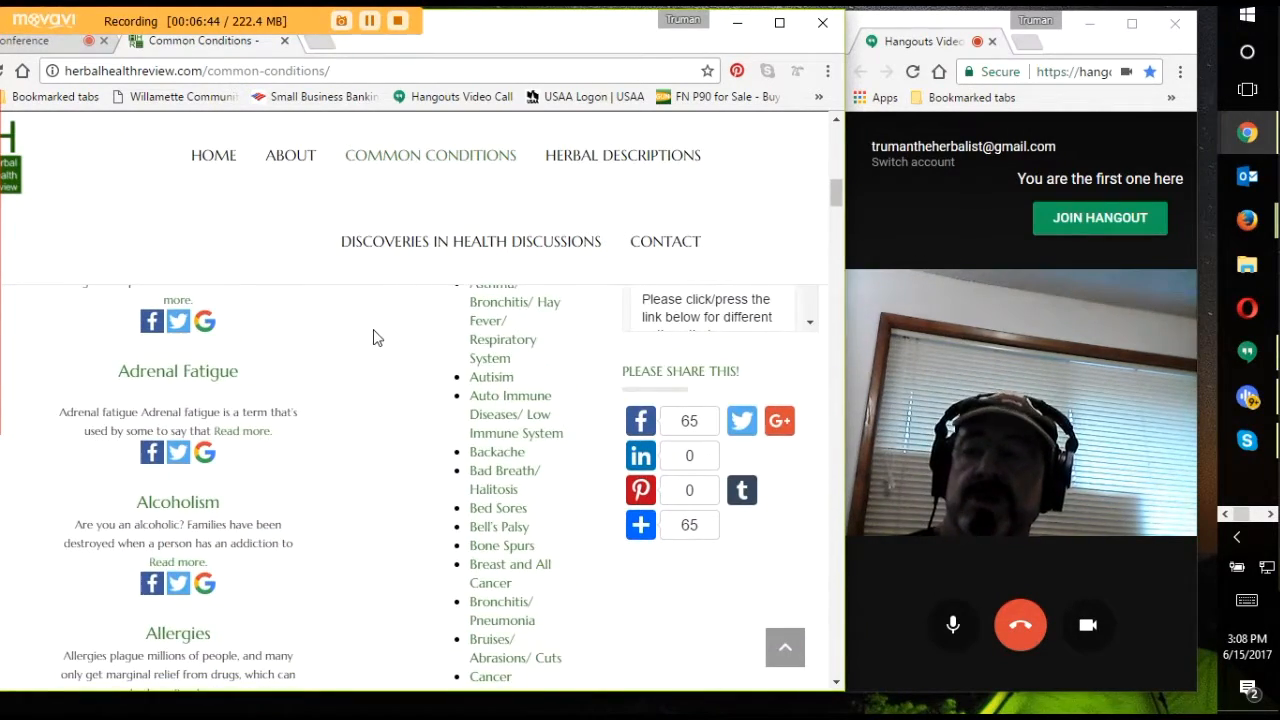
scroll(down, 3)
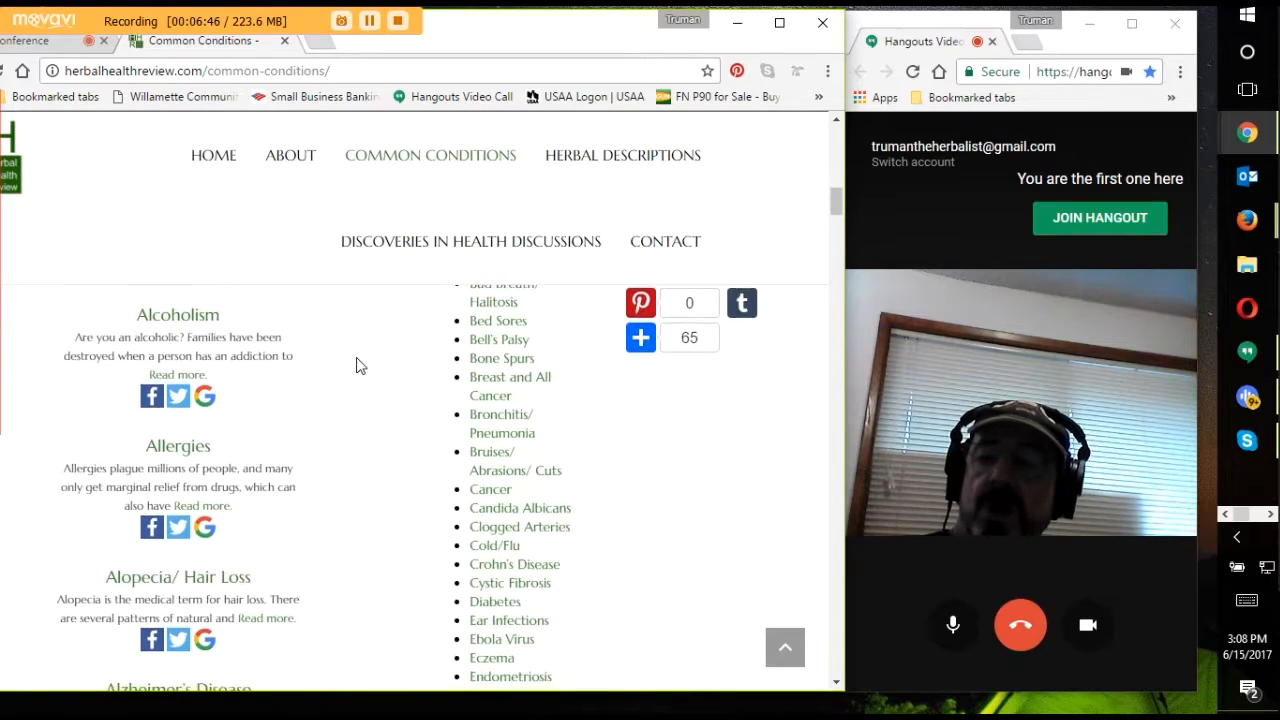
scroll(down, 3)
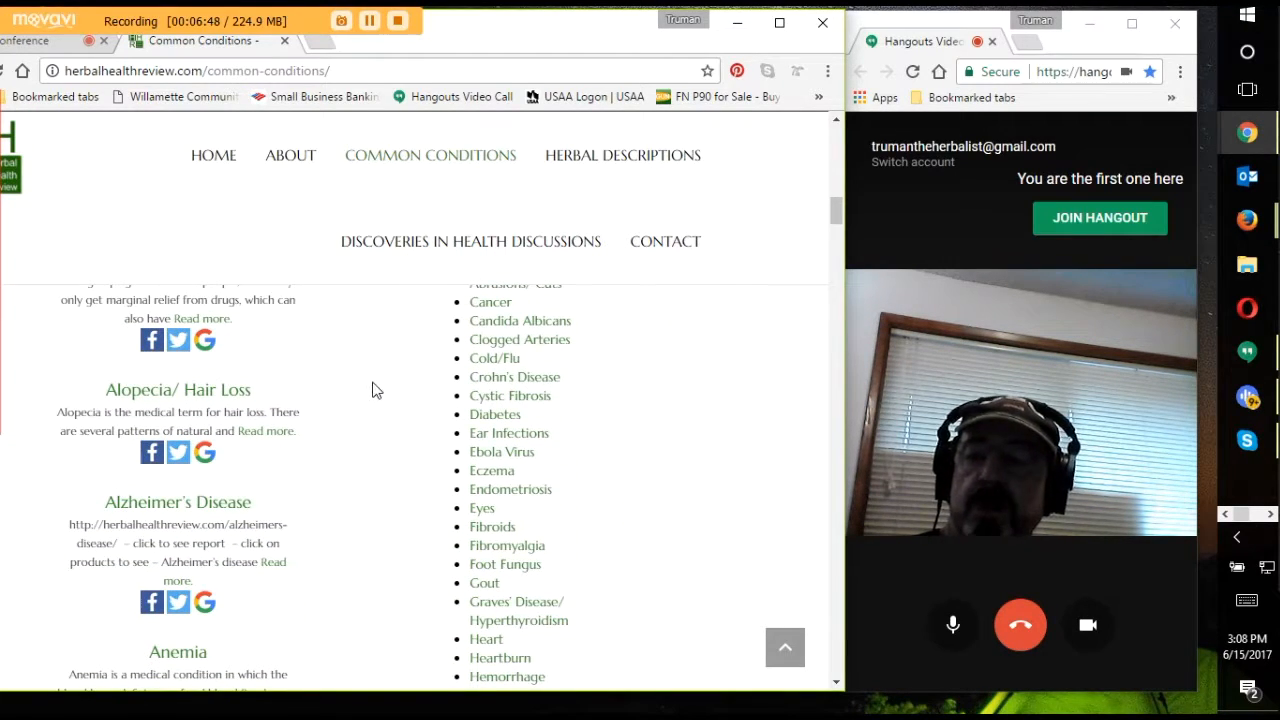
scroll(down, 3)
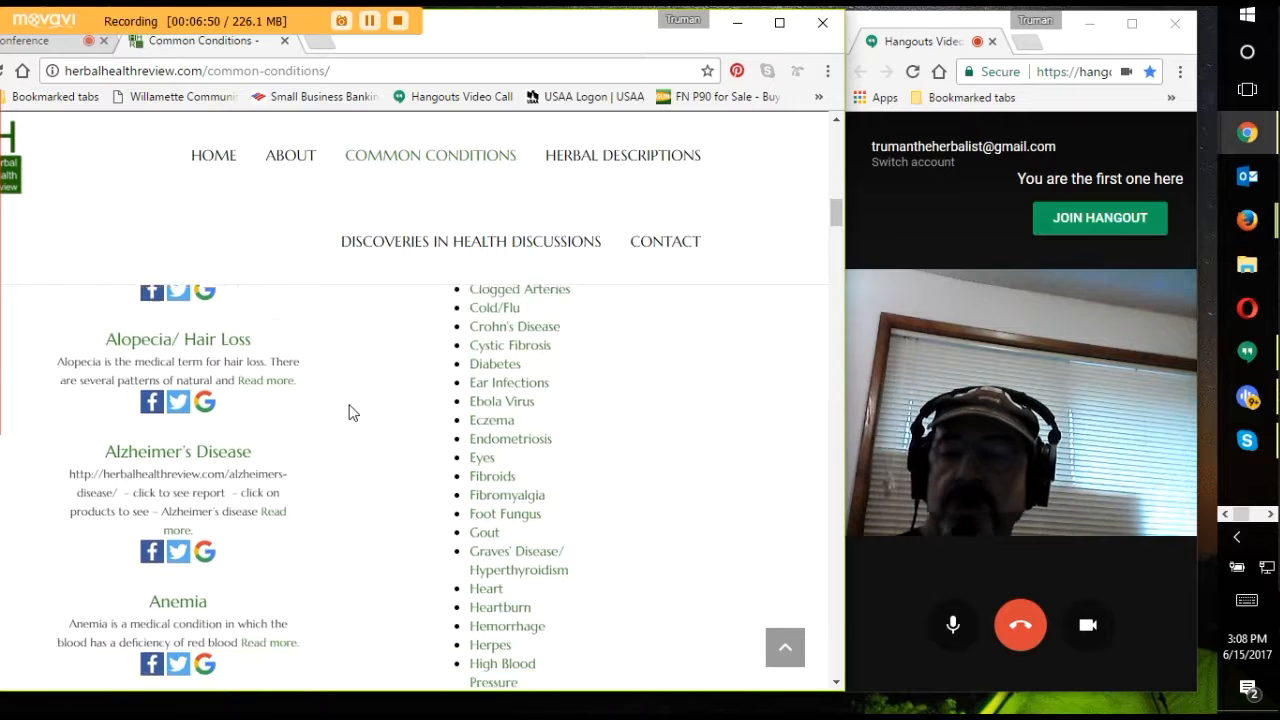
scroll(down, 3)
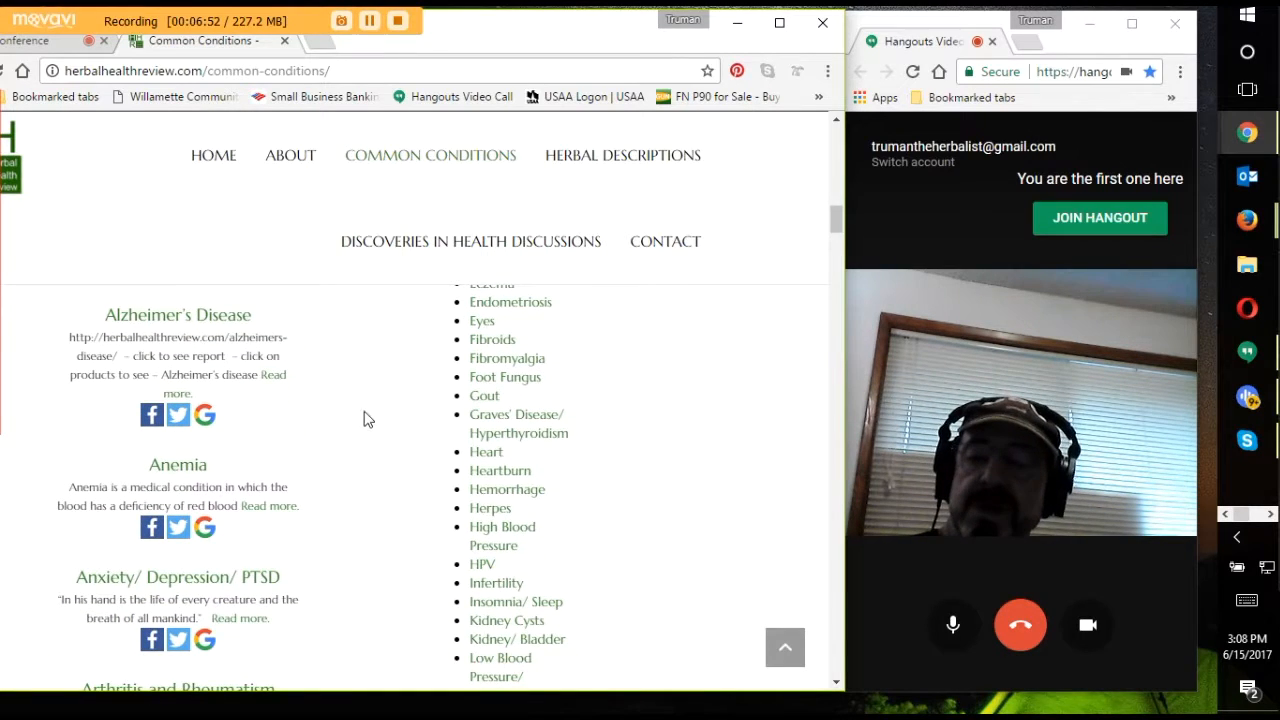
scroll(down, 3)
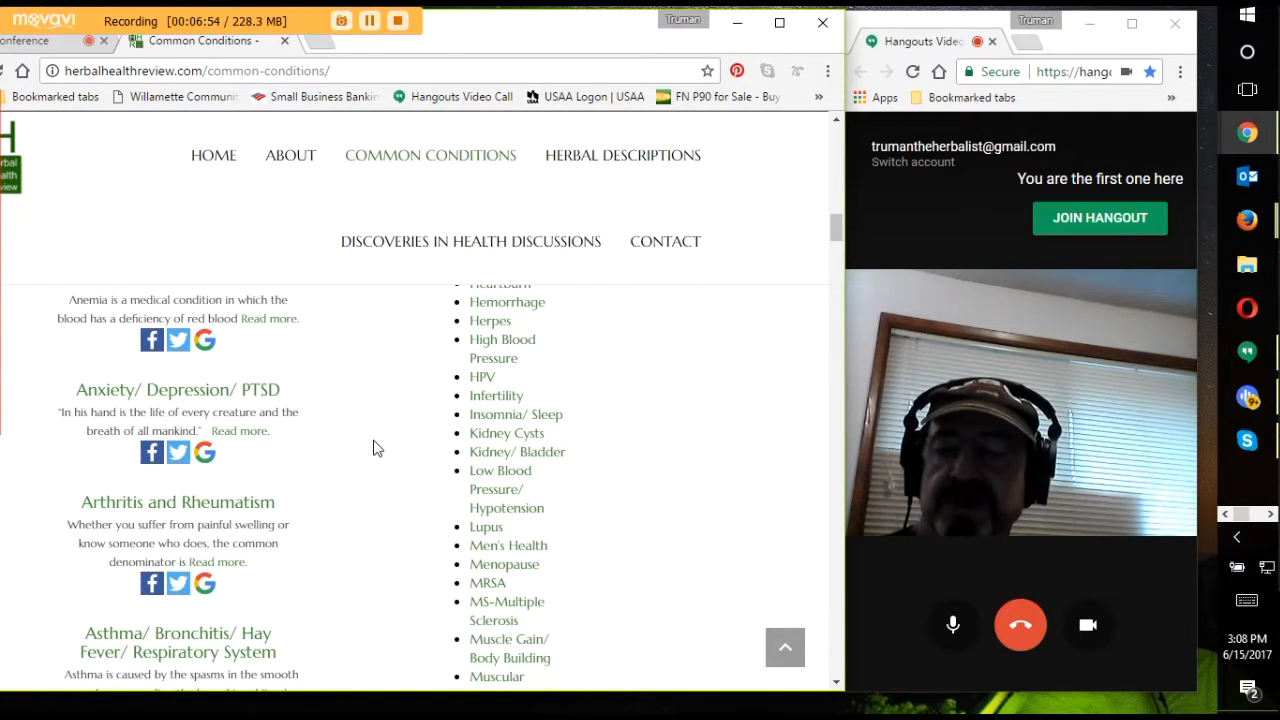
mouse_move(418, 394)
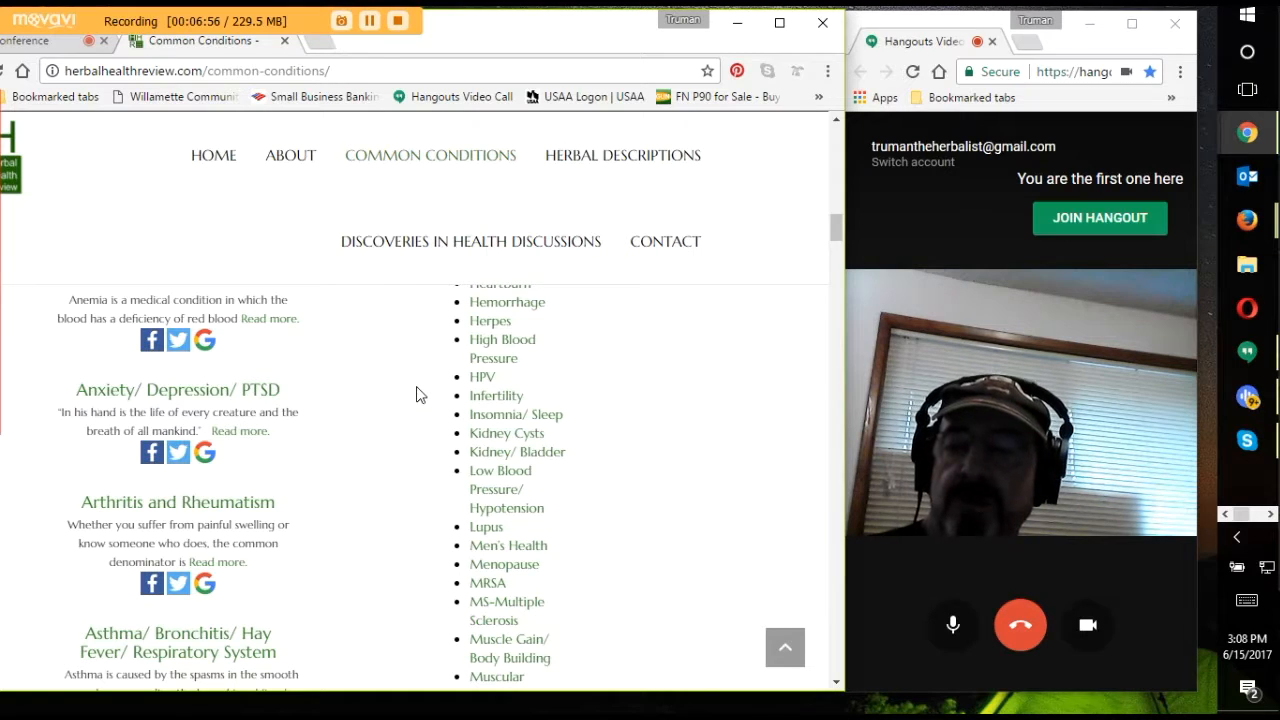
scroll(down, 3)
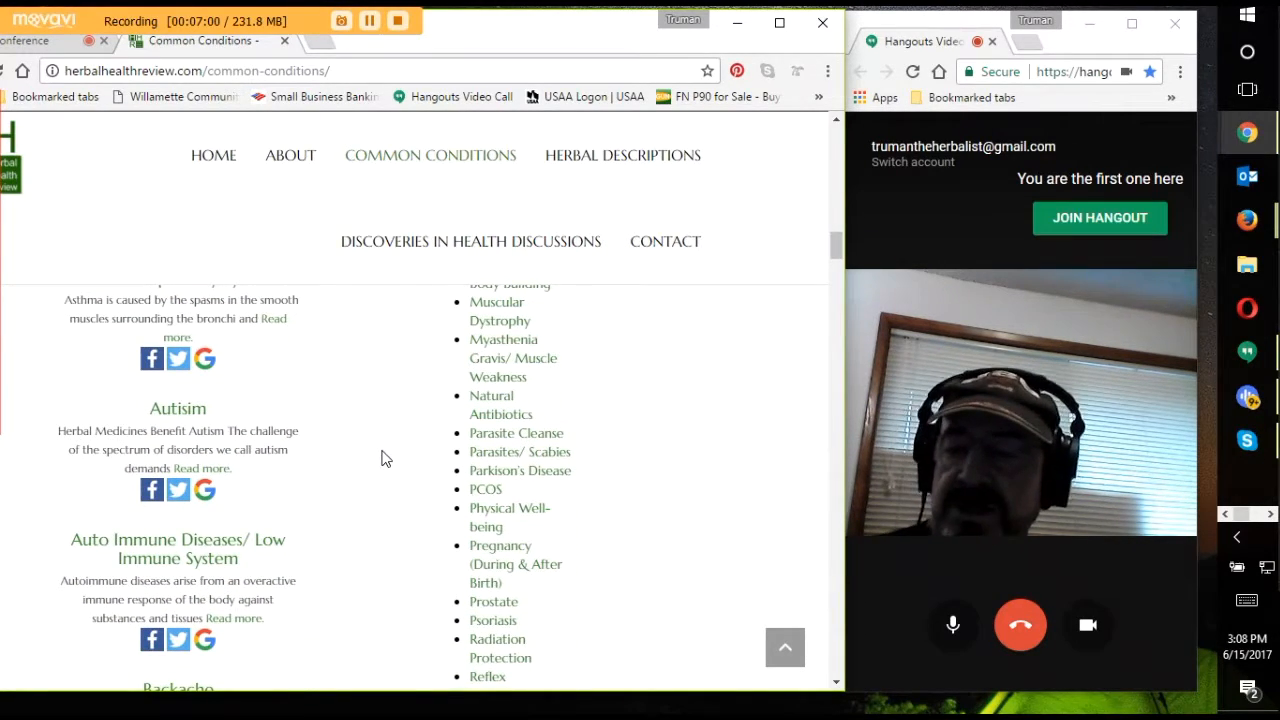
scroll(down, 3)
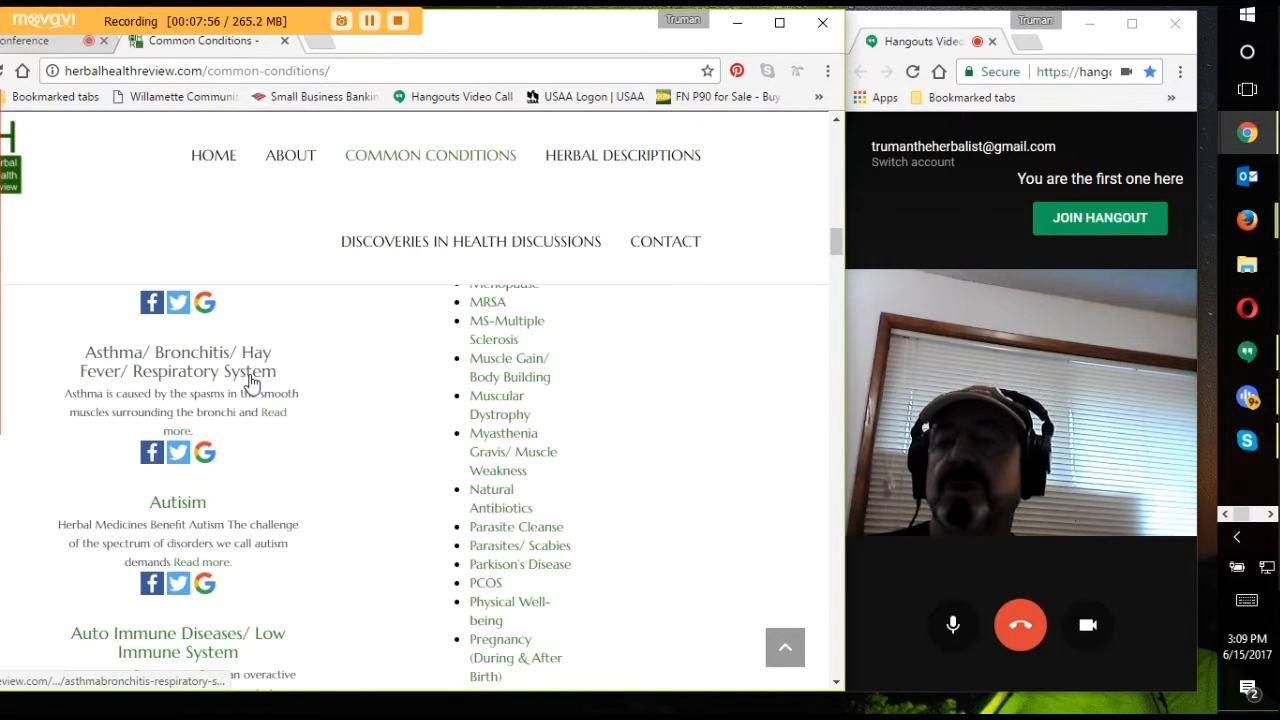
- Scroll the Common Conditions page near its Miscellaneous Information links
scroll(down, 3)
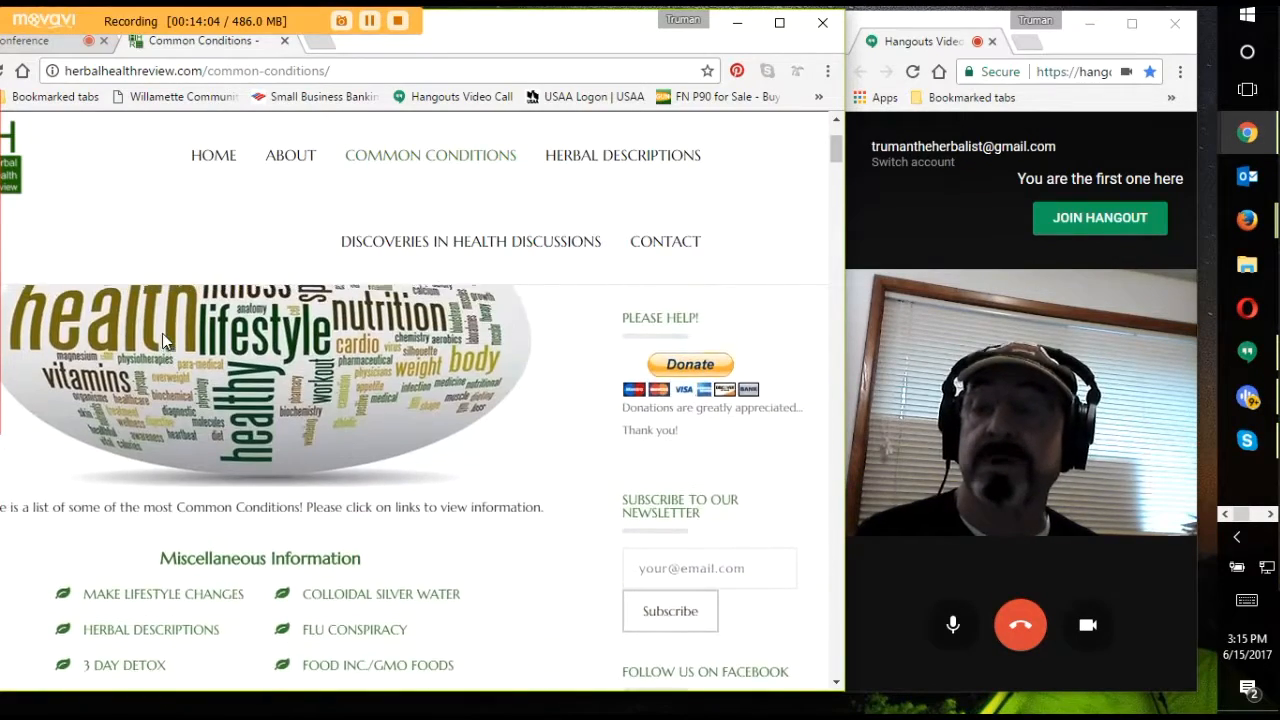
- Scroll down to the first alphabetical entries: Abscess, Acidosis and Acne
scroll(down, 3)
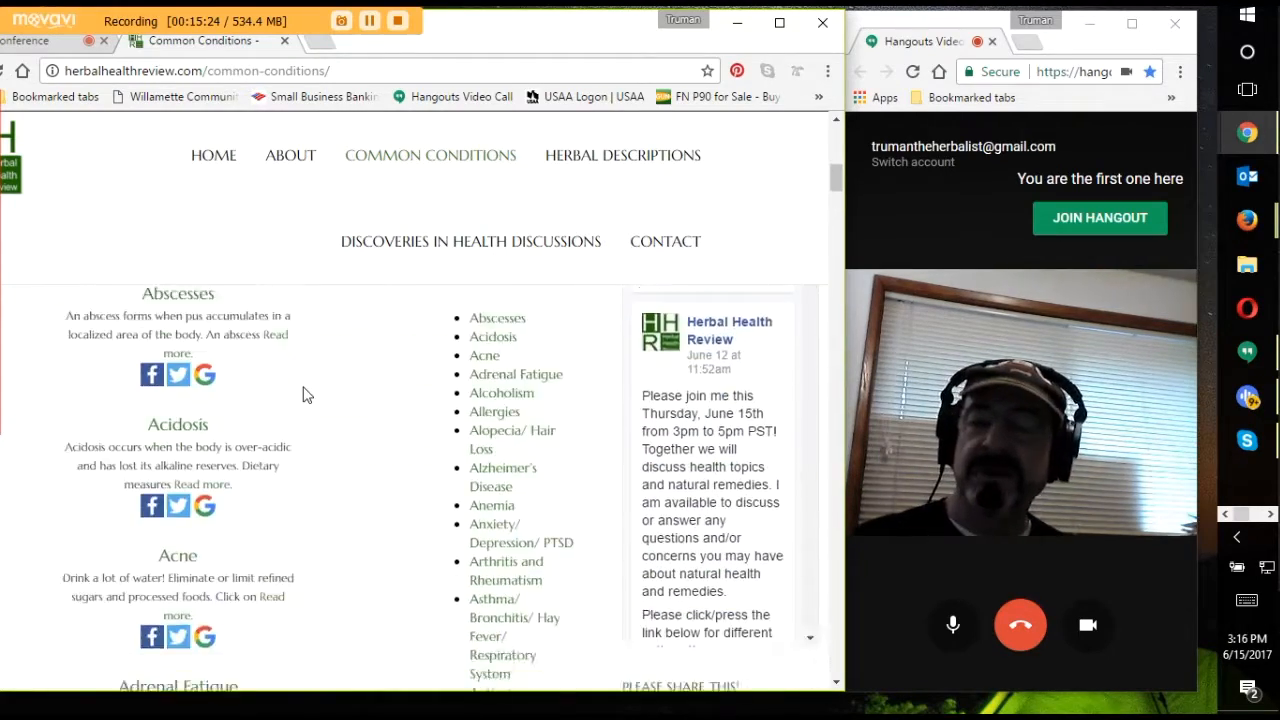
- Scroll through the conditions list back toward the Miscellaneous Information topics
scroll(down, 3)
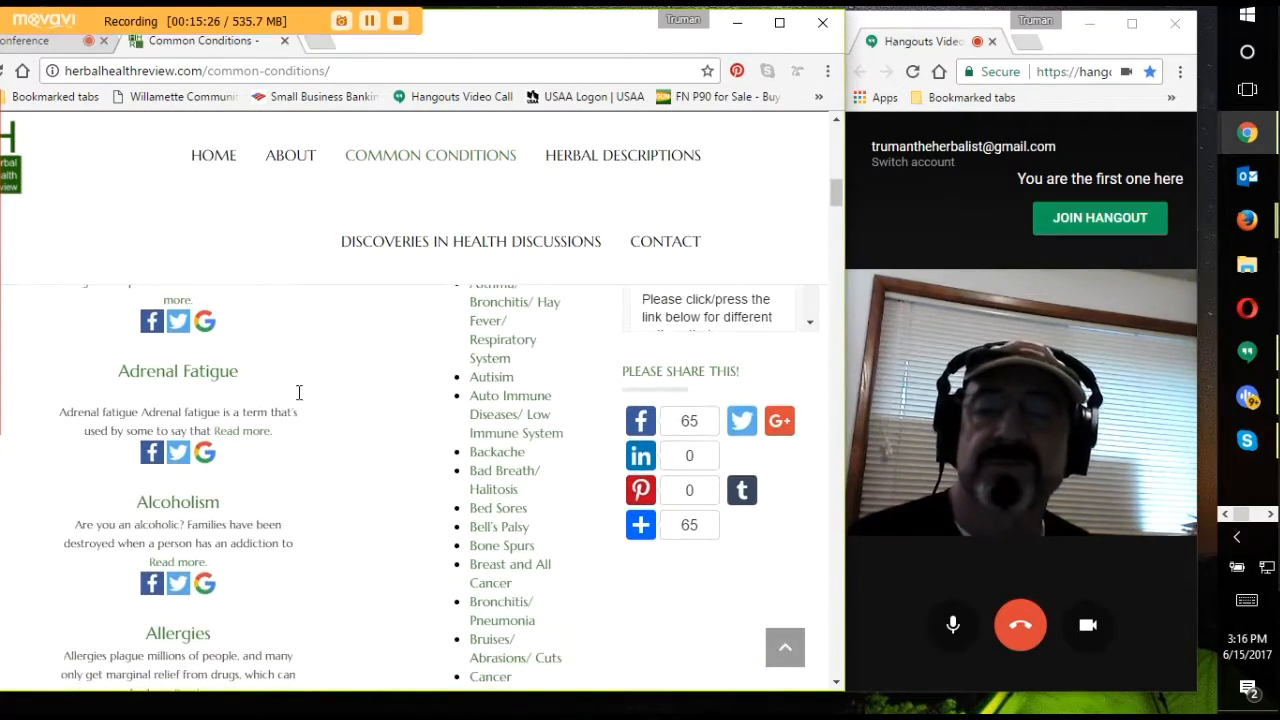
scroll(down, 3)
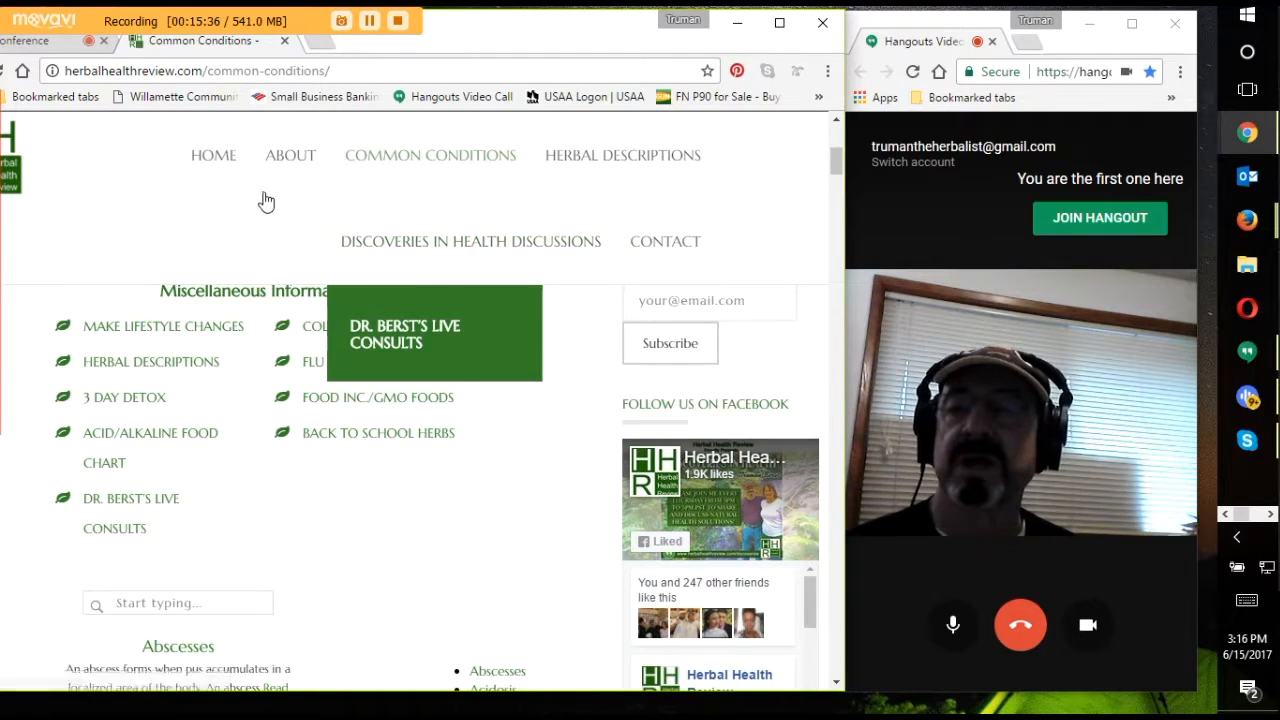
mouse_move(290, 156)
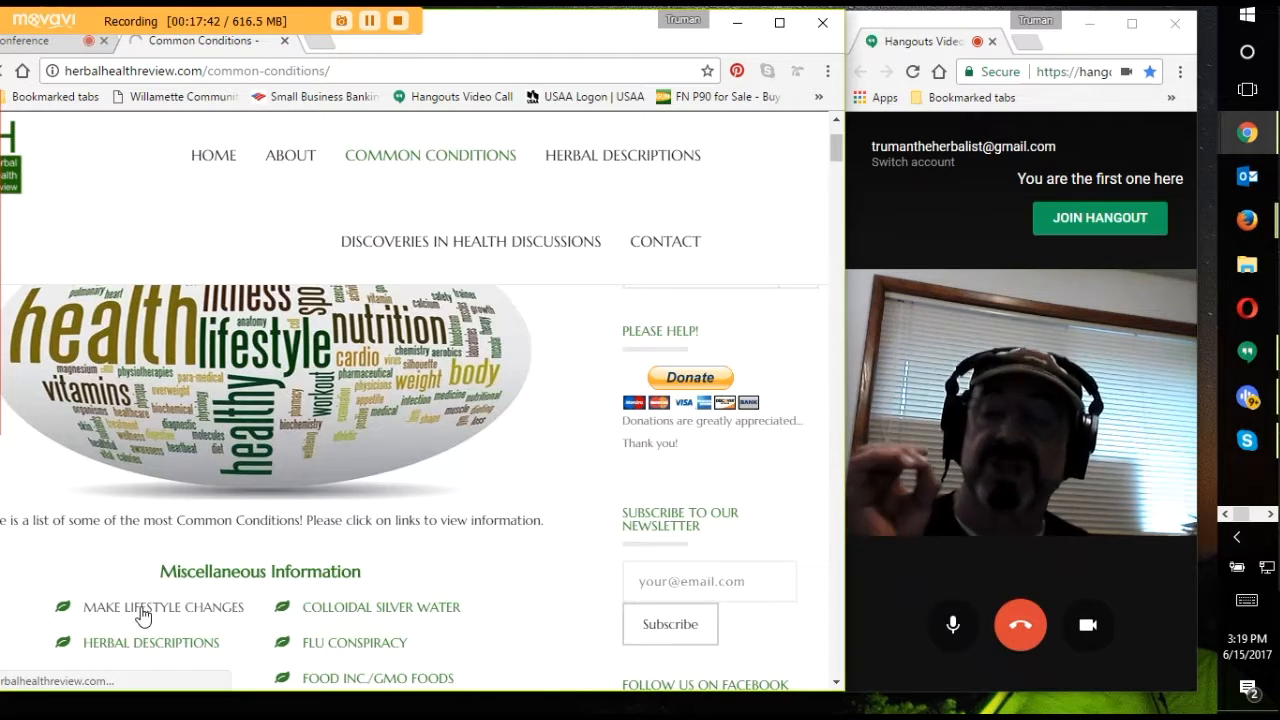
- Open the Make Lifestyle Changes article and scroll to its daily water and supplement routine
click(142, 608)
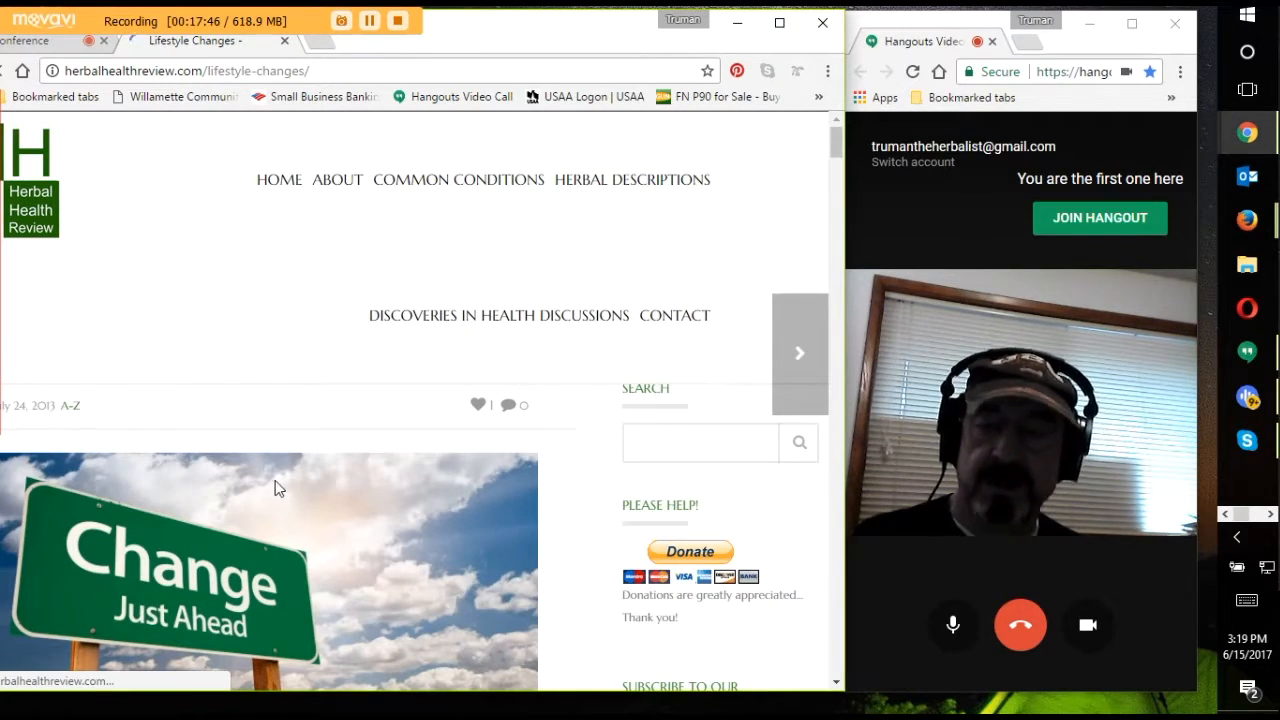
scroll(down, 3)
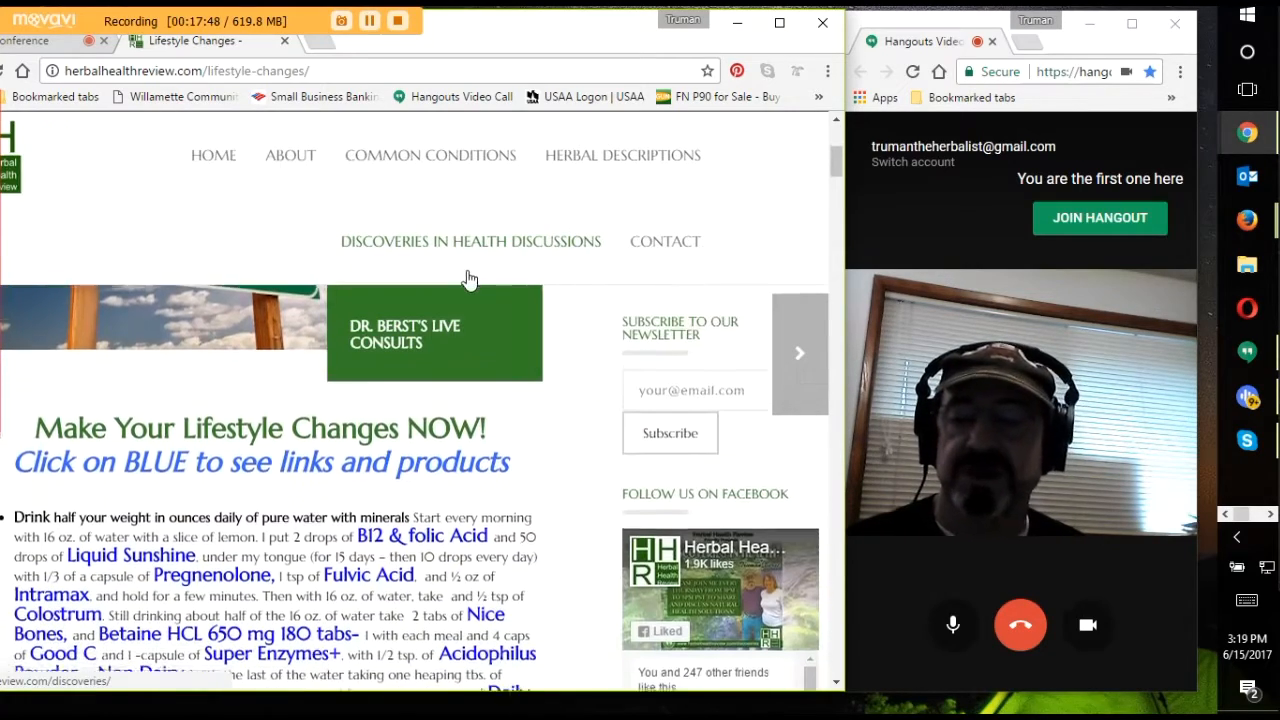
scroll(down, 3)
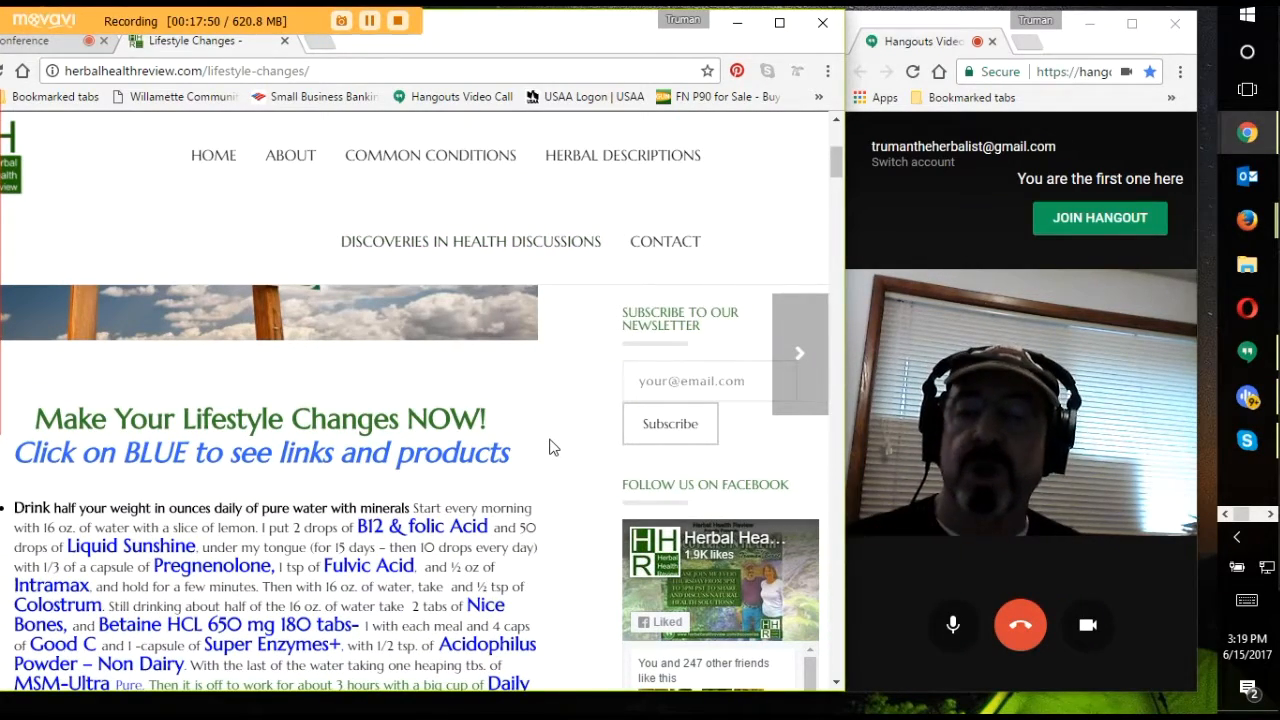
scroll(down, 3)
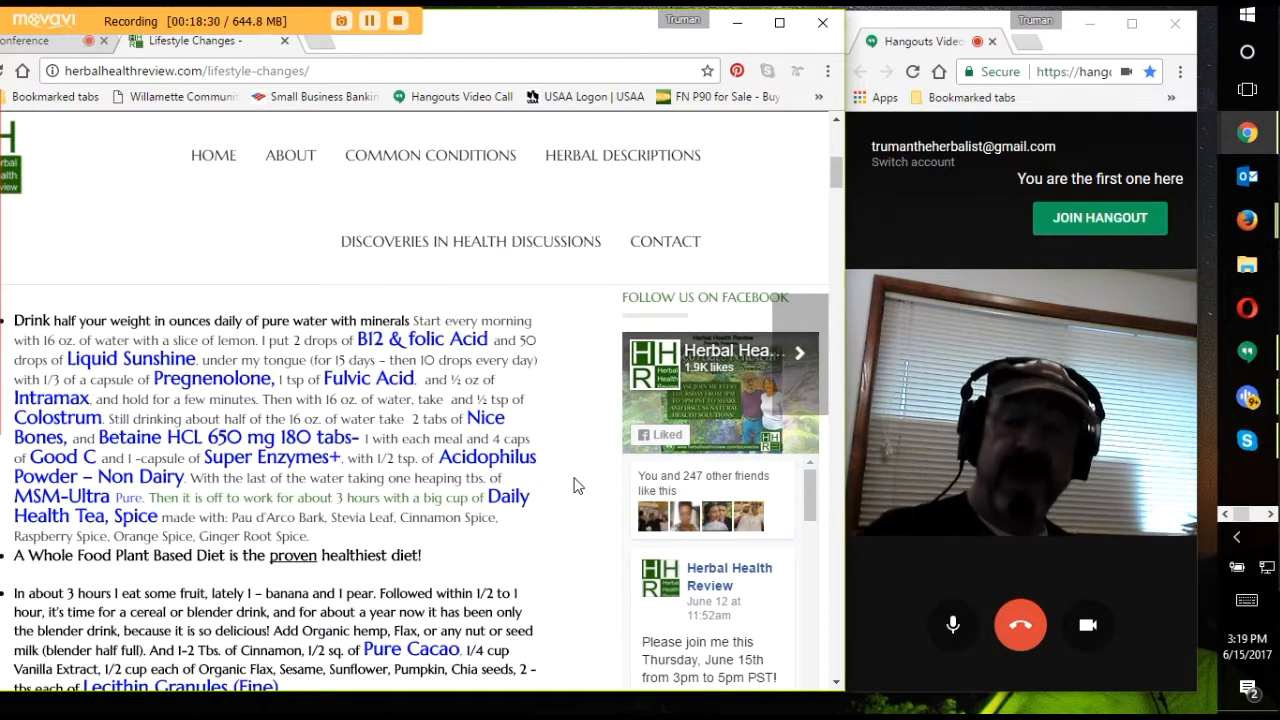
mouse_move(70, 244)
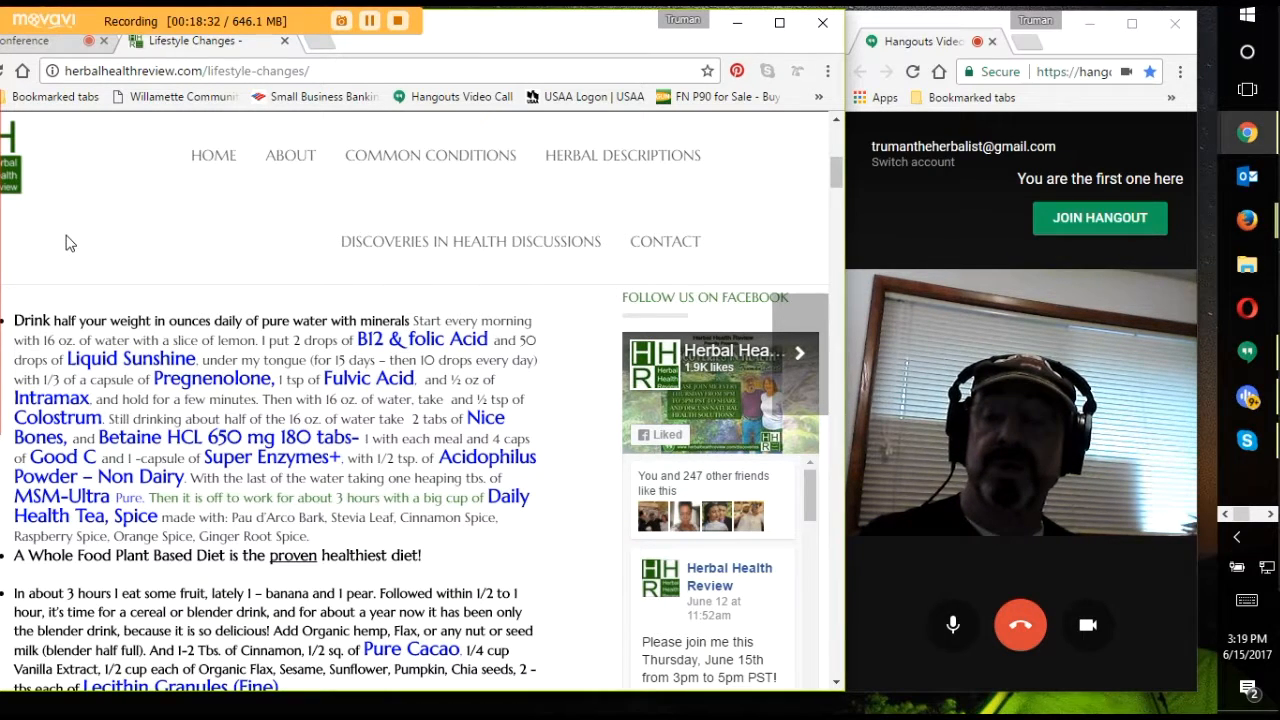
mouse_move(168, 376)
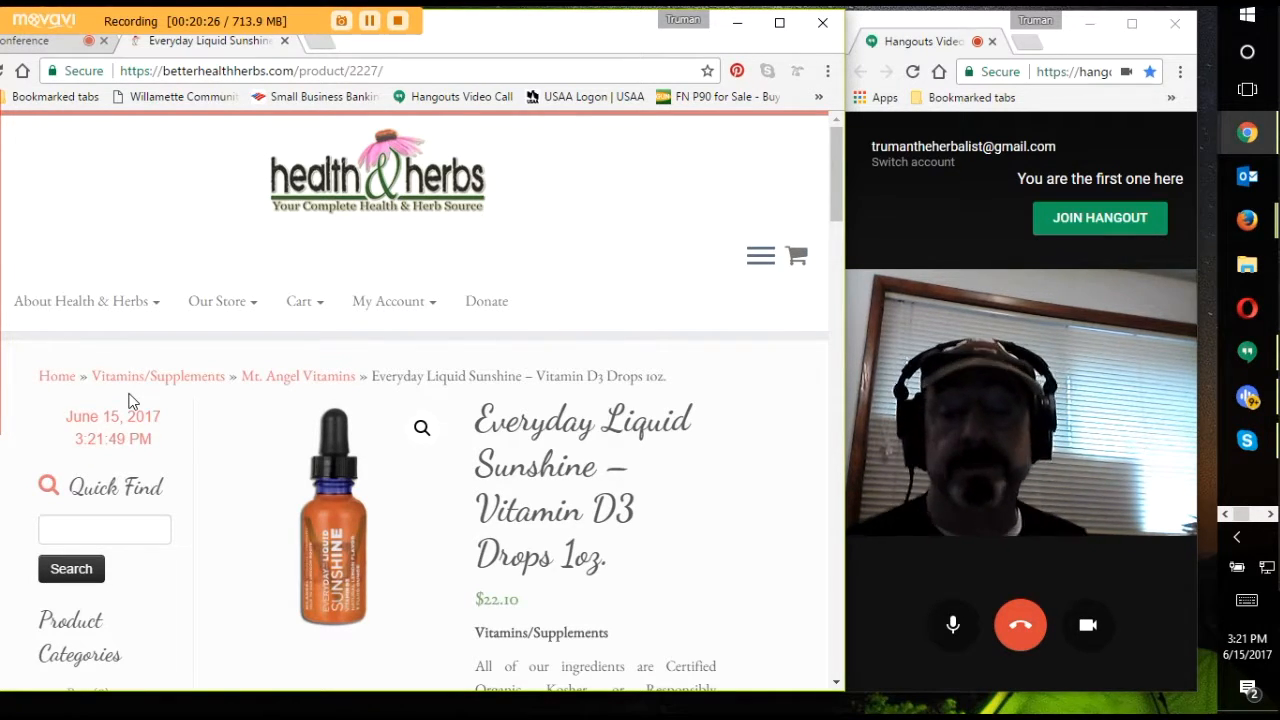
- Scroll the Vitamin D3 Drops page to its price, description and Add to cart area
scroll(down, 3)
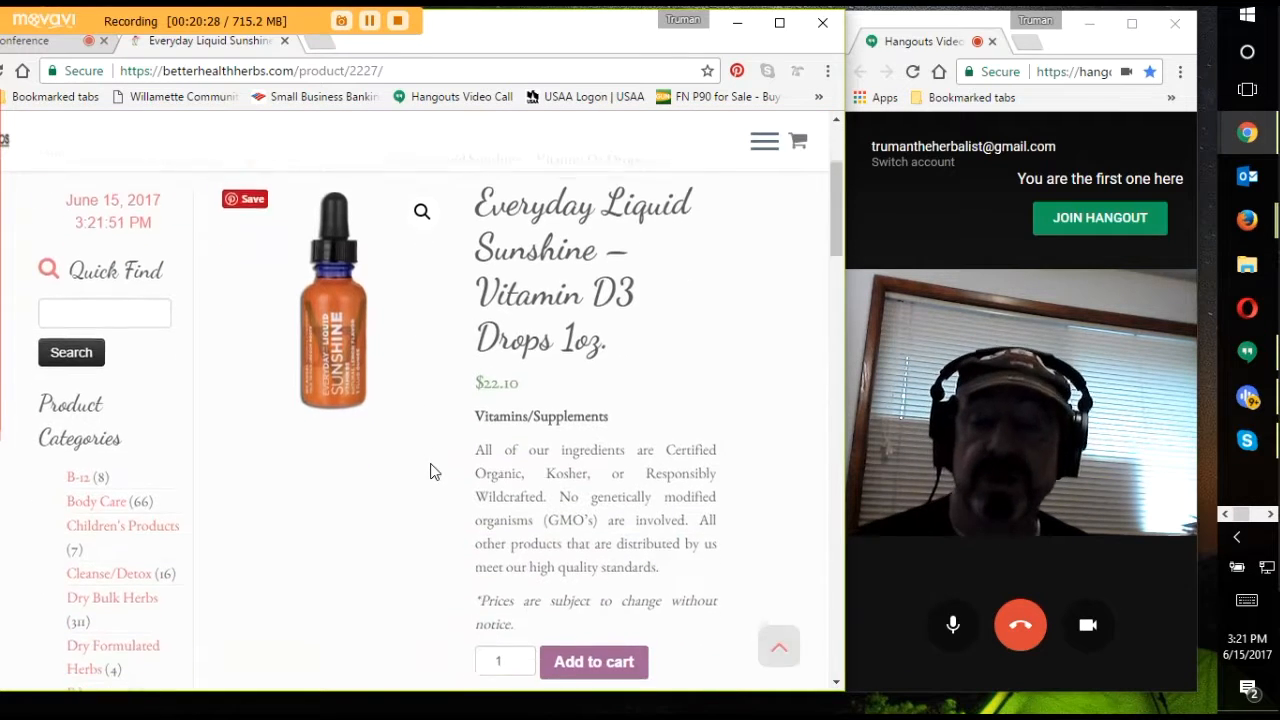
scroll(down, 3)
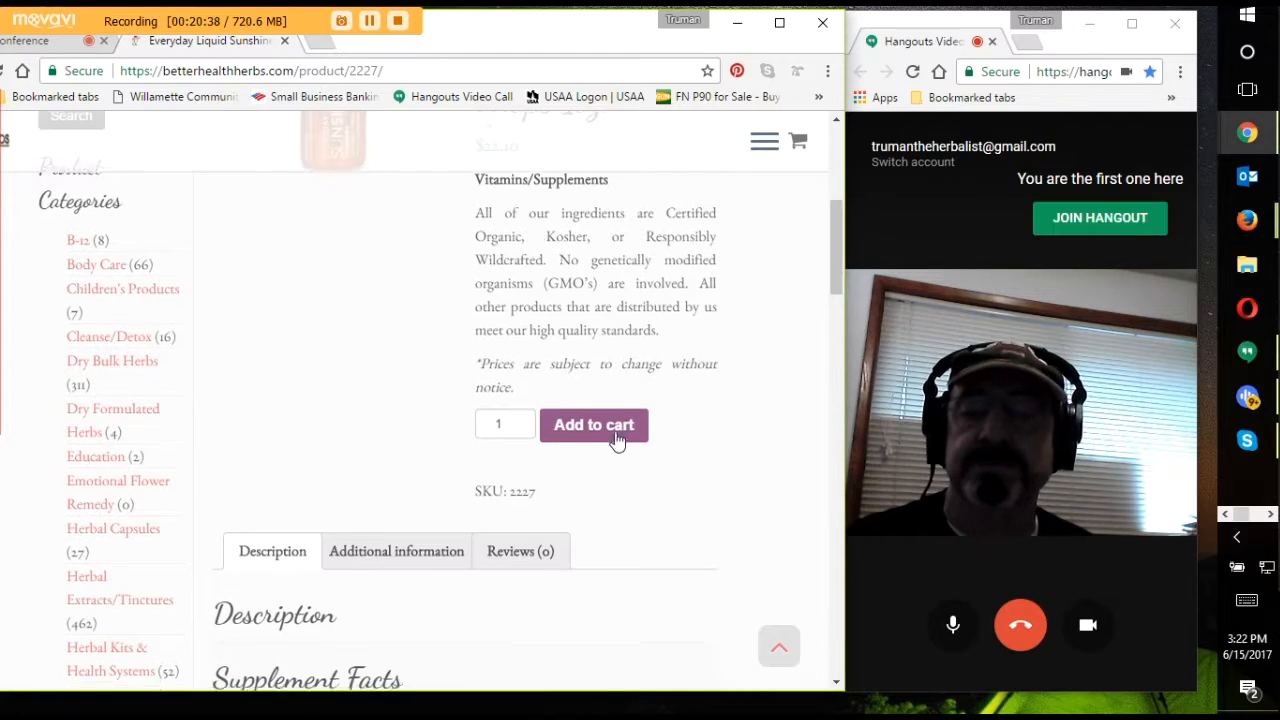
- Scroll the Vitamin D3 drops page to its Supplement Facts table with serving size and D3 amount
scroll(down, 3)
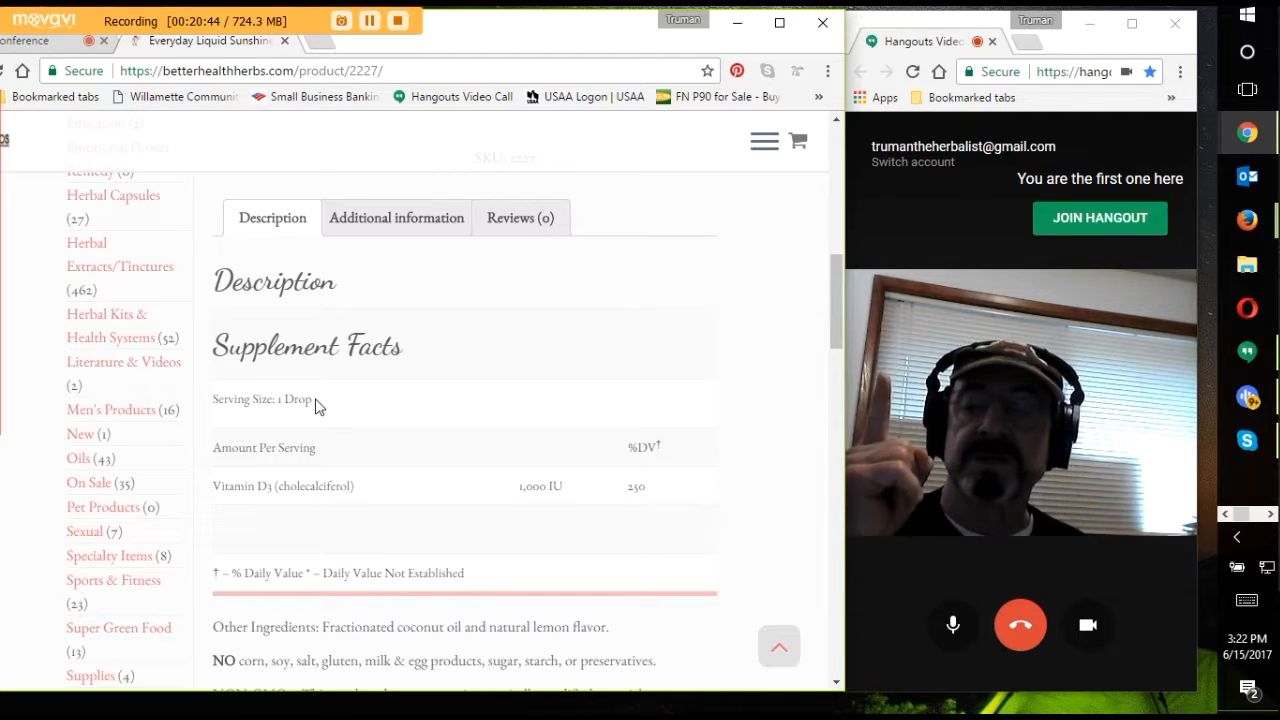
mouse_move(270, 418)
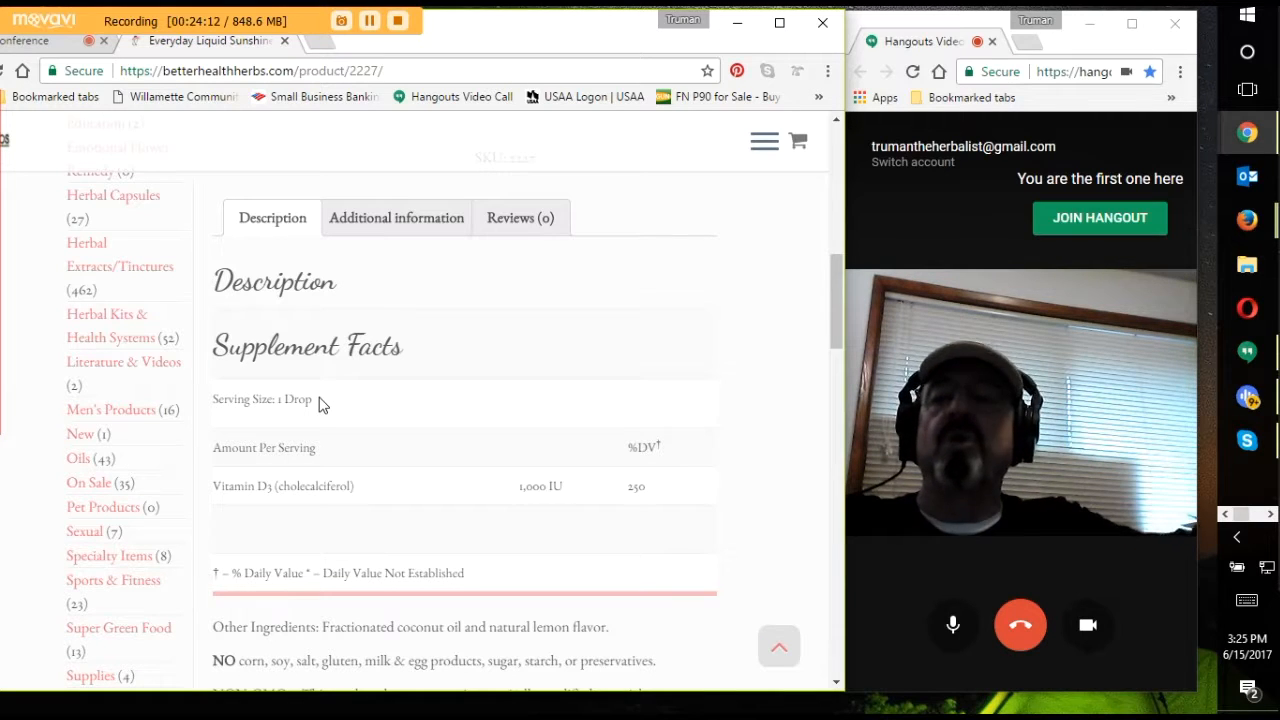
click(330, 398)
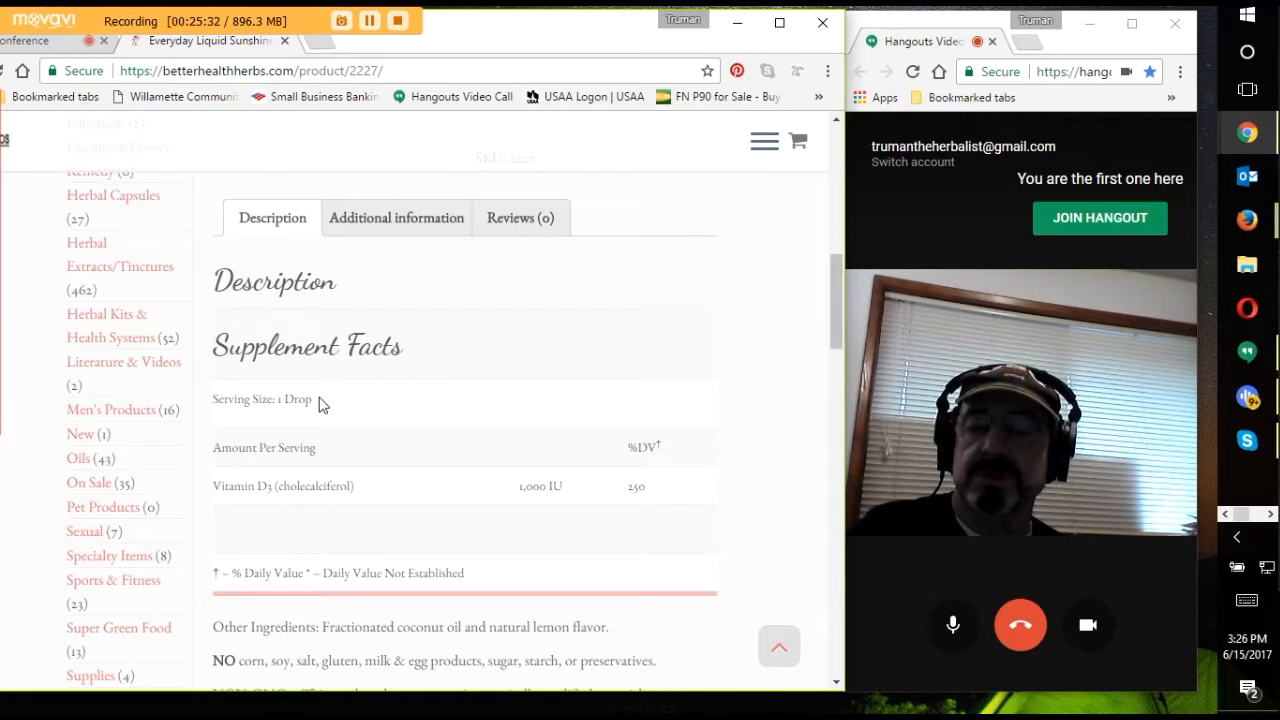
- Scroll the Everyday Liquid Sunshine page down past warnings and Disclaimer to Related products
scroll(down, 3)
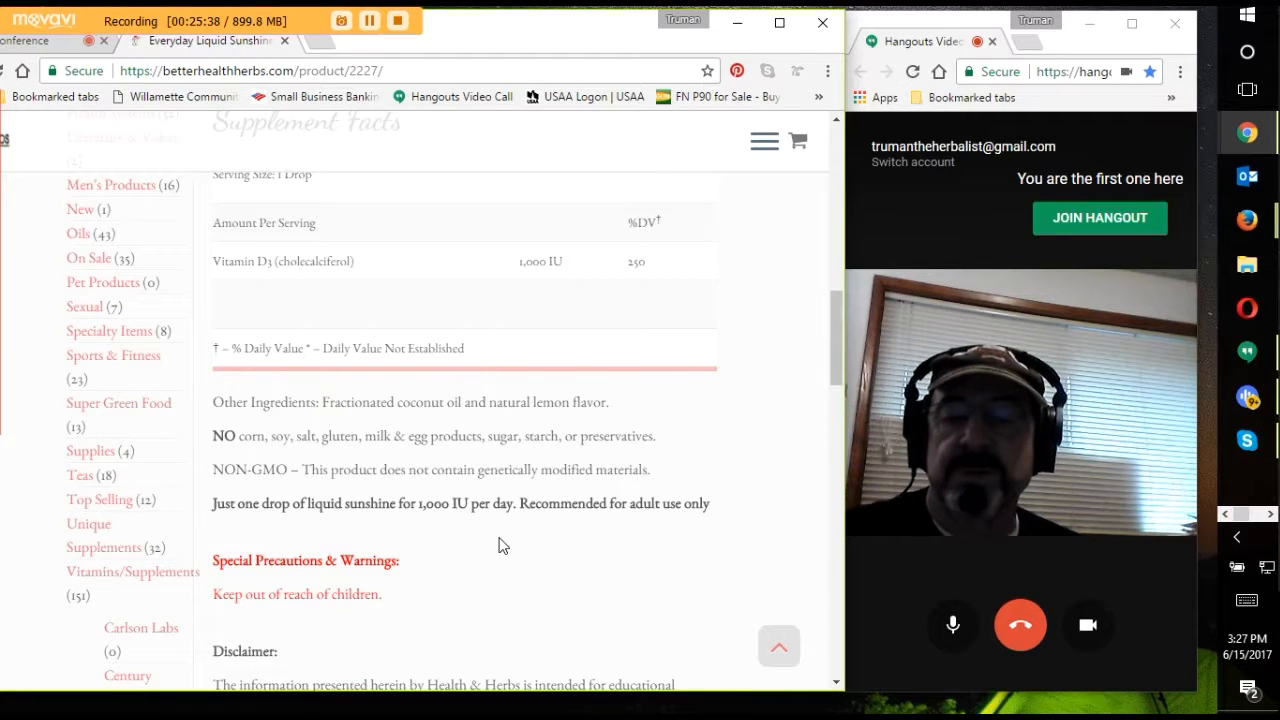
mouse_move(476, 532)
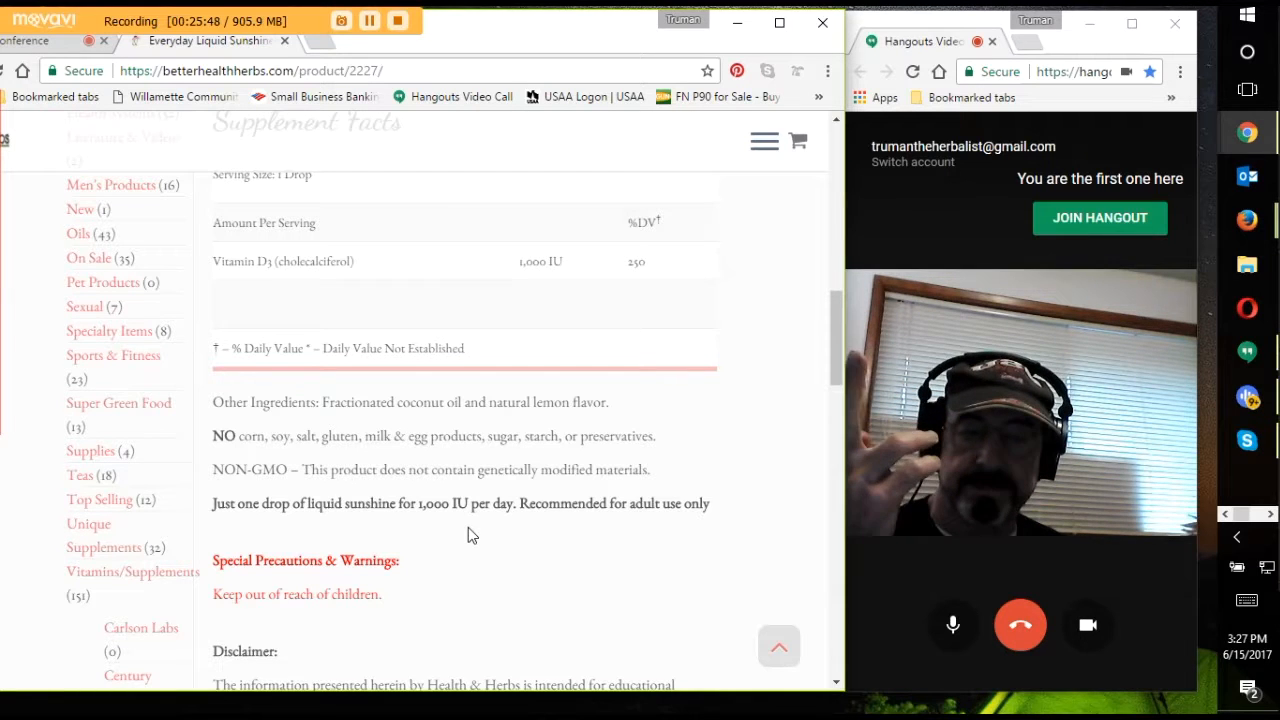
mouse_move(476, 580)
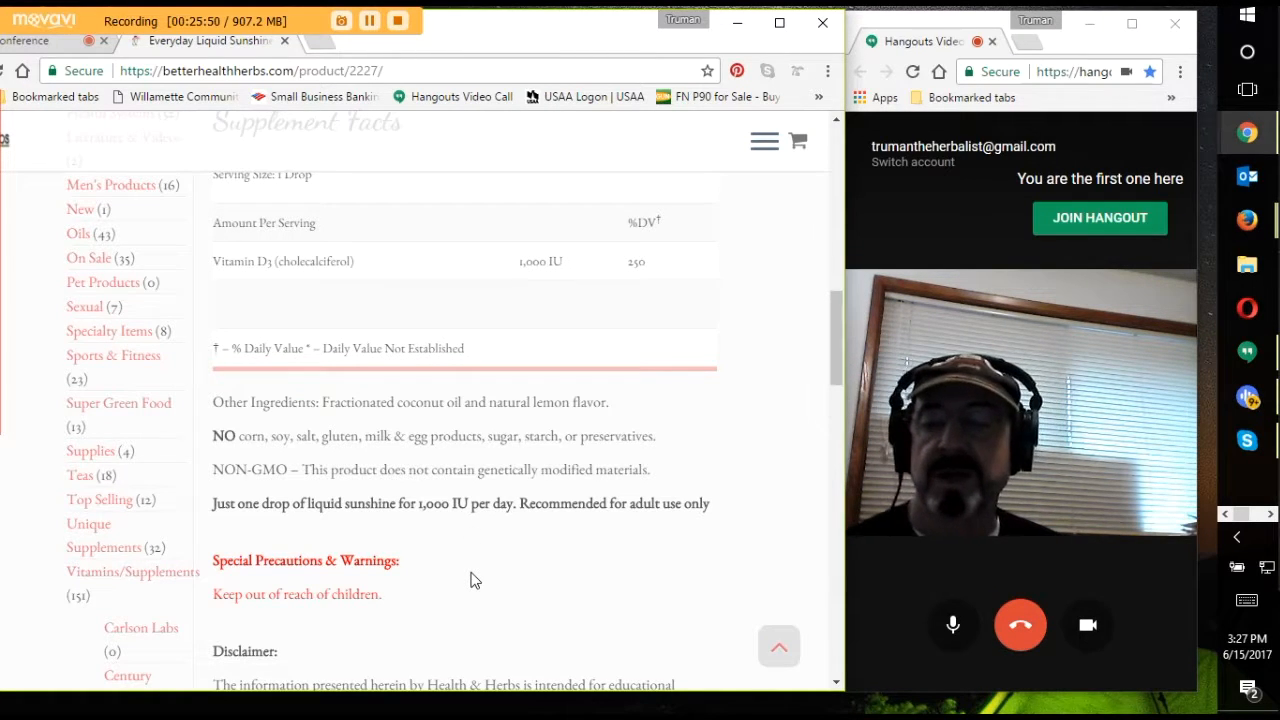
scroll(down, 3)
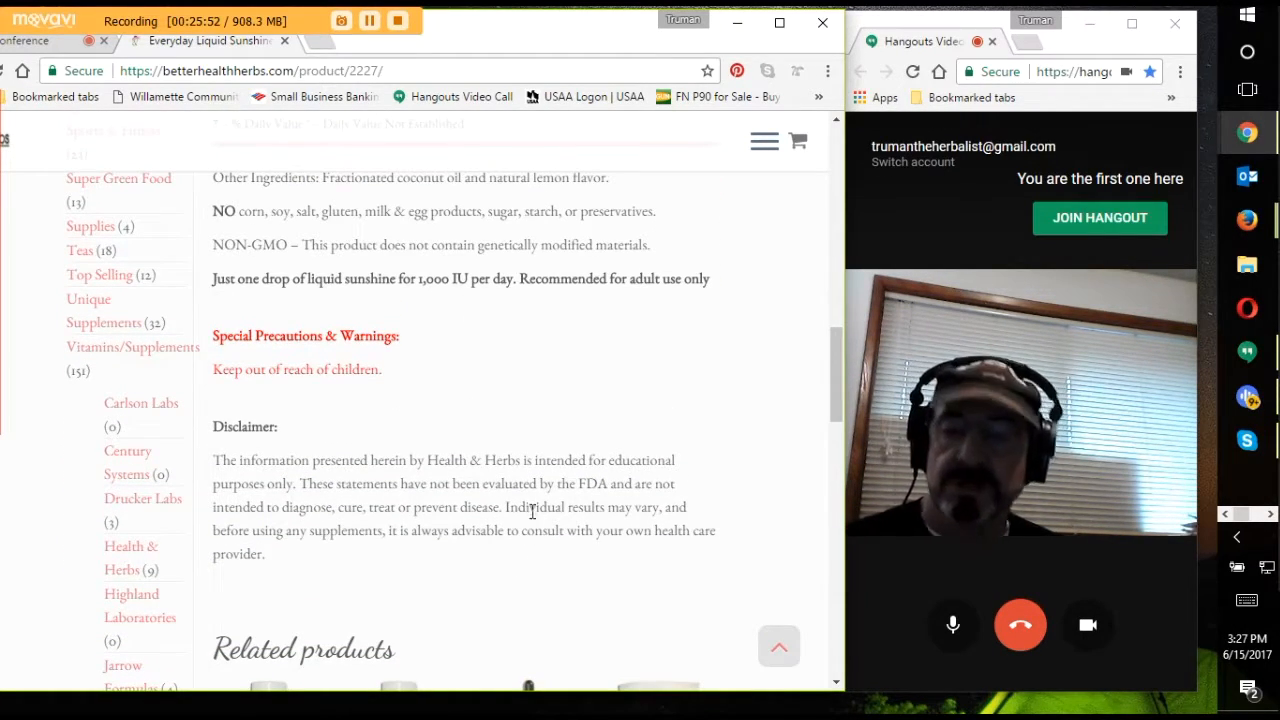
scroll(down, 3)
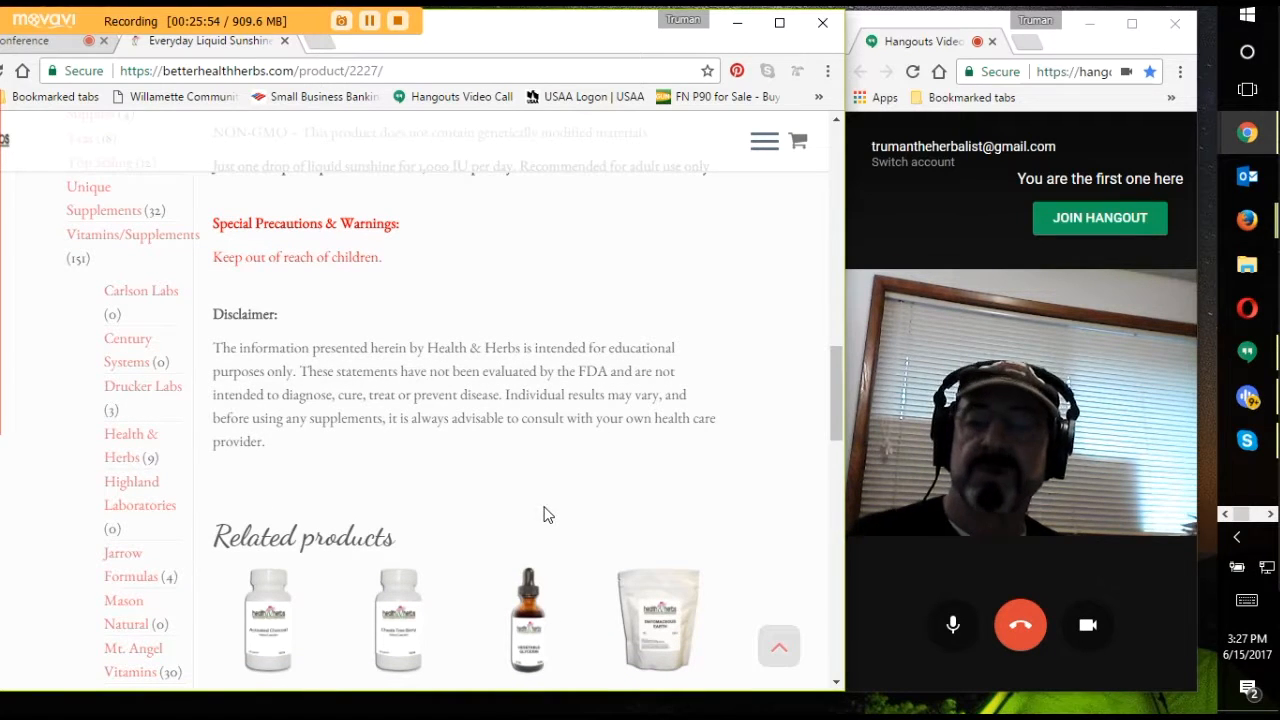
mouse_move(496, 492)
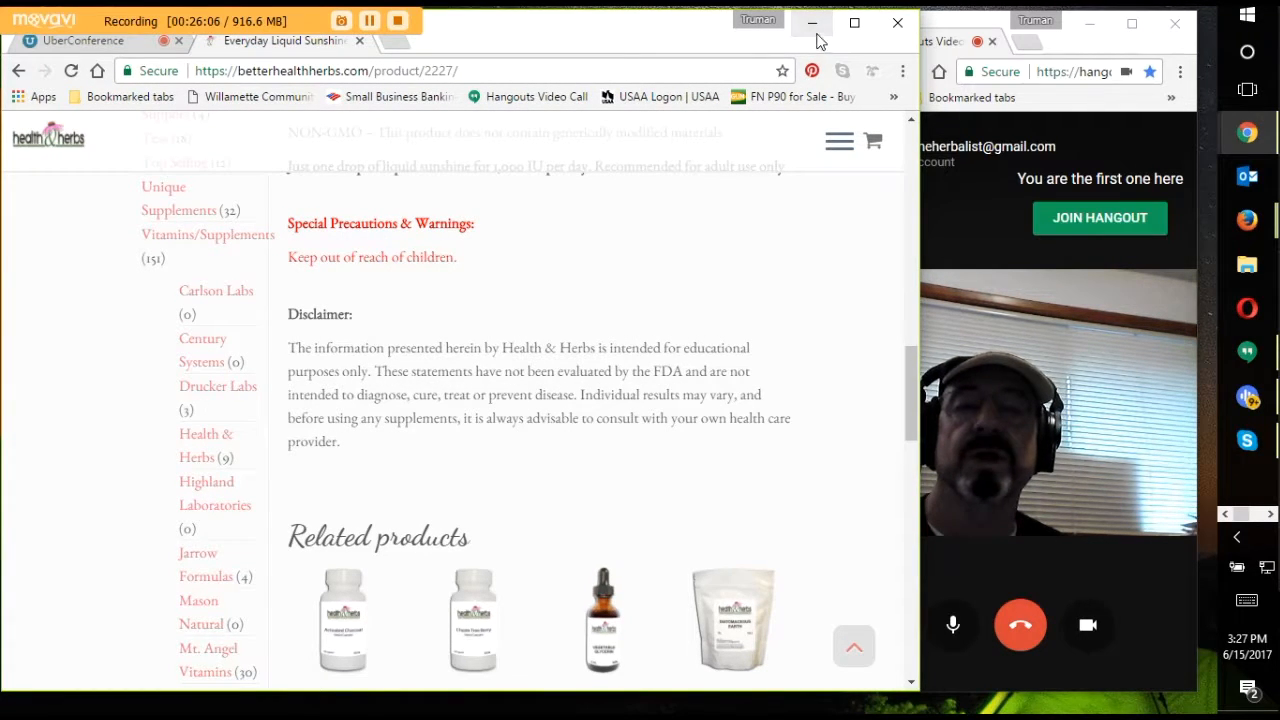
mouse_move(812, 22)
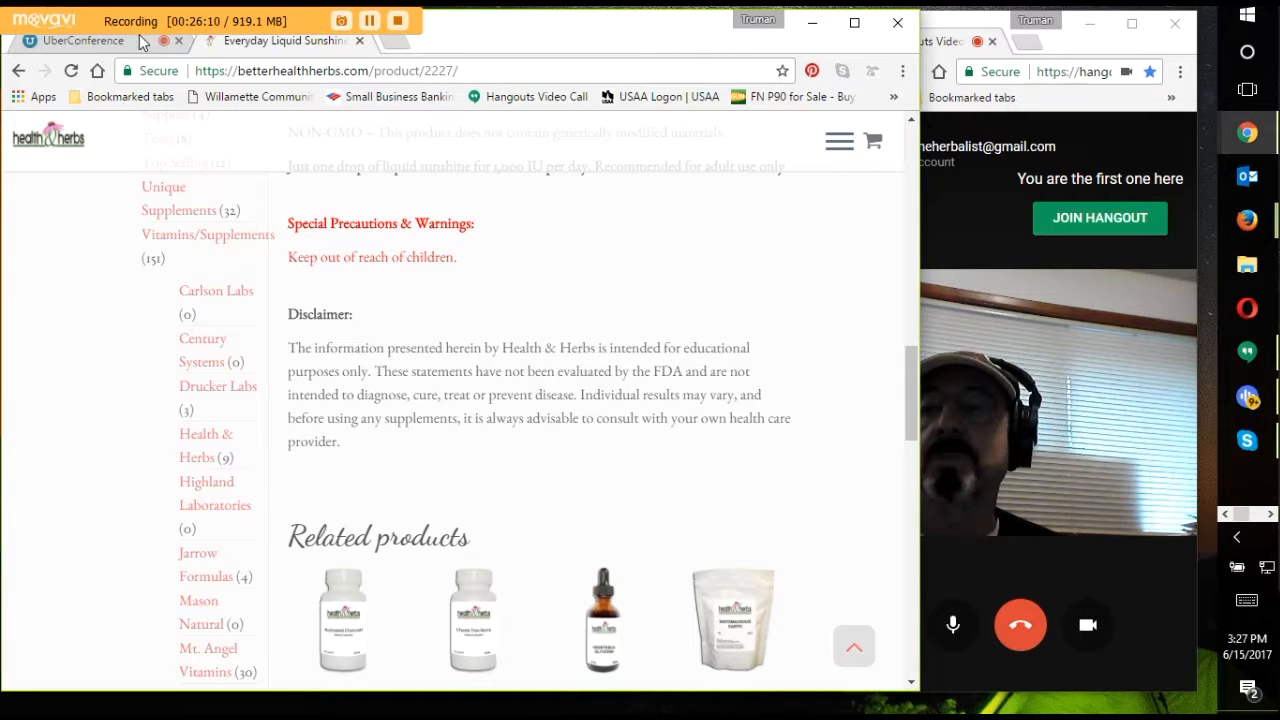
- Switch back to the UberConference call and scroll through its grid of muted callers
click(80, 40)
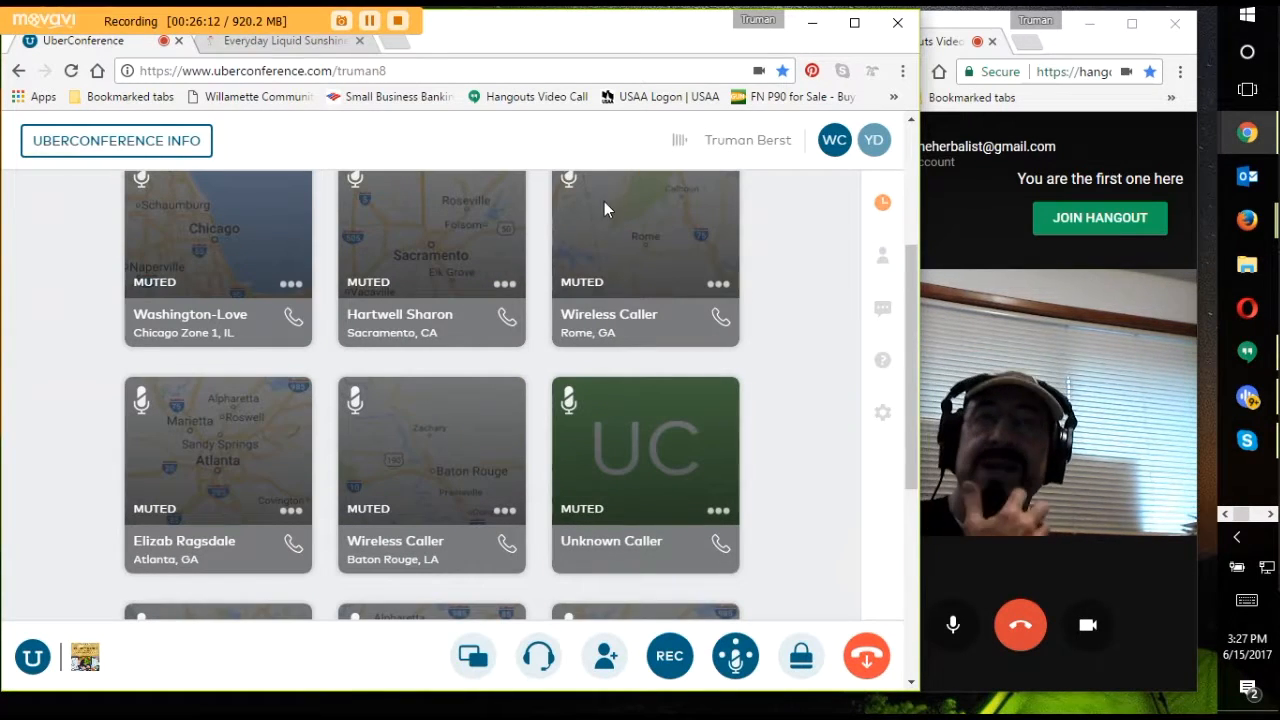
mouse_move(536, 218)
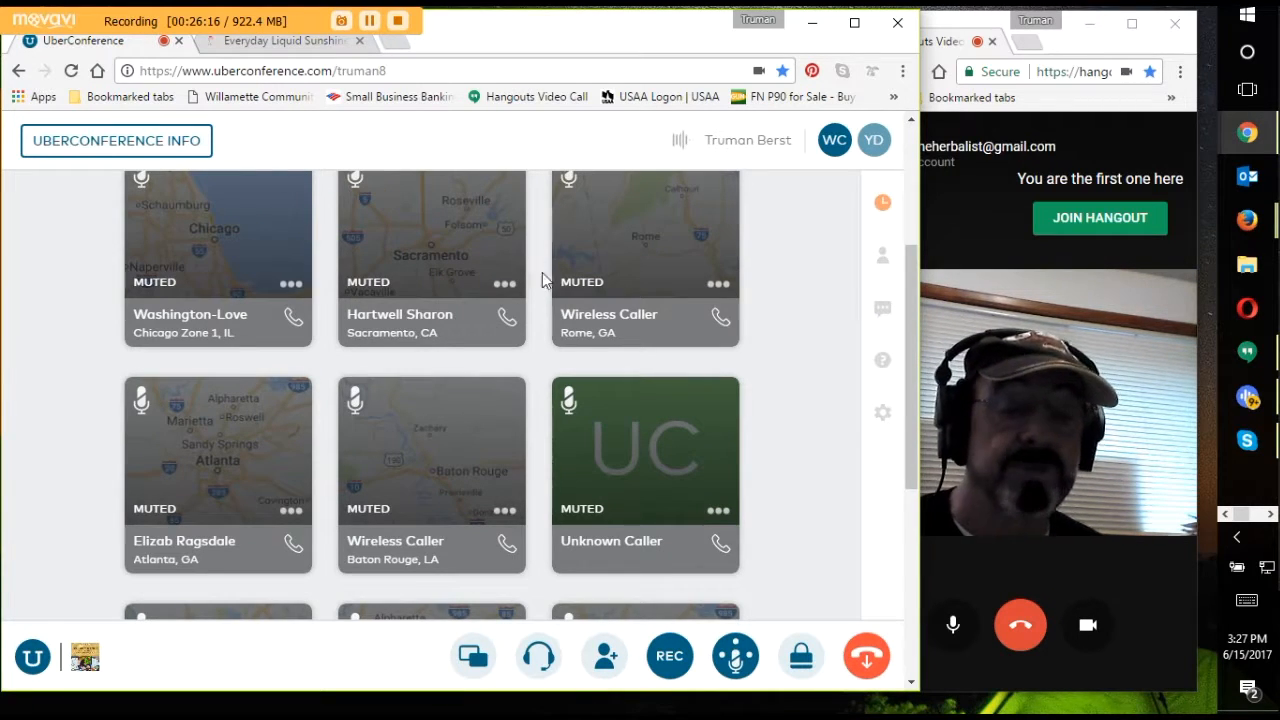
mouse_move(792, 320)
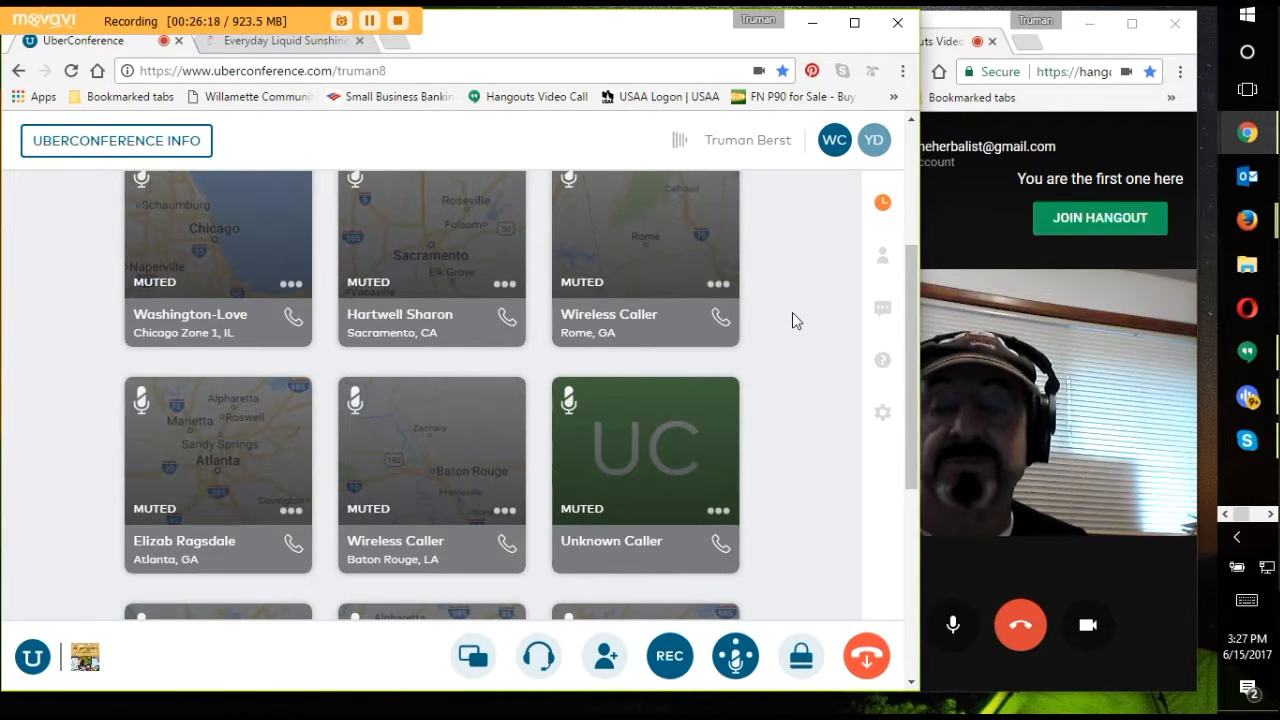
scroll(down, 3)
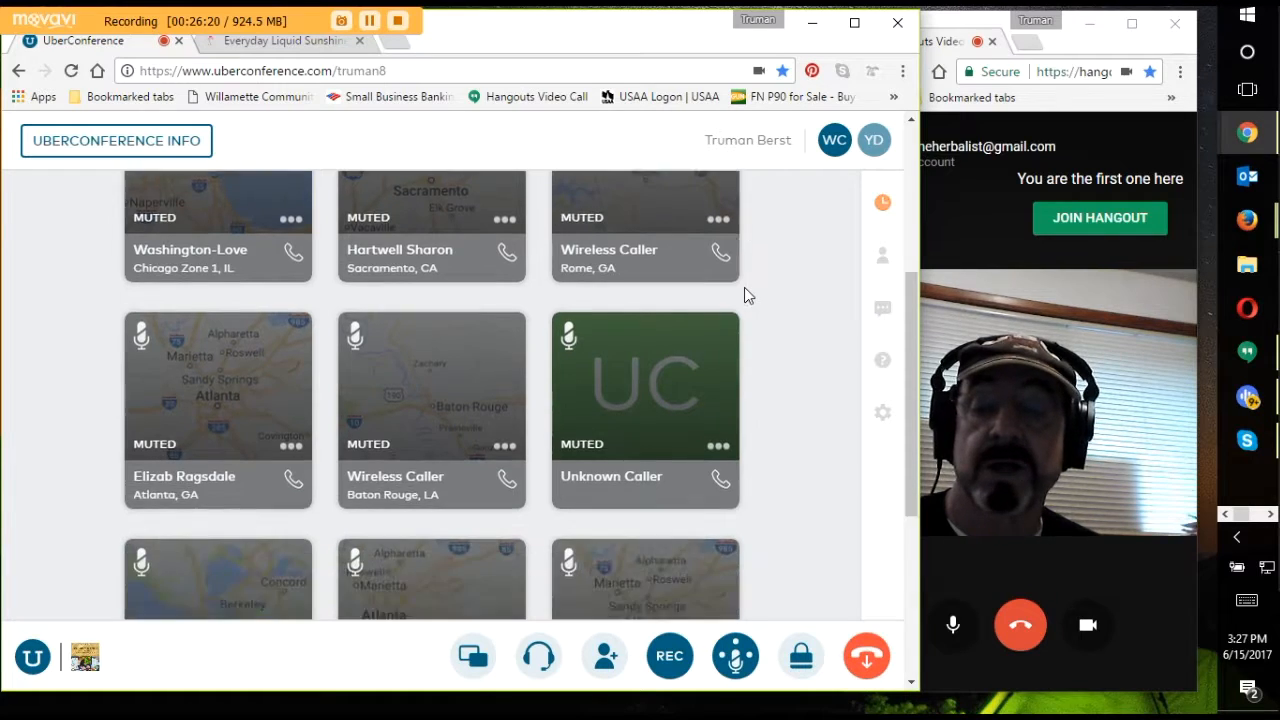
scroll(down, 3)
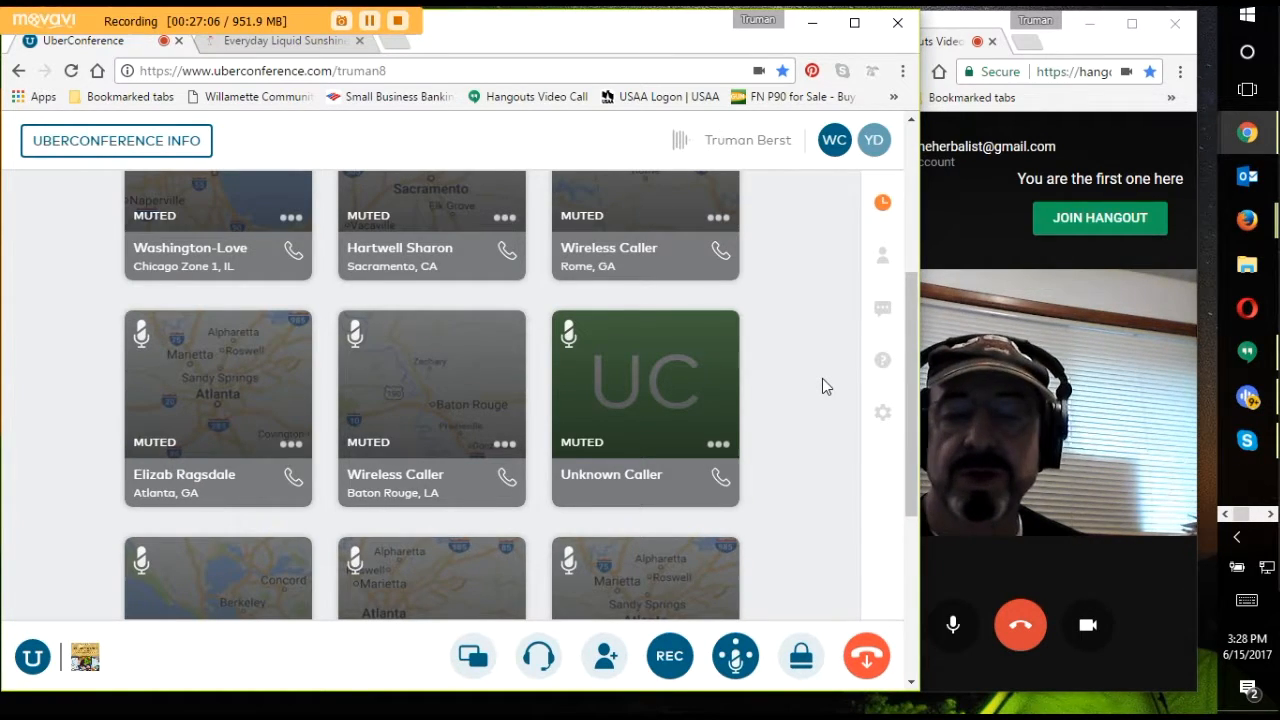
scroll(down, 3)
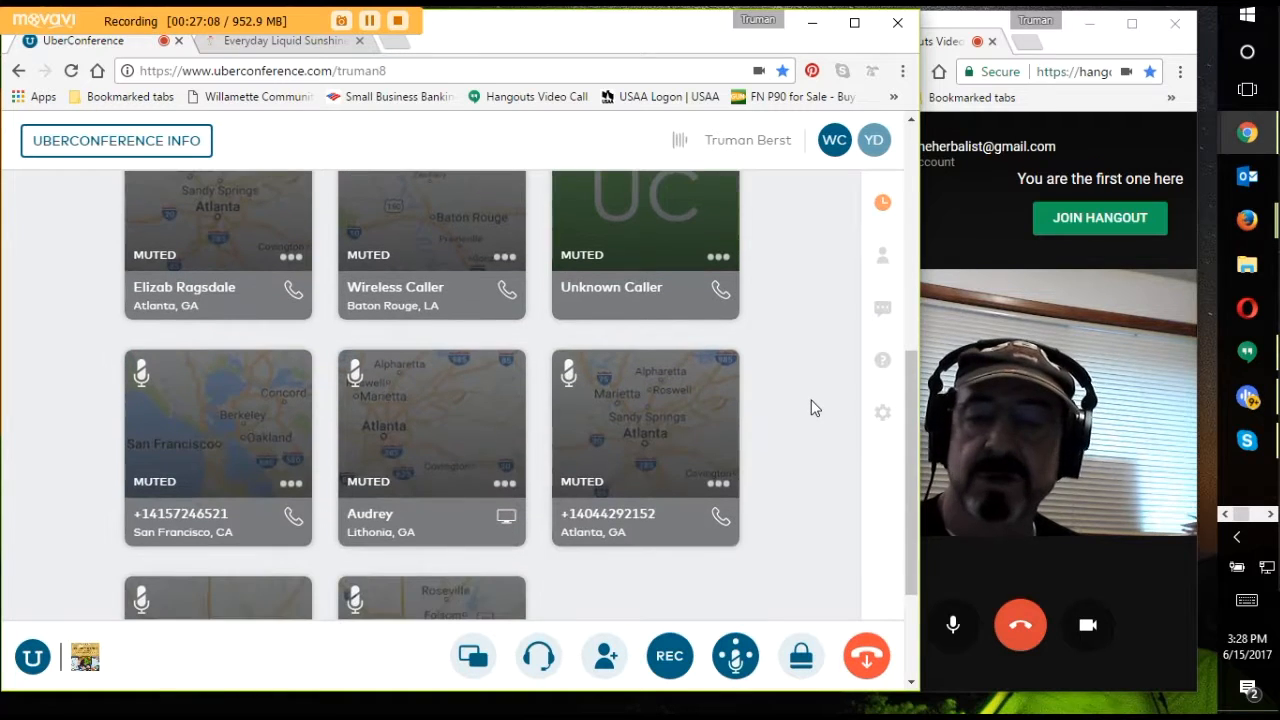
scroll(down, 3)
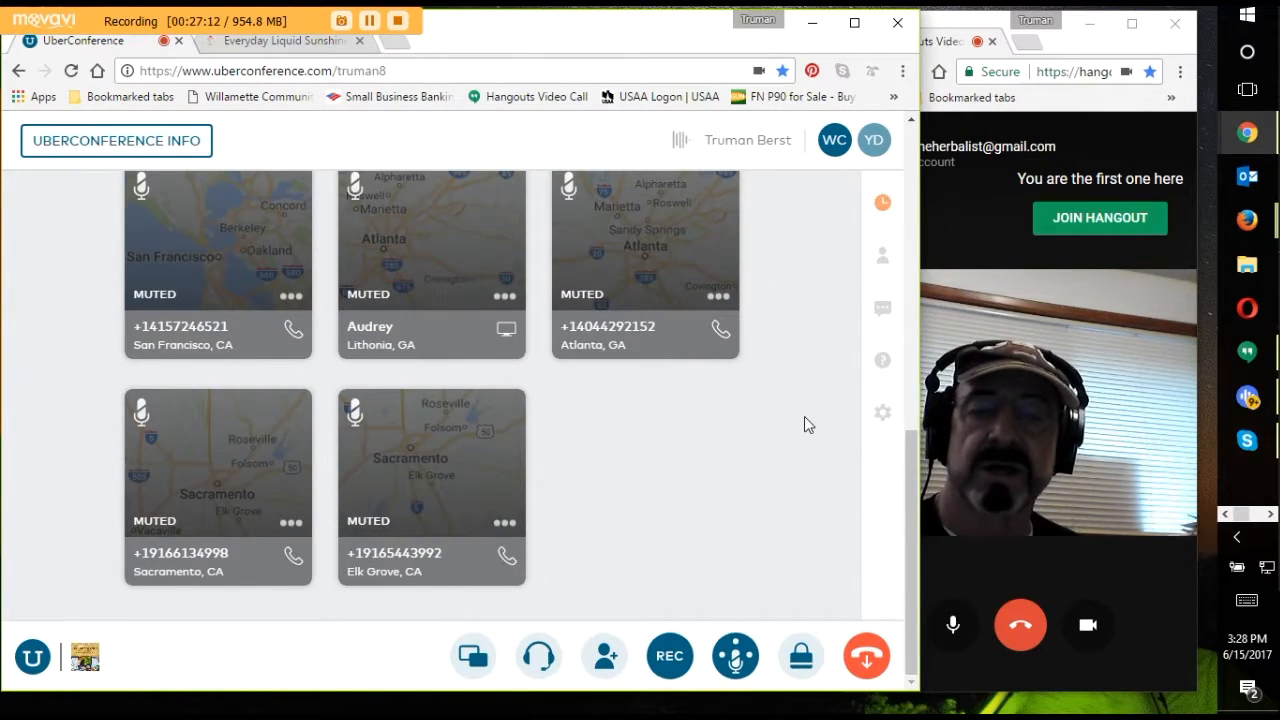
scroll(down, 3)
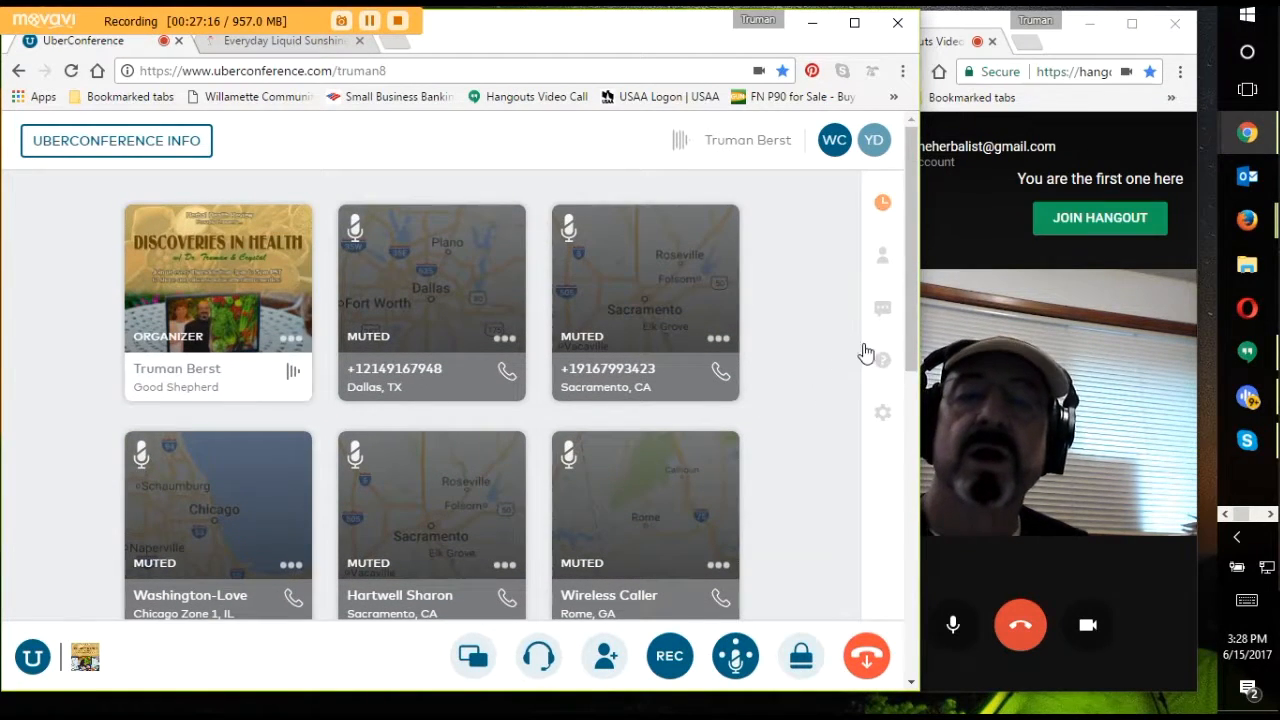
mouse_move(808, 268)
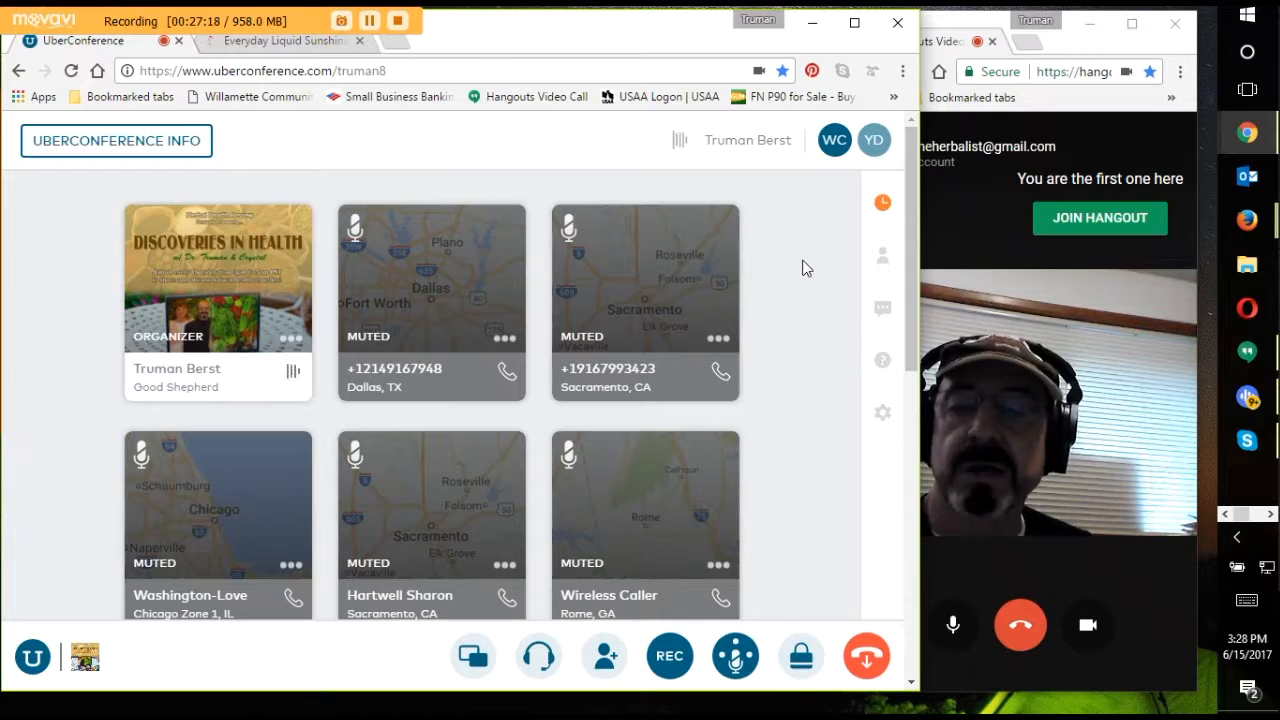
scroll(down, 3)
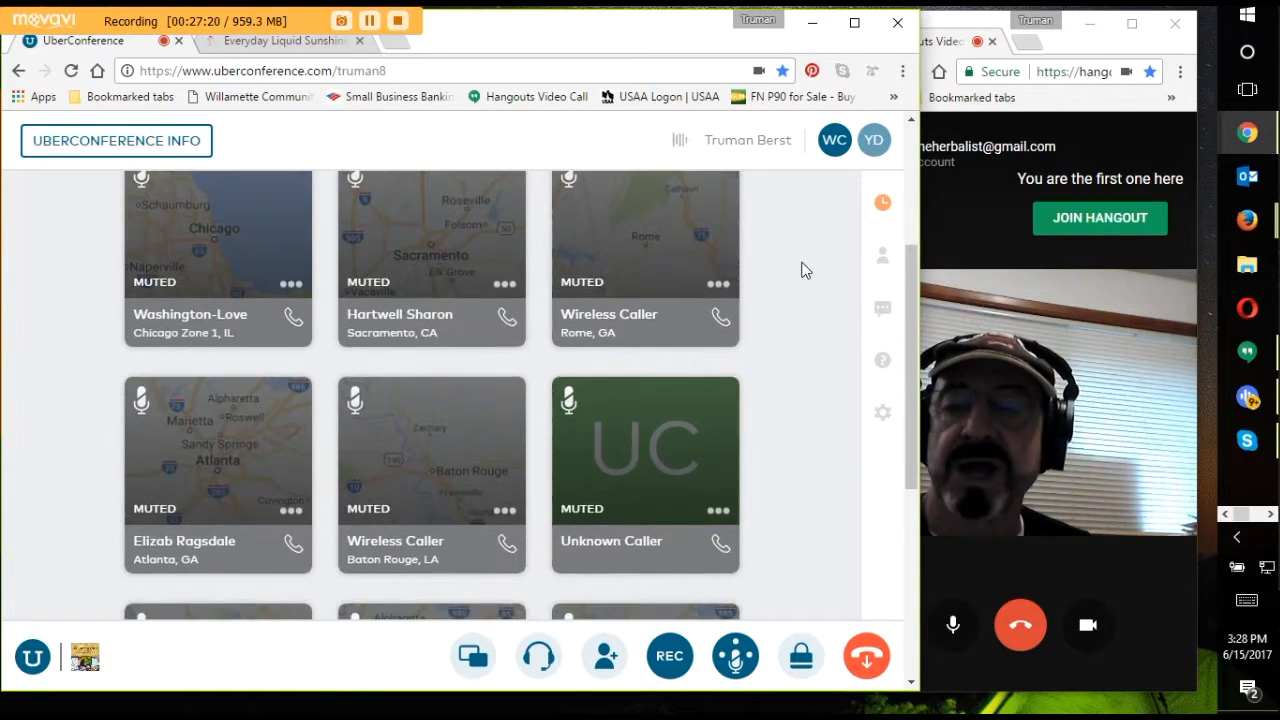
scroll(down, 3)
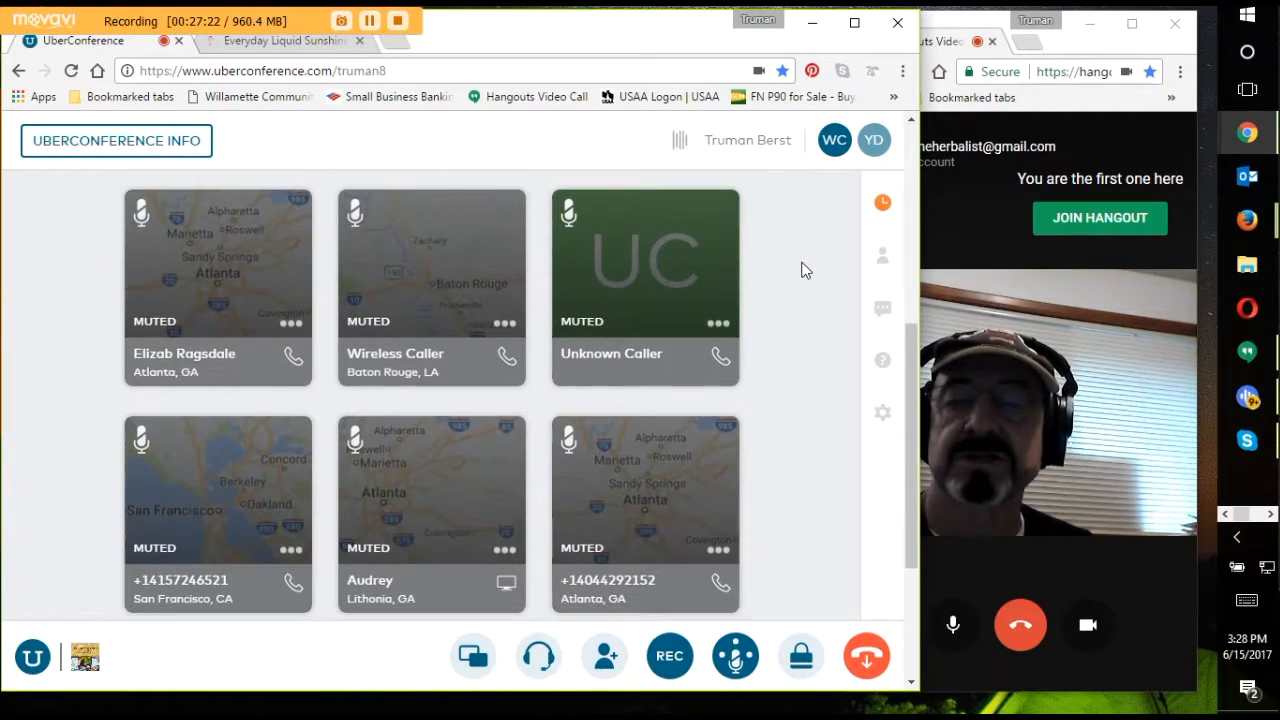
scroll(down, 3)
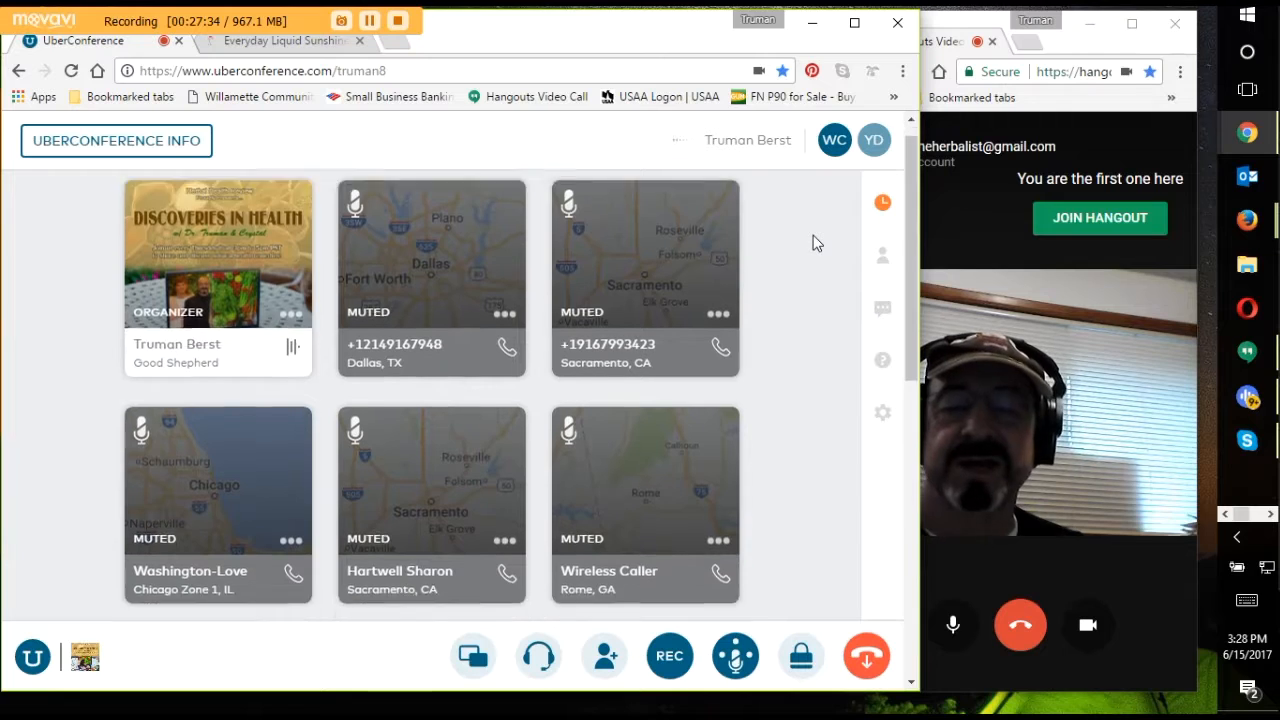
scroll(down, 3)
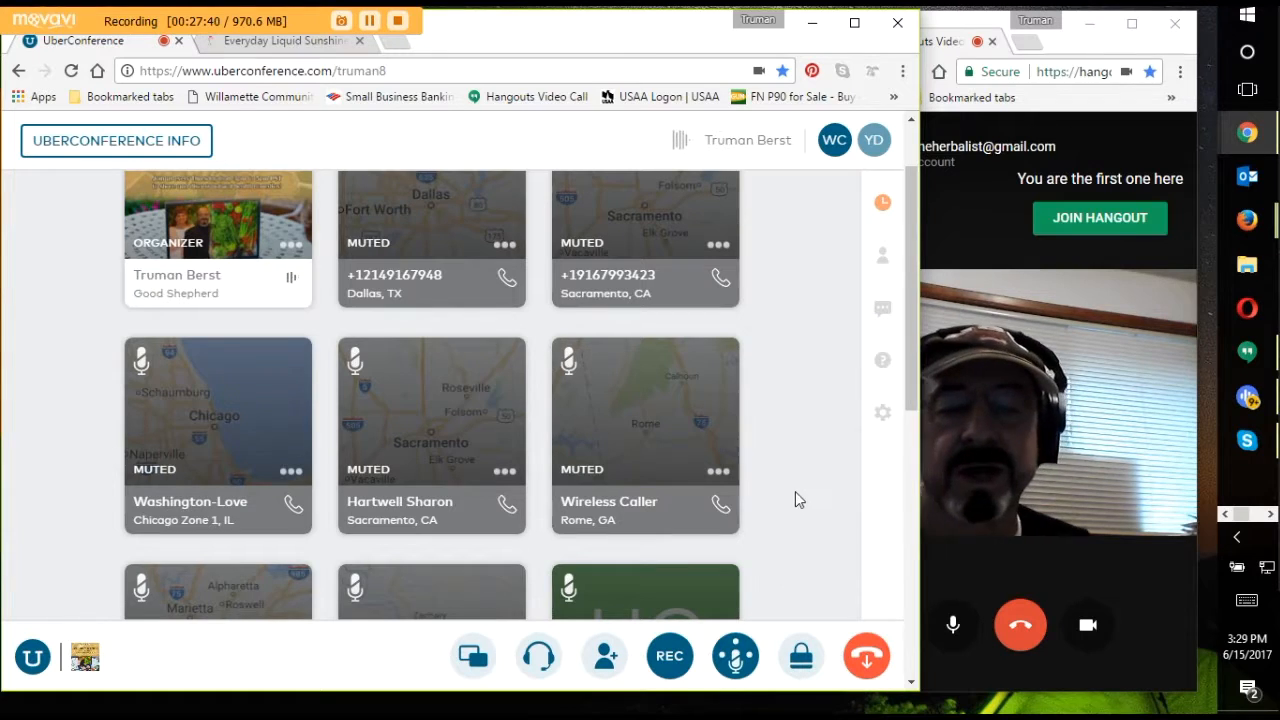
mouse_move(820, 424)
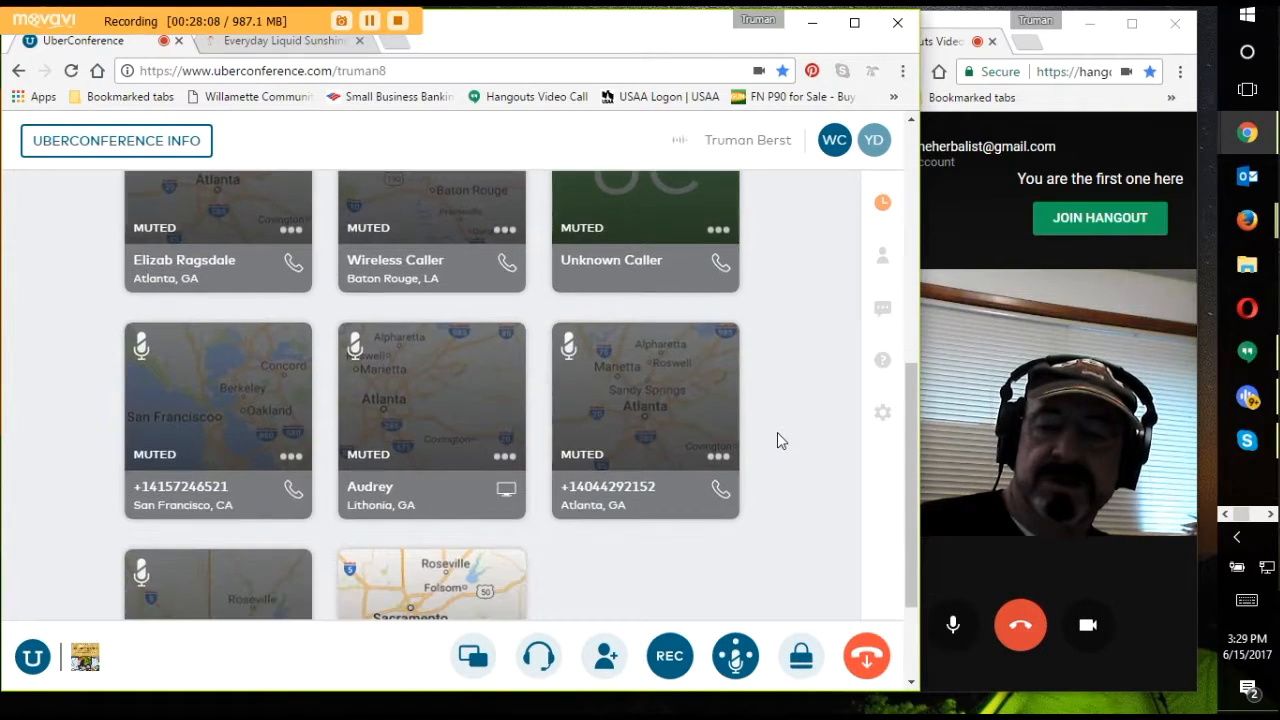
scroll(down, 3)
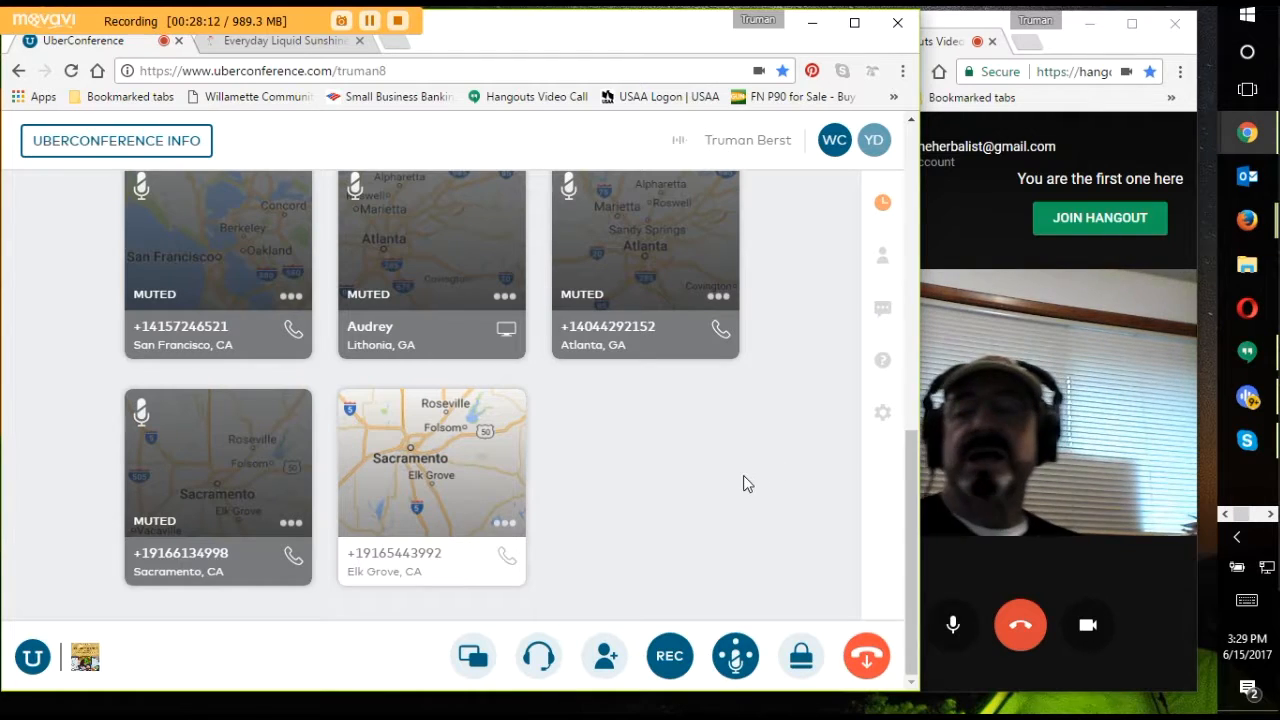
mouse_move(744, 488)
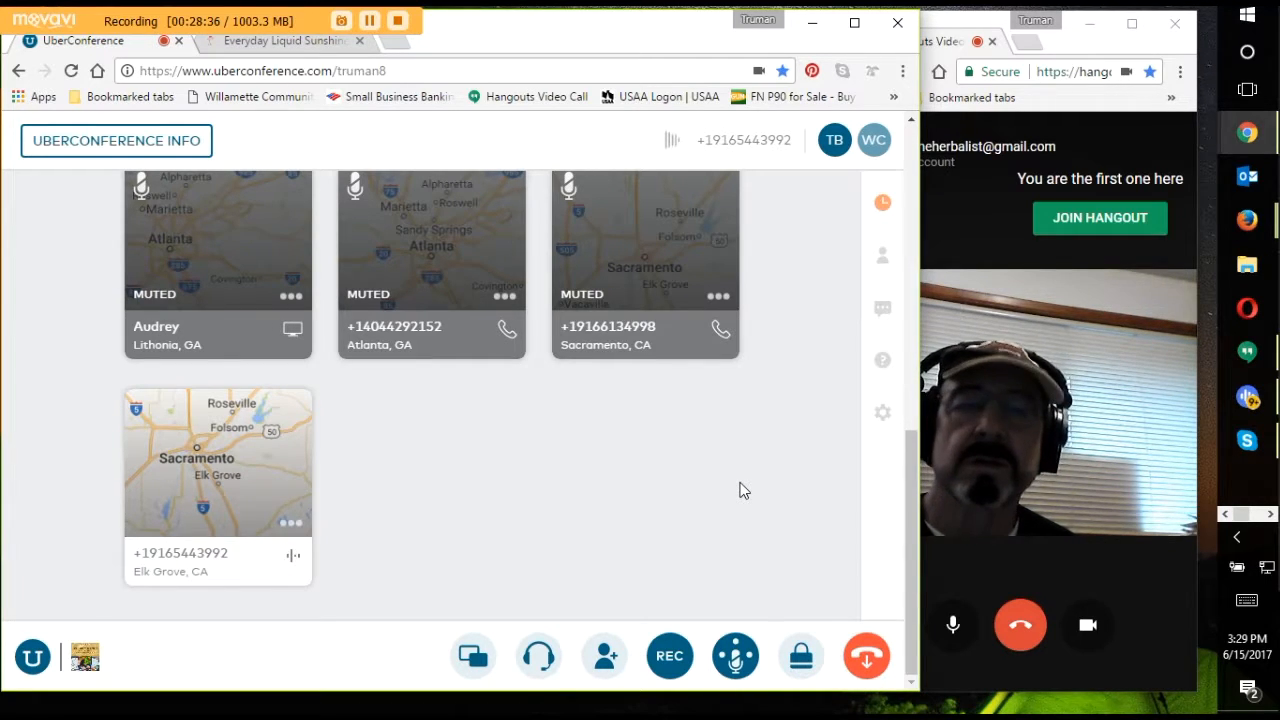
mouse_move(398, 48)
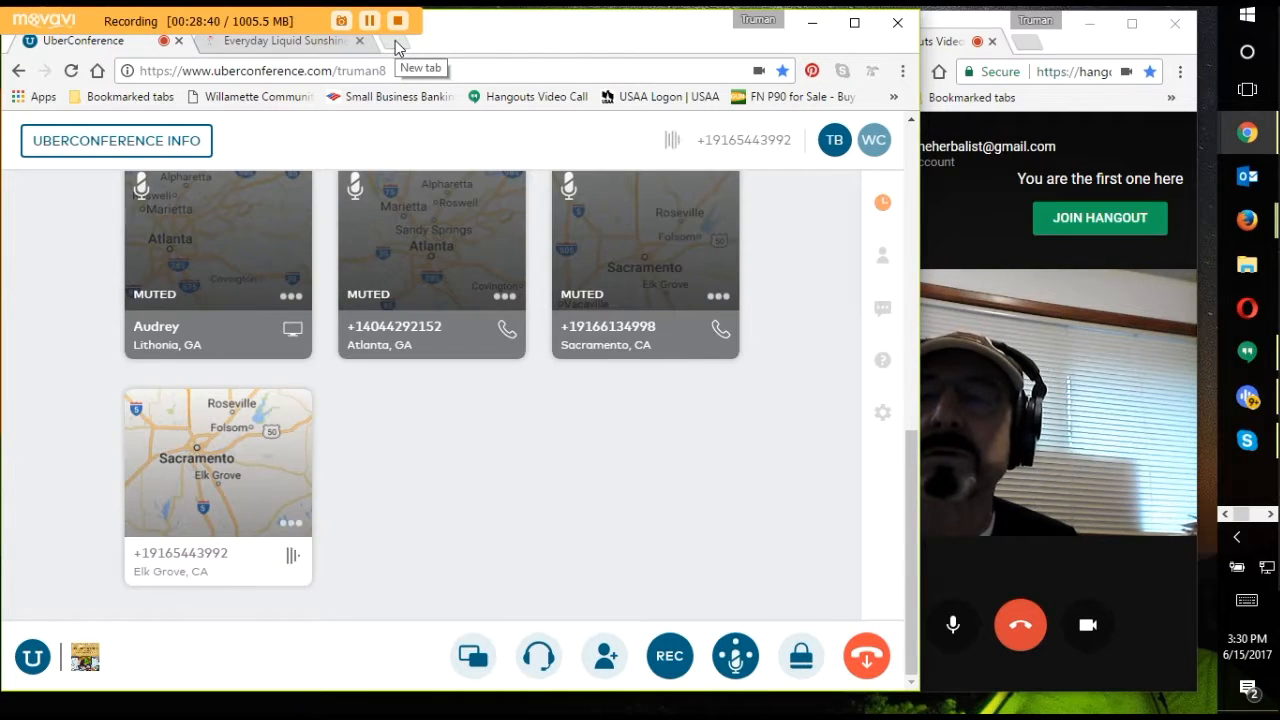
- Start a new Chrome tab showing the most-visited shortcuts
click(398, 40)
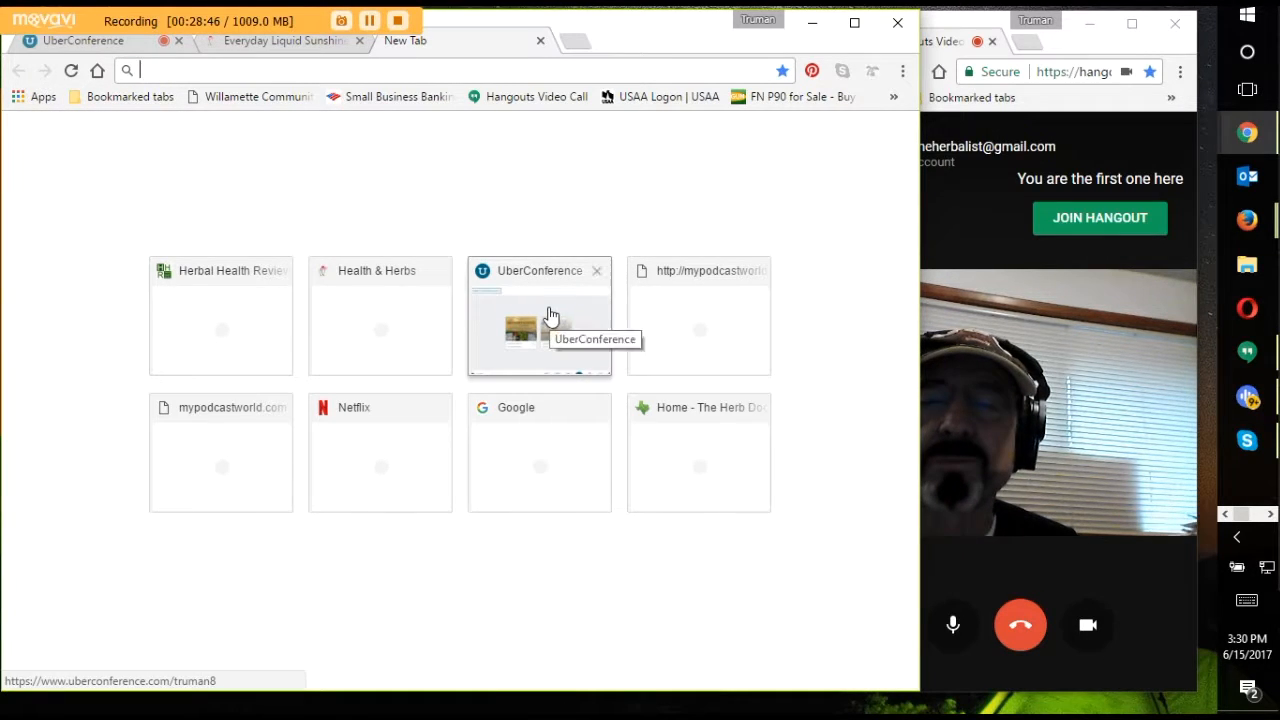
mouse_move(688, 290)
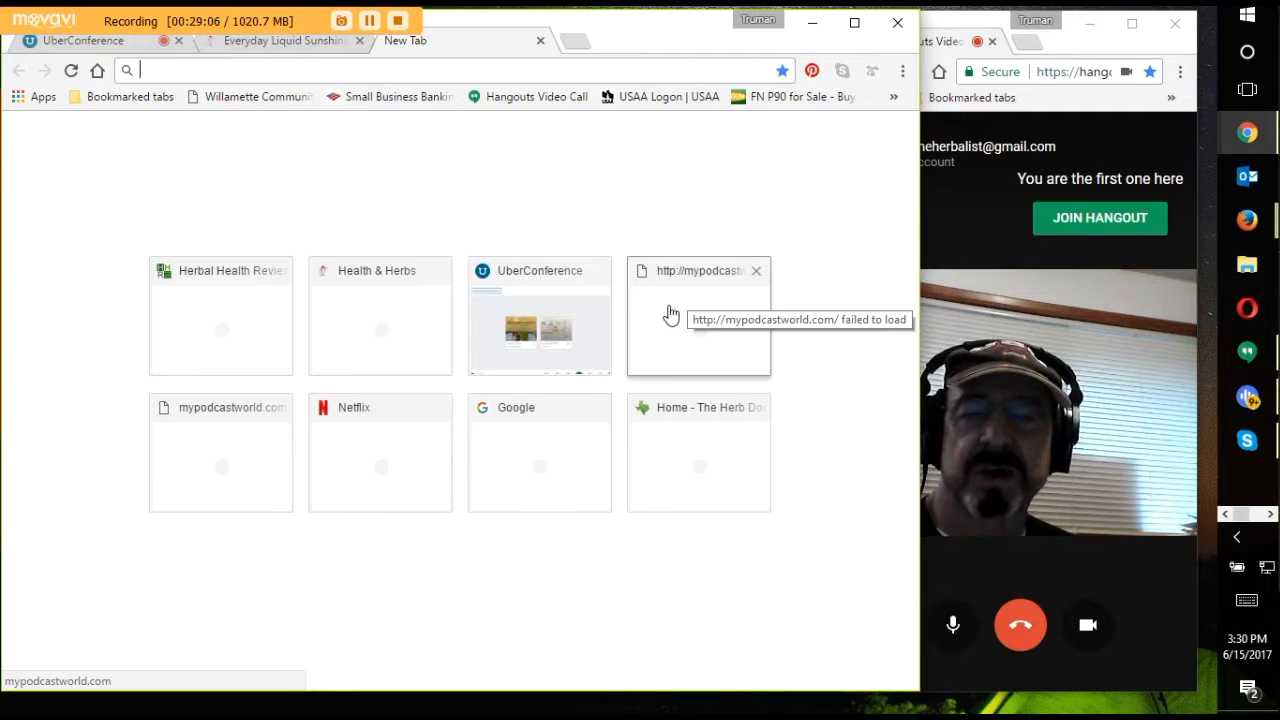
mouse_move(704, 304)
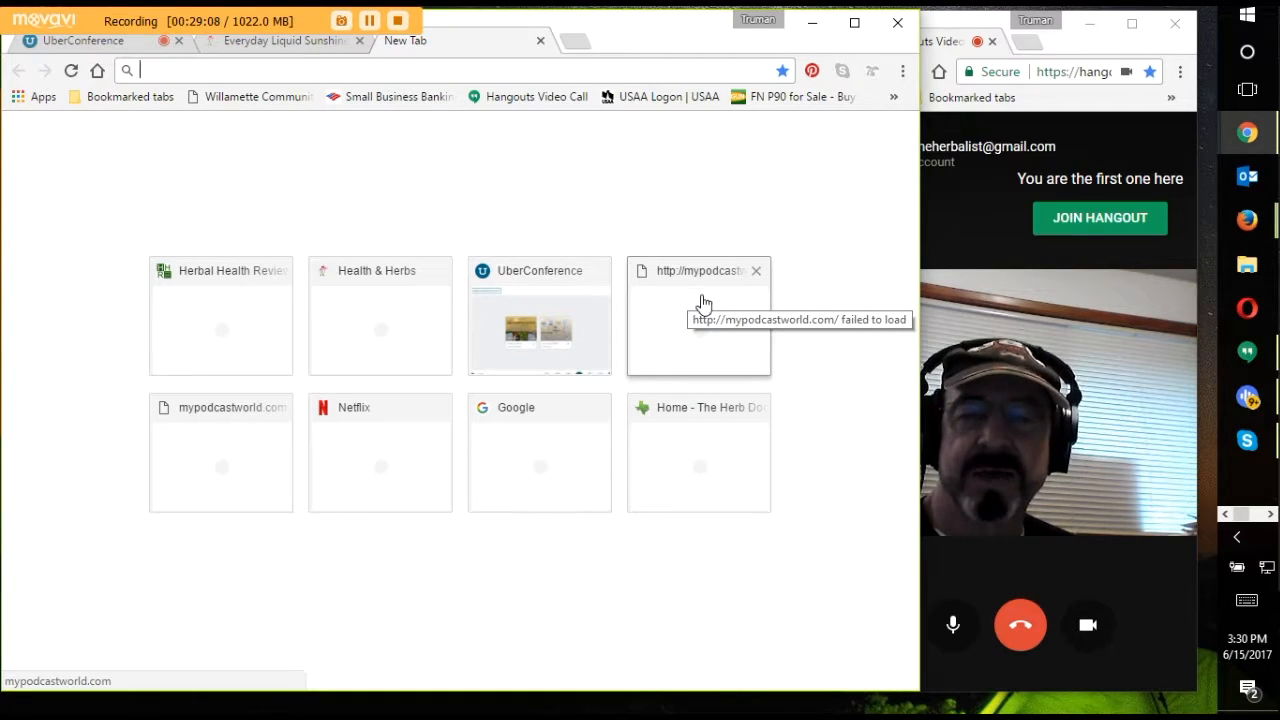
mouse_move(744, 220)
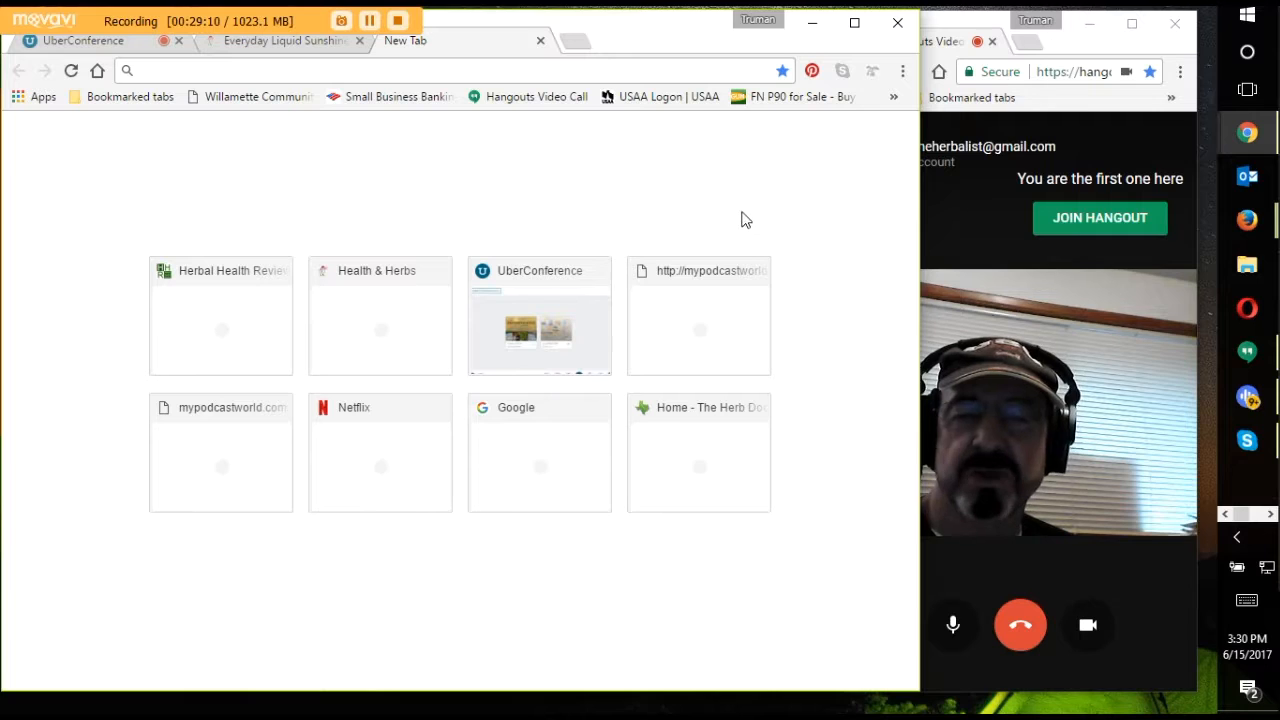
mouse_move(728, 218)
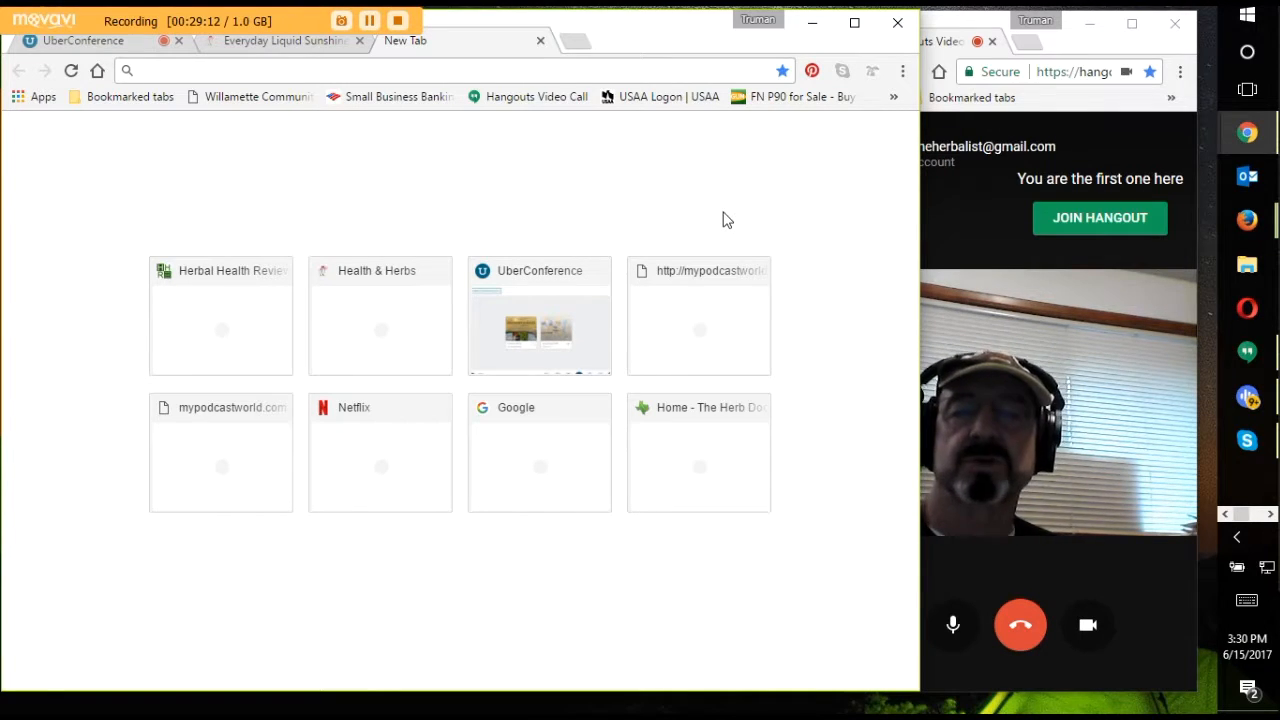
mouse_move(722, 324)
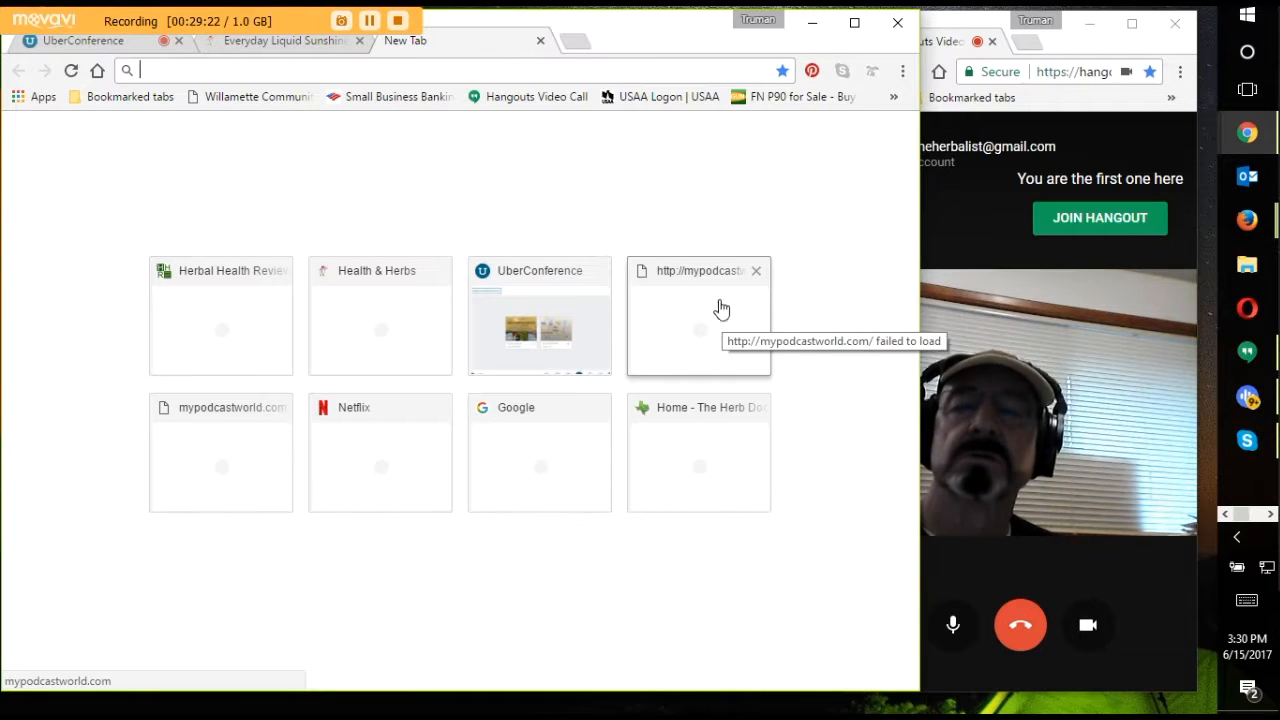
mouse_move(728, 224)
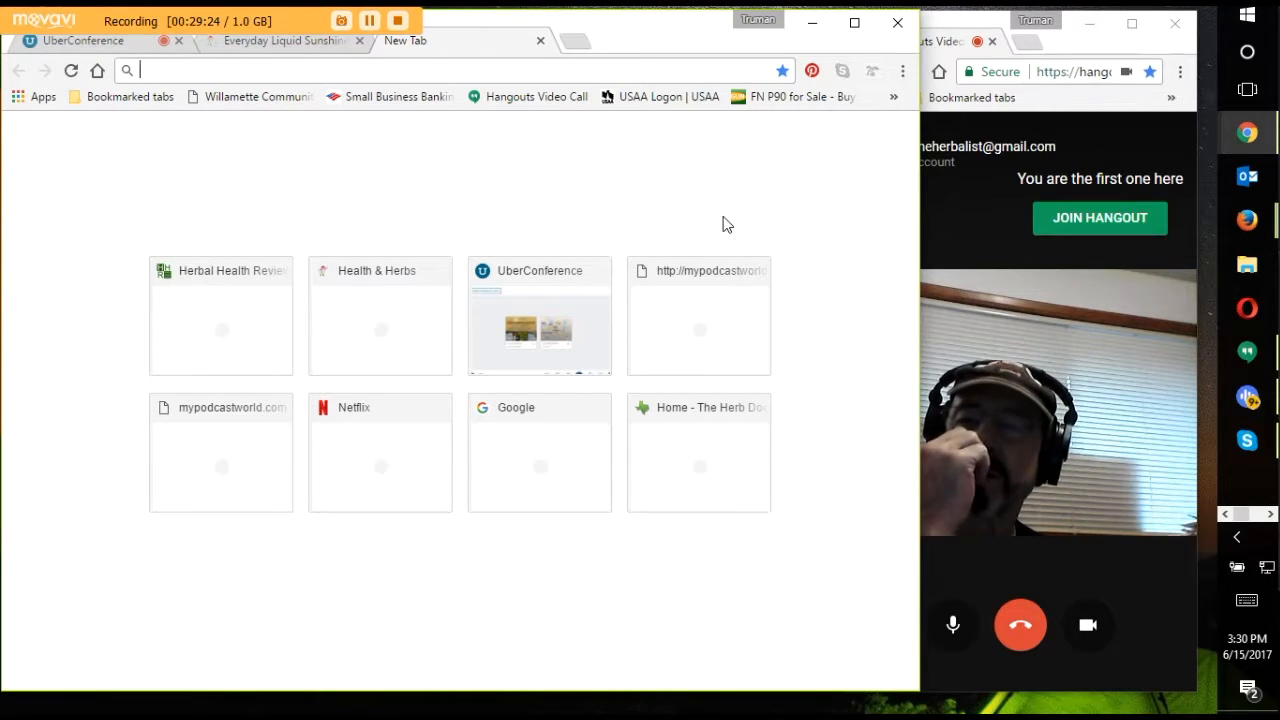
mouse_move(696, 198)
text(chrome://apps)
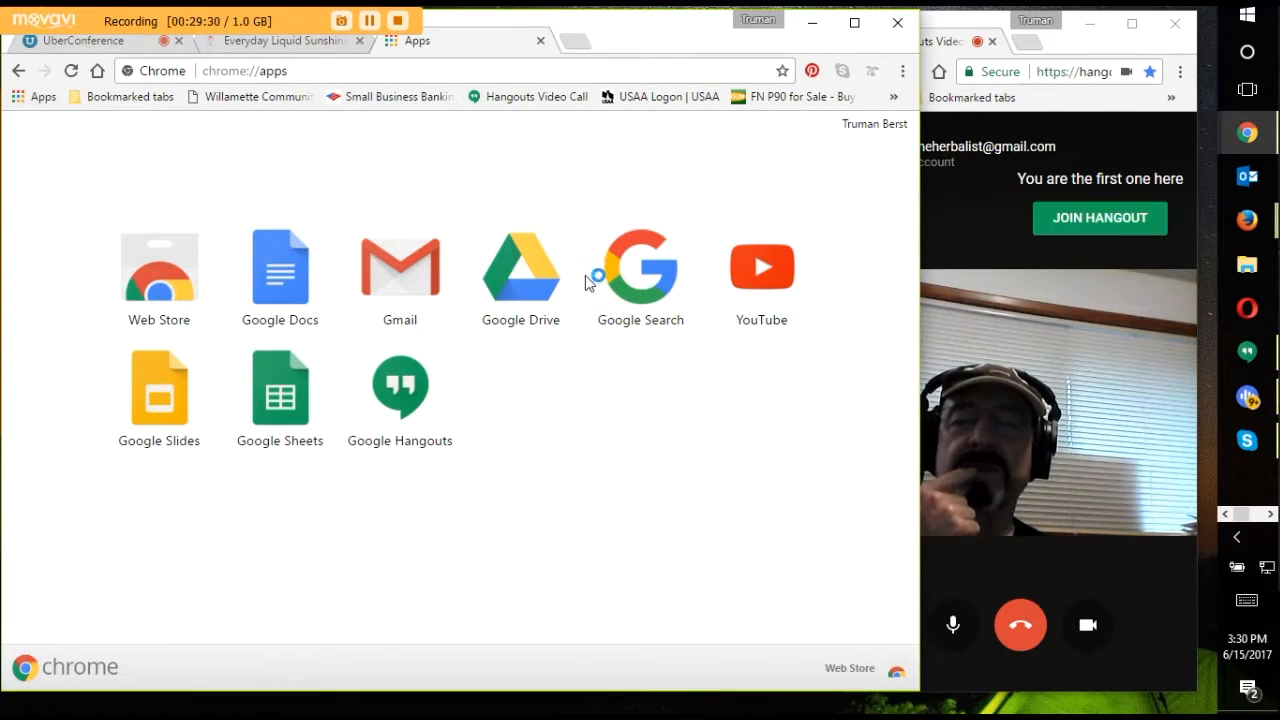
- Launch Google Search and run a query for sciatica treatment
click(640, 268)
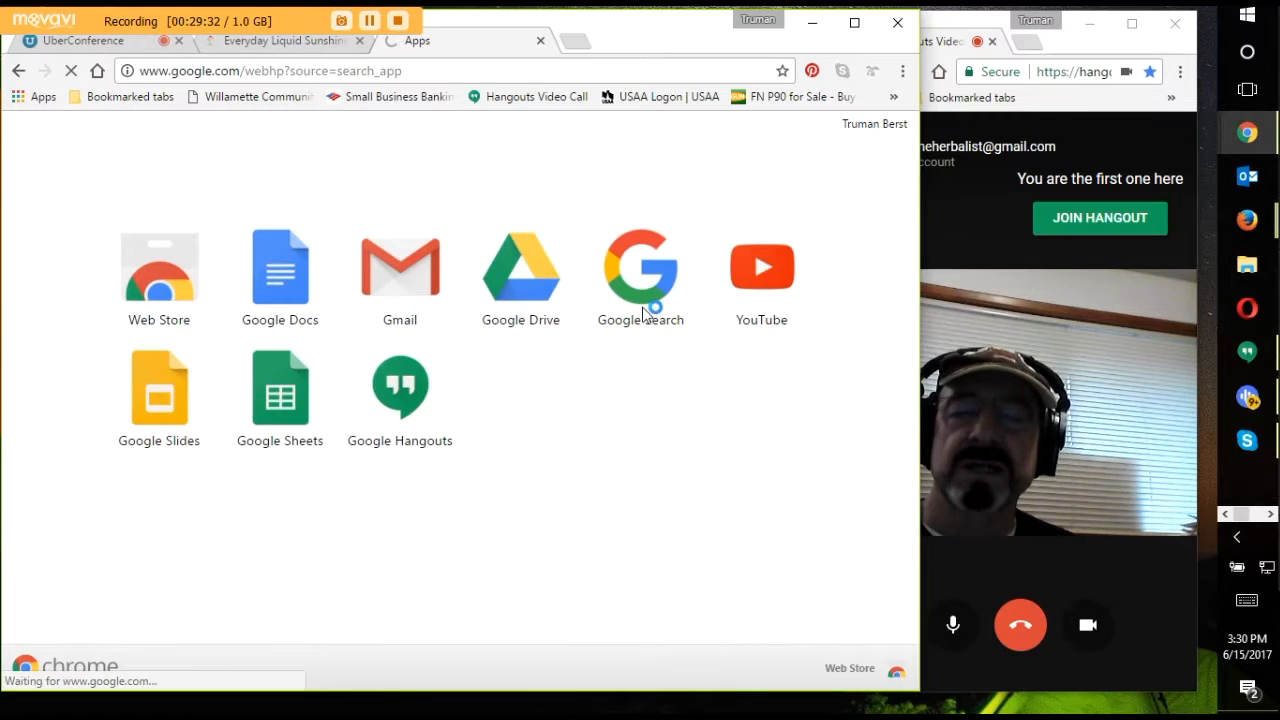
click(640, 268)
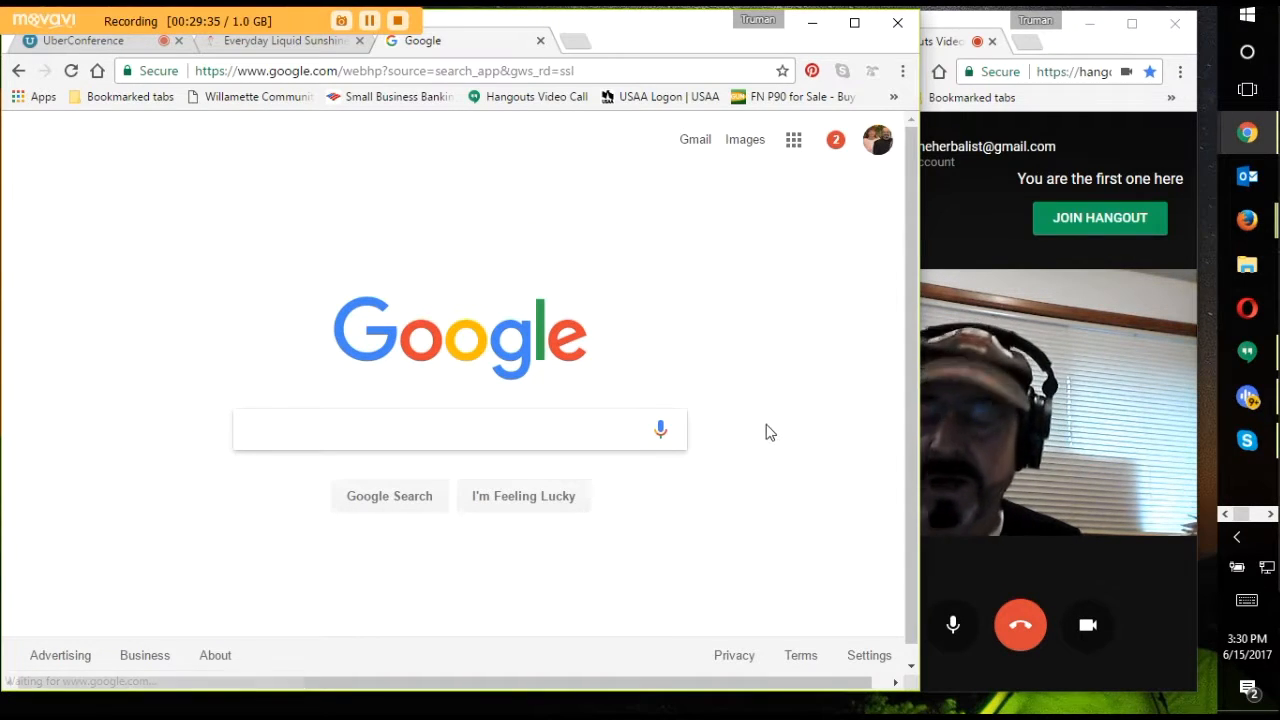
text(s)
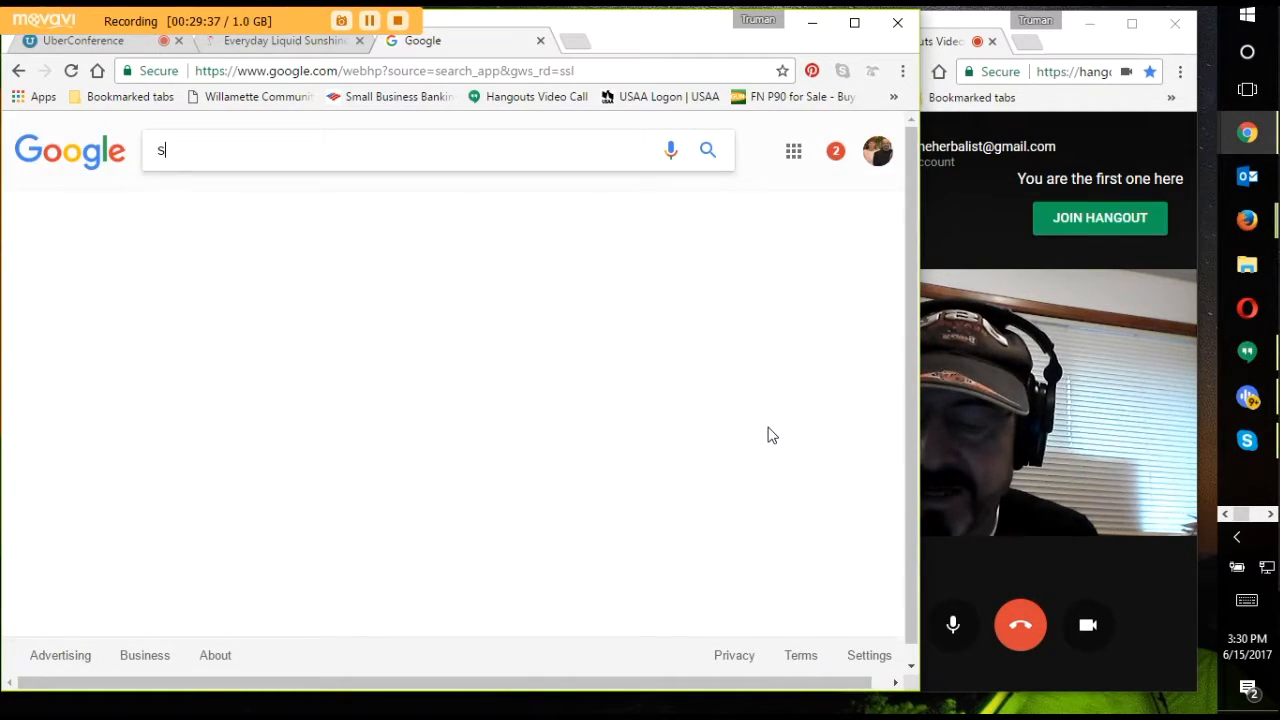
text(ciata)
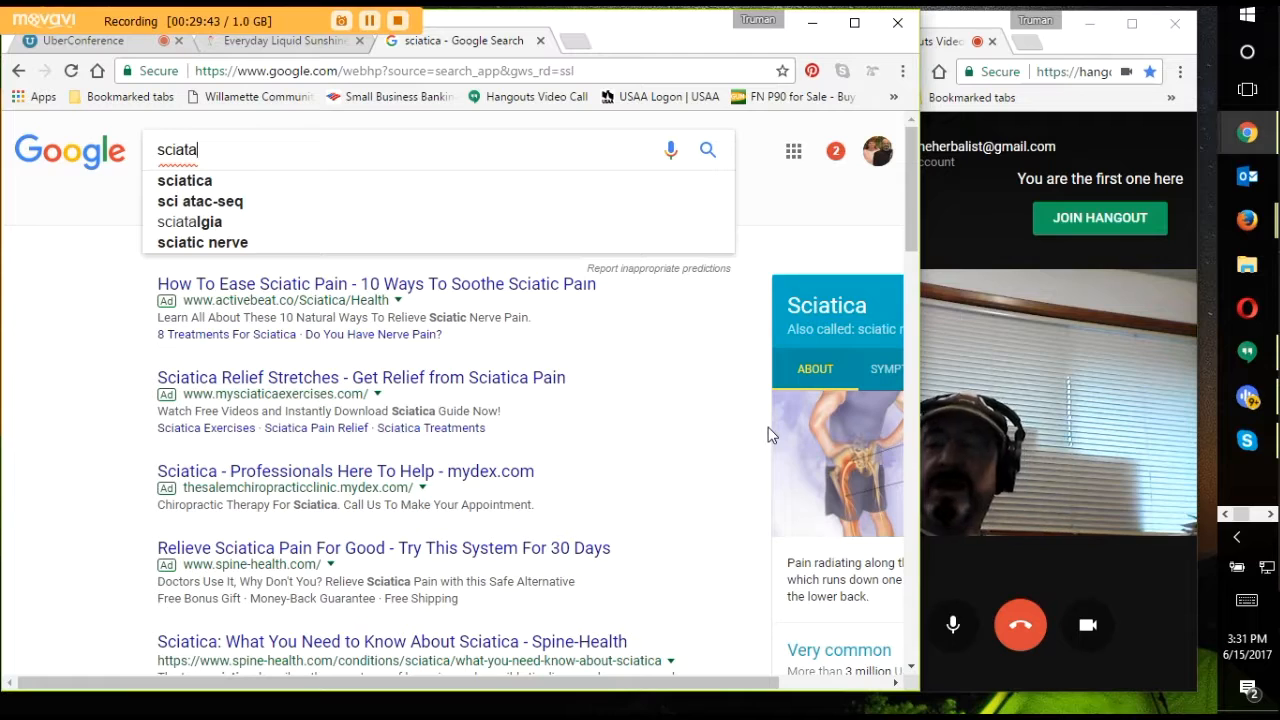
key(Backspace)
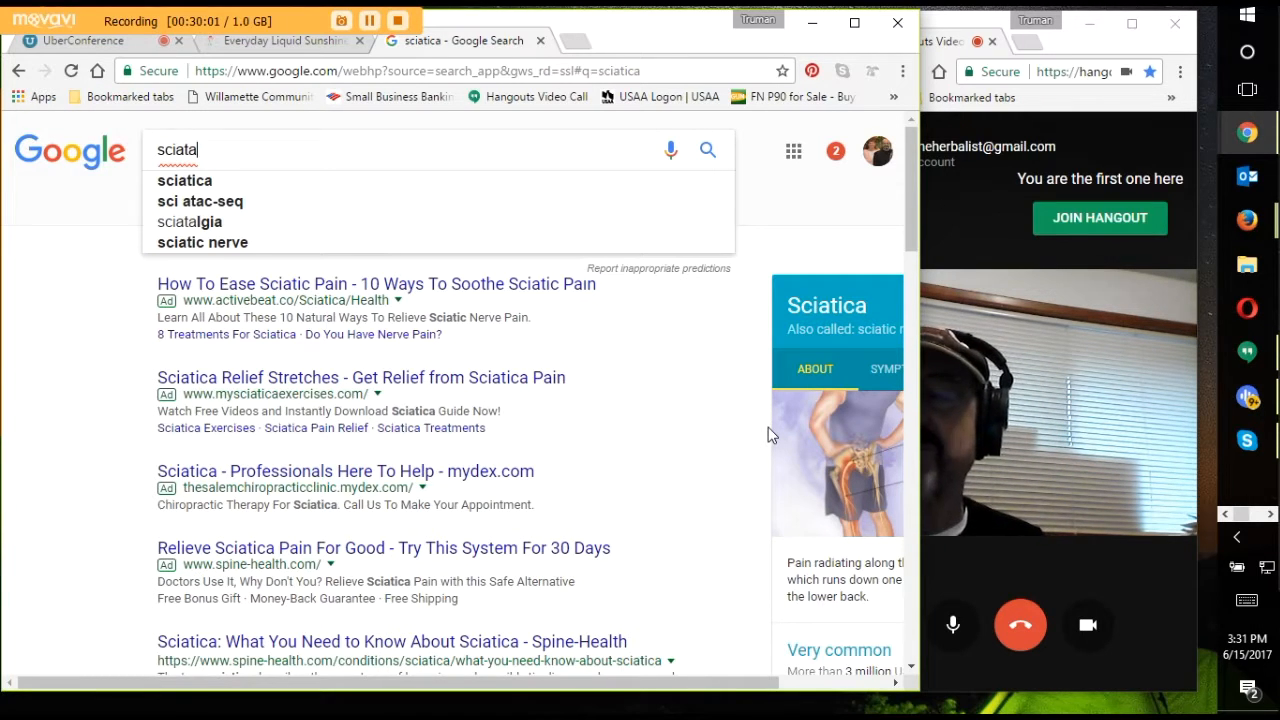
key(Backspace)
text(ica treatment)
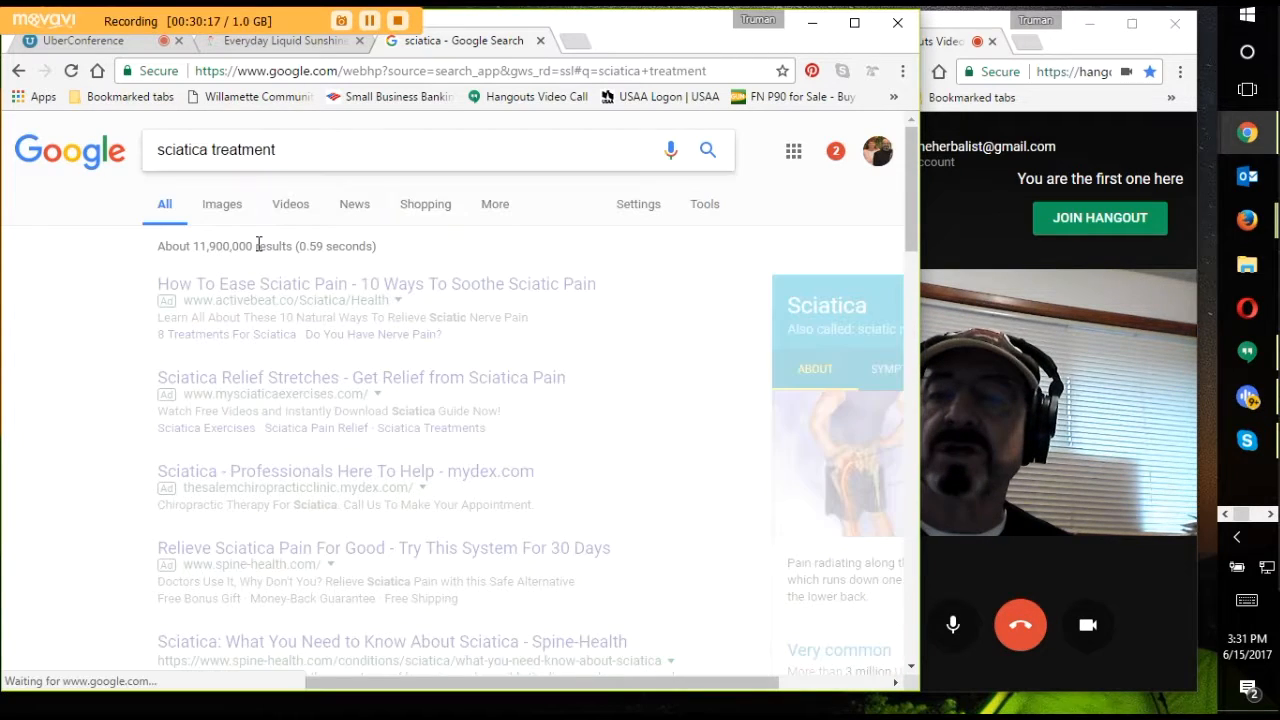
- Change the query to "what causes sciatic nerve pain" and bring up its results
click(300, 148)
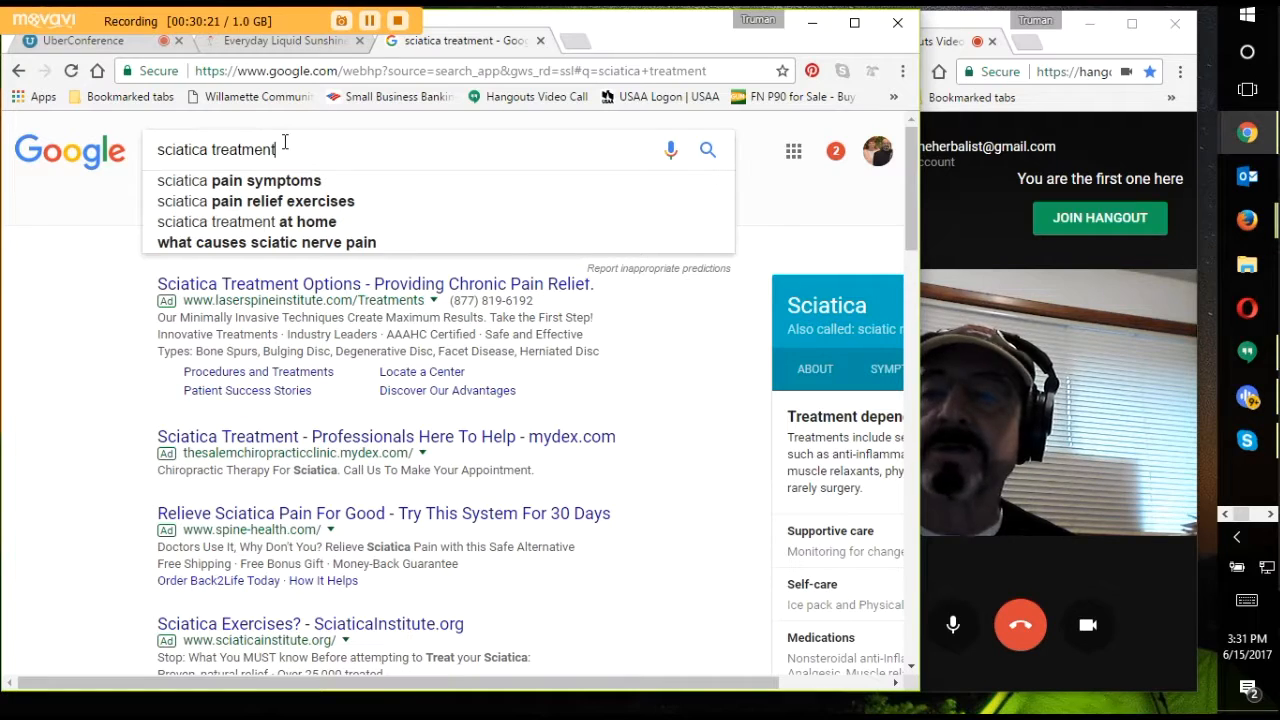
mouse_move(288, 252)
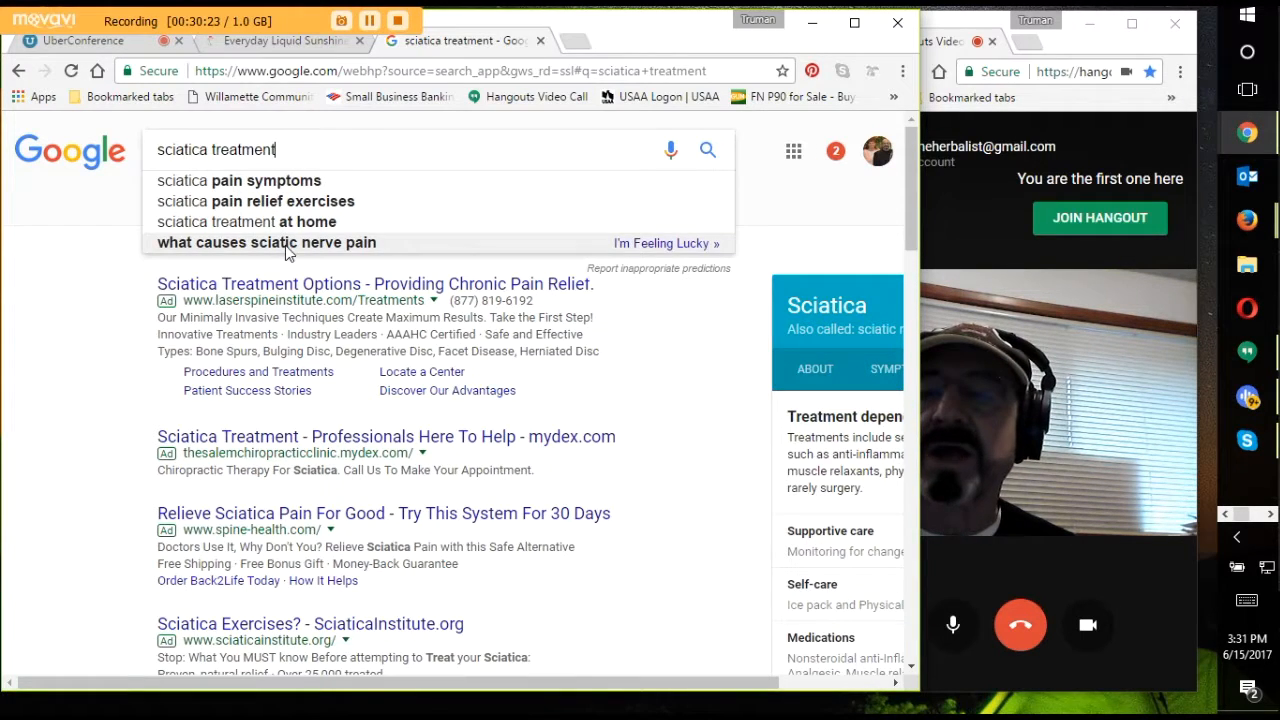
click(266, 242)
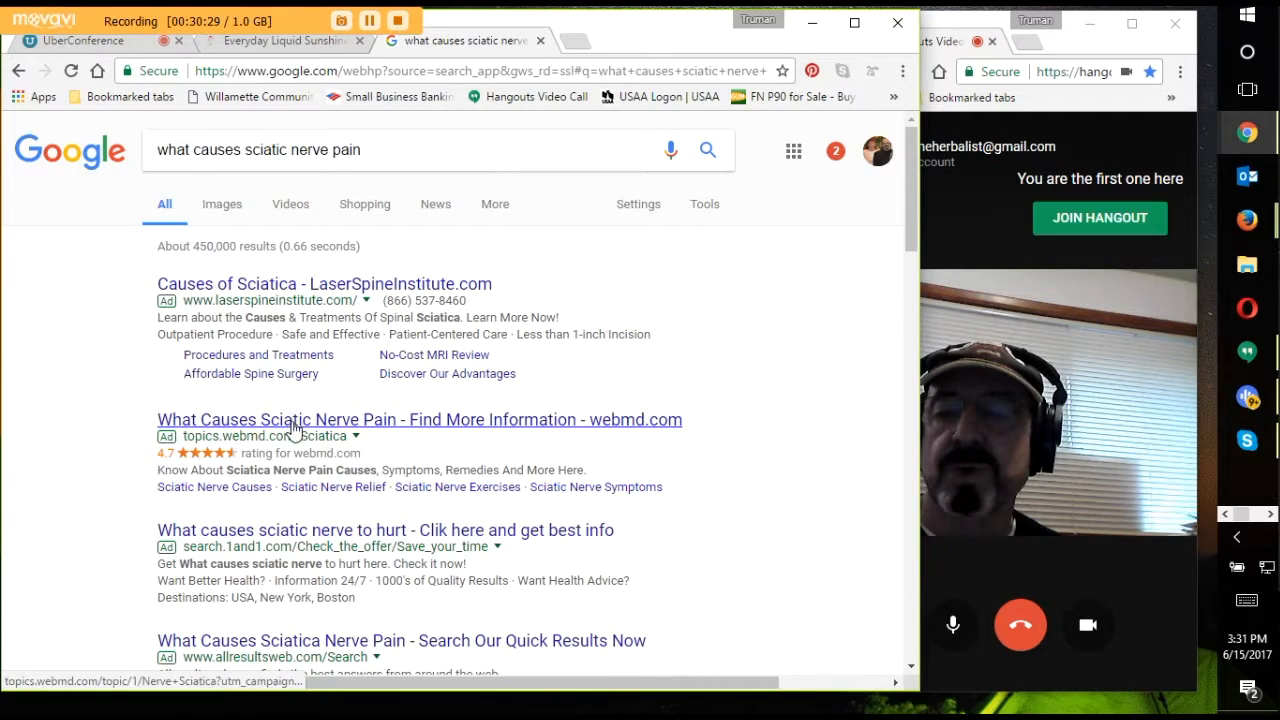
- Follow the WebMD sciatic nerve pain ad to the topics page and scroll to its article list
click(420, 420)
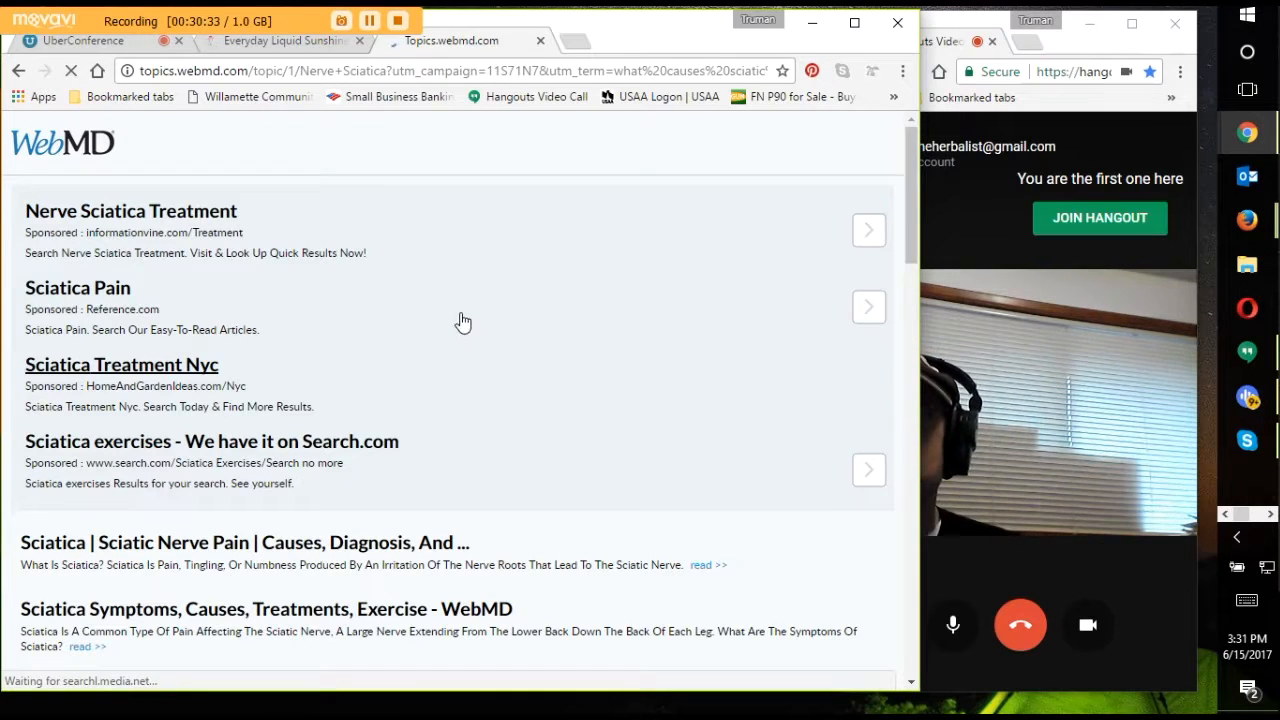
mouse_move(132, 212)
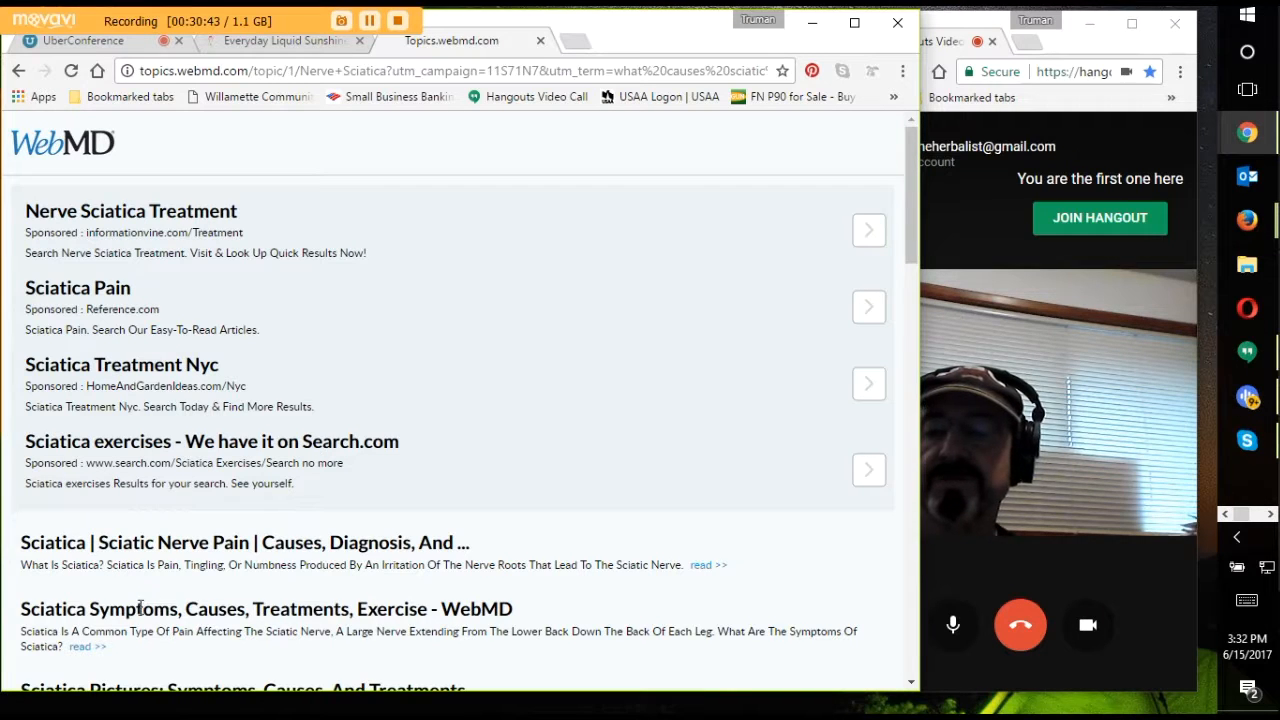
scroll(down, 3)
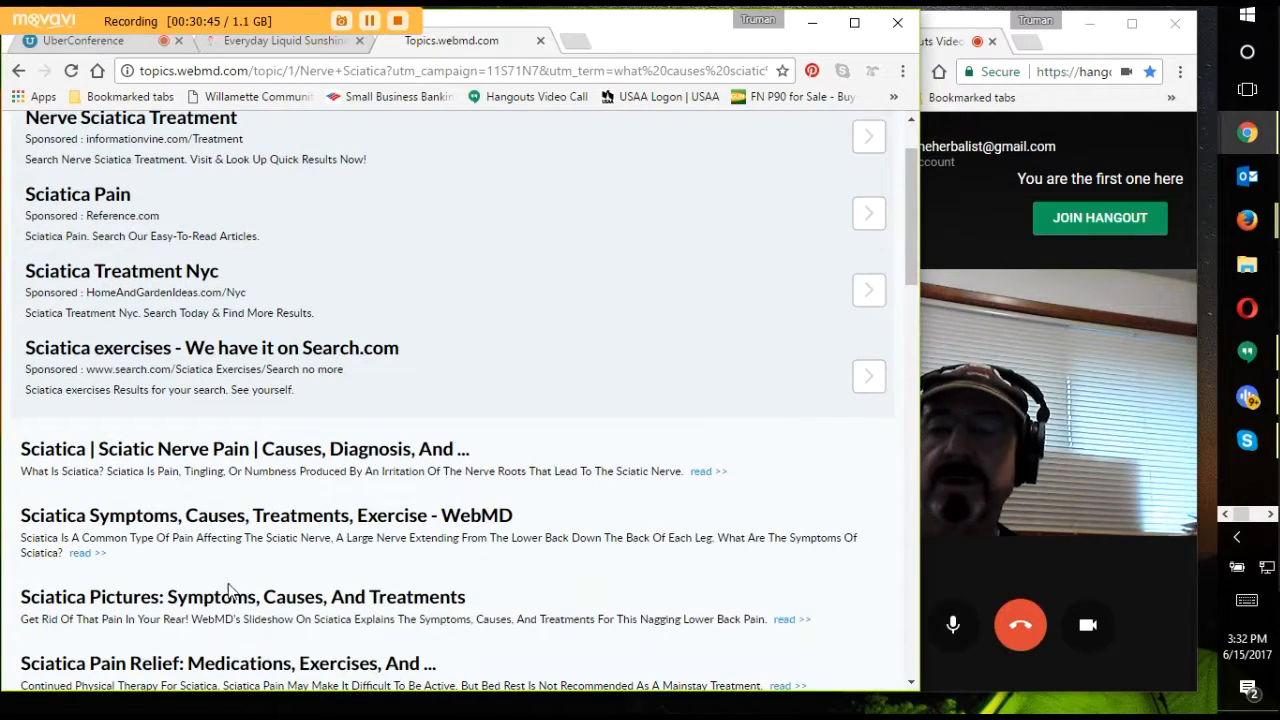
scroll(down, 3)
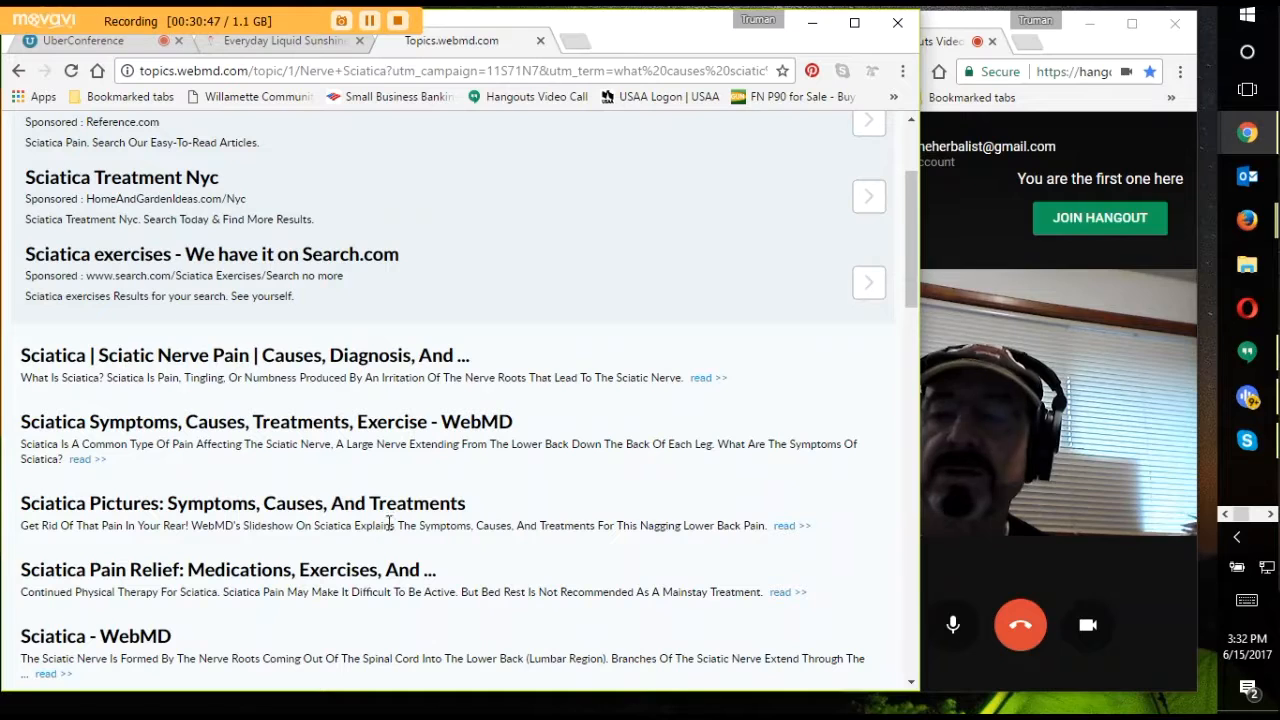
mouse_move(1176, 460)
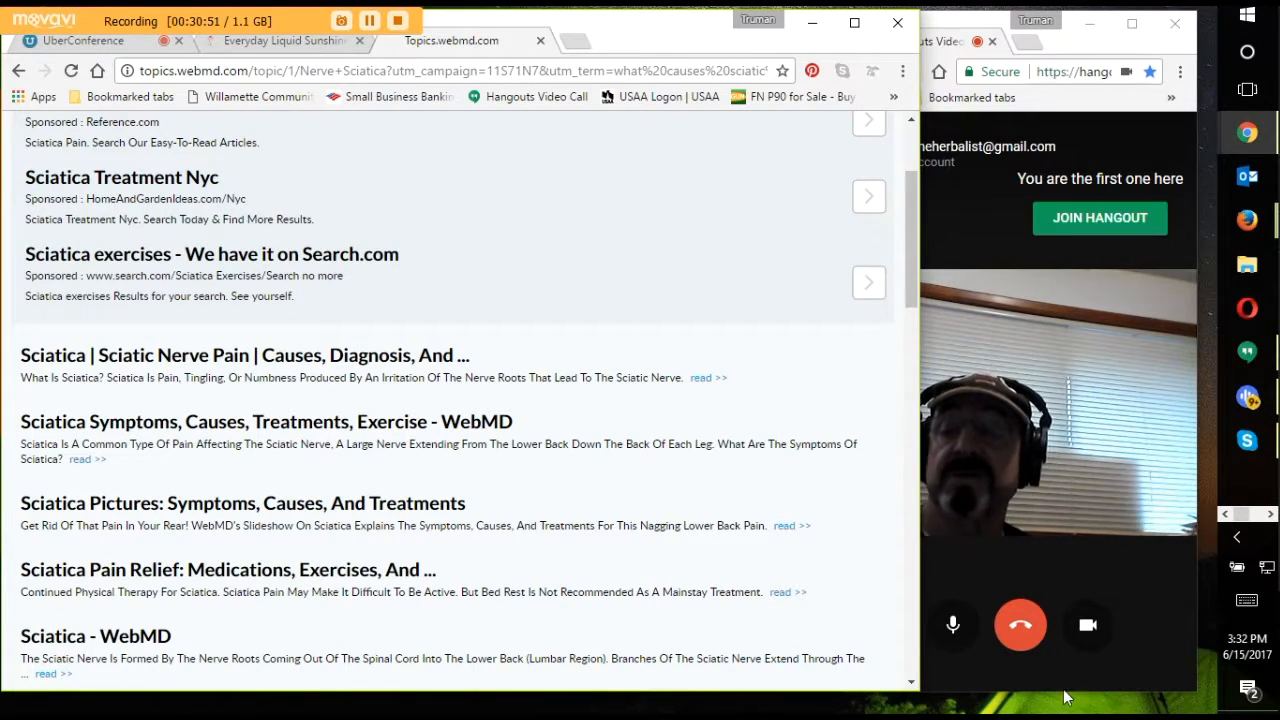
mouse_move(444, 560)
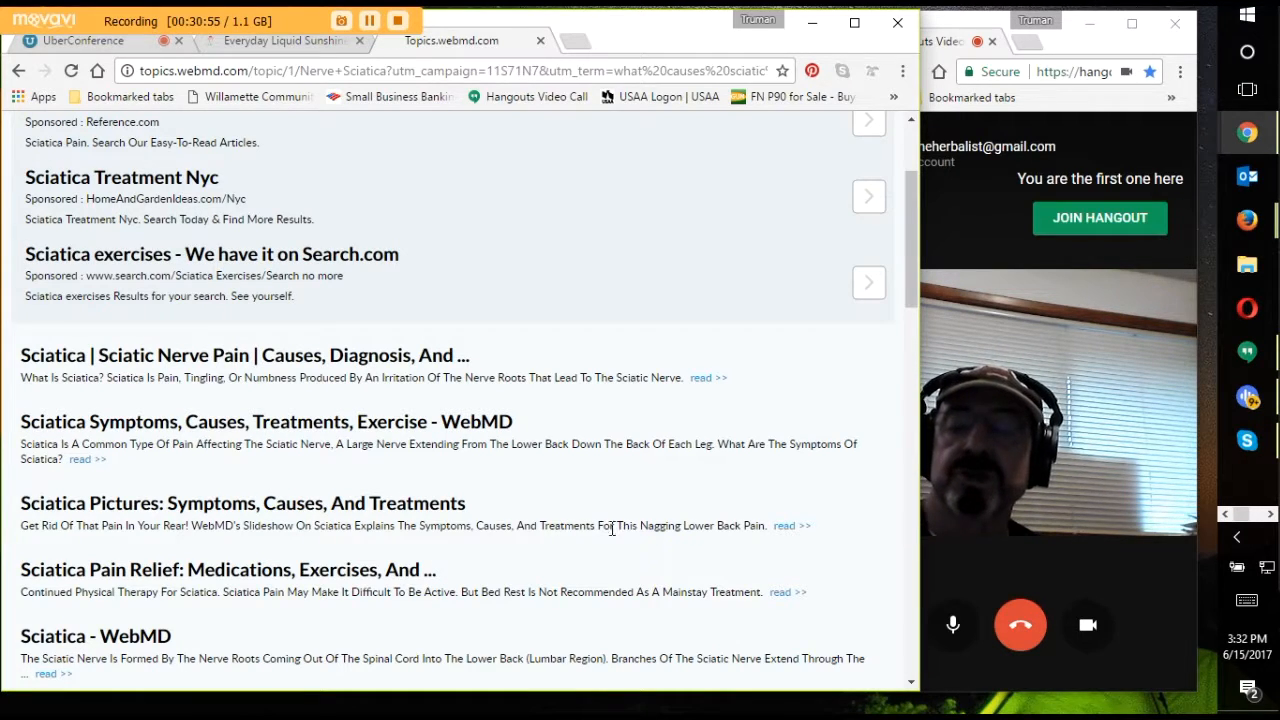
mouse_move(640, 540)
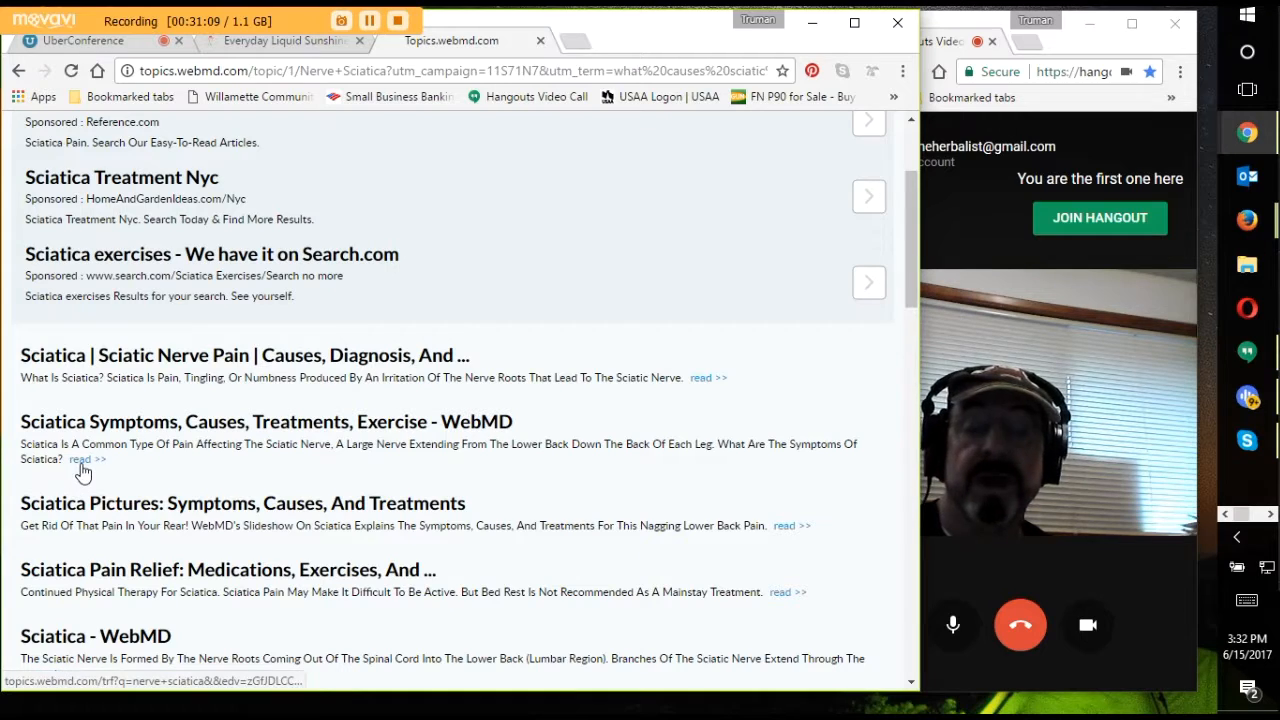
- Read the WebMD Sciatica Symptoms article down through the symptom list to how the pain spreads
click(80, 458)
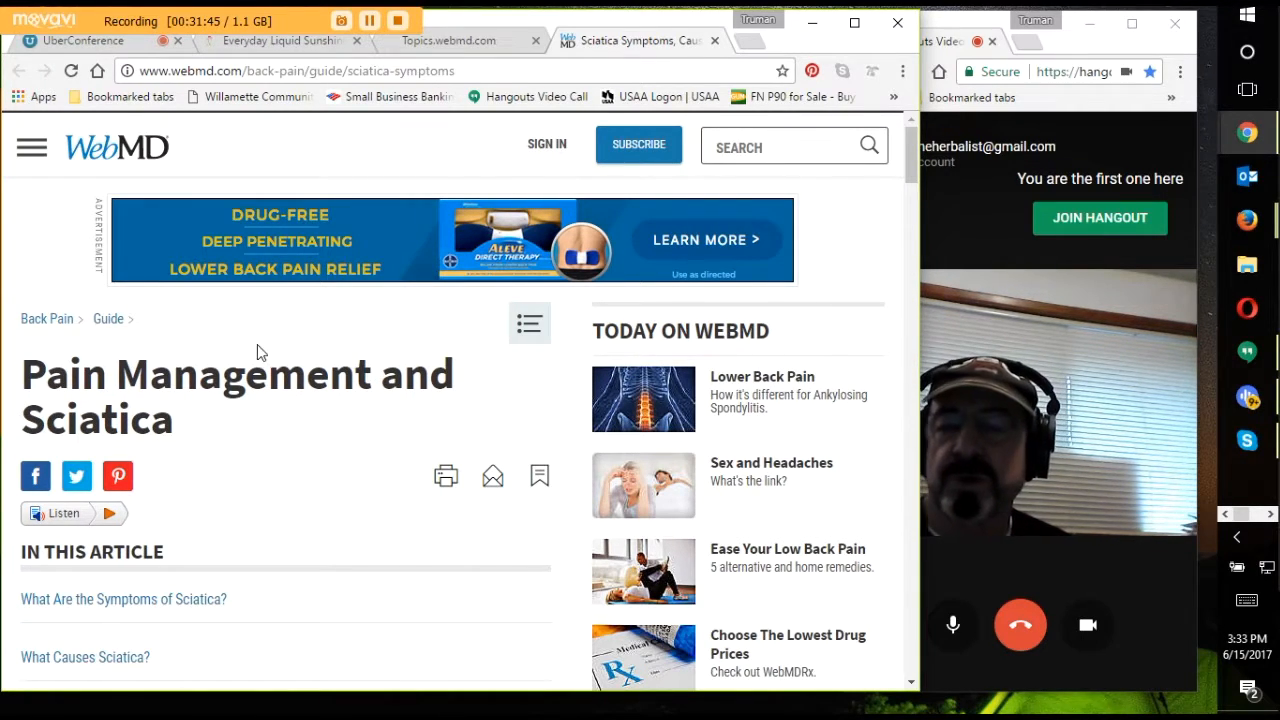
scroll(down, 3)
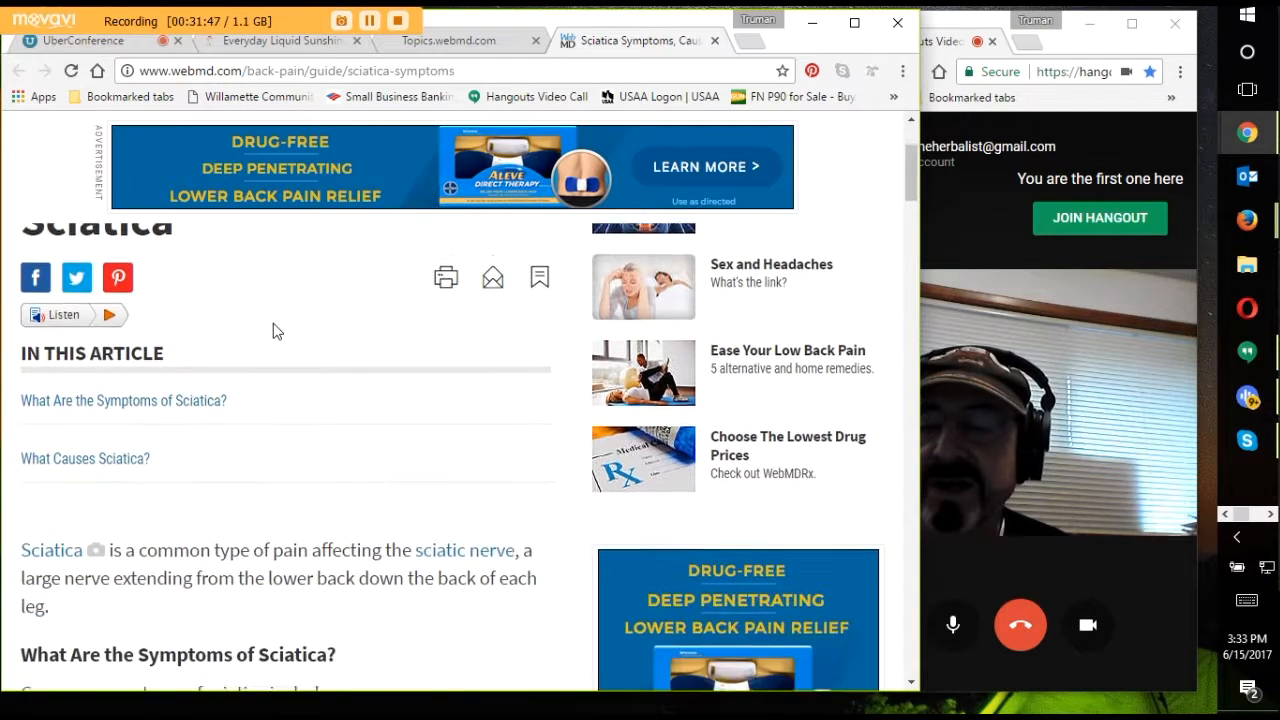
scroll(down, 3)
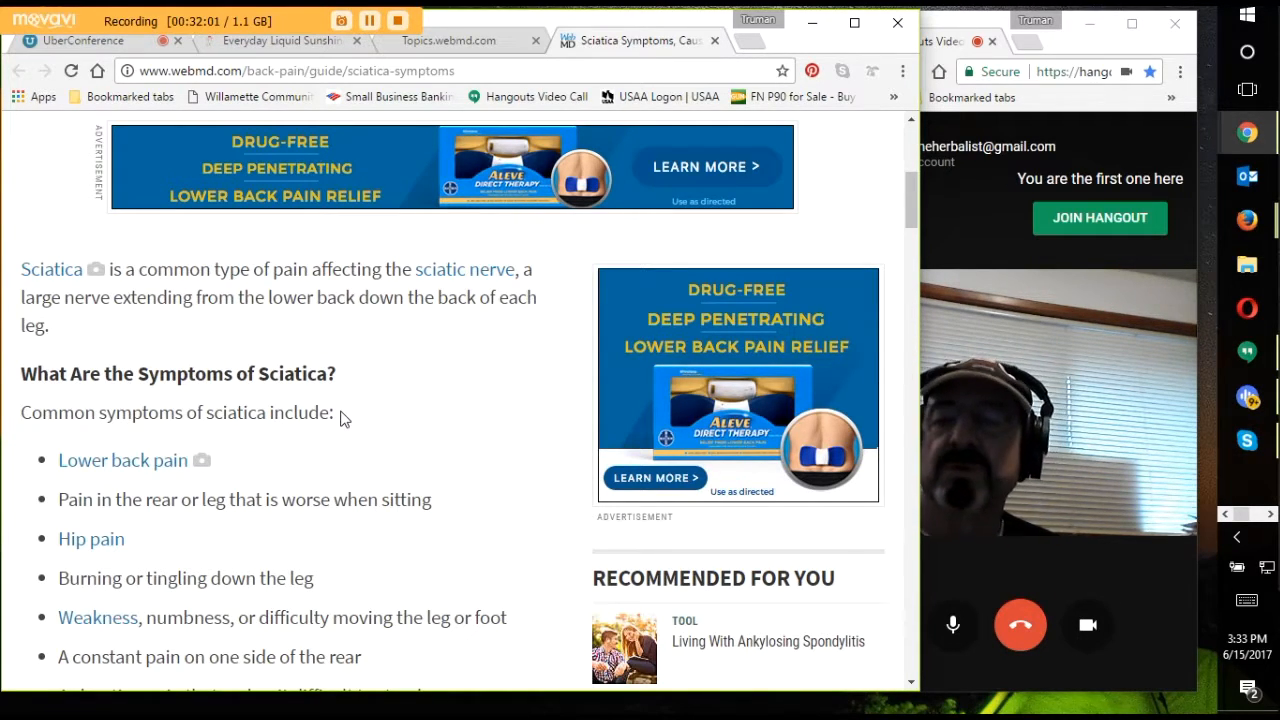
mouse_move(324, 432)
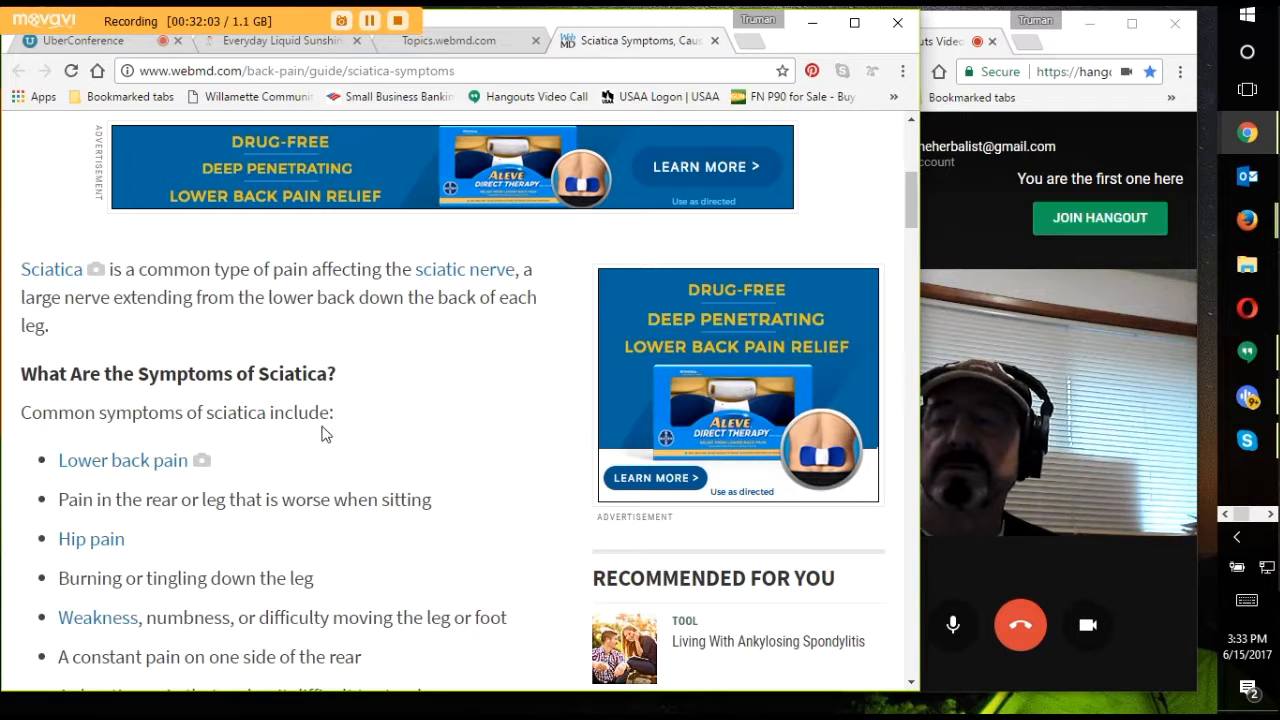
scroll(down, 3)
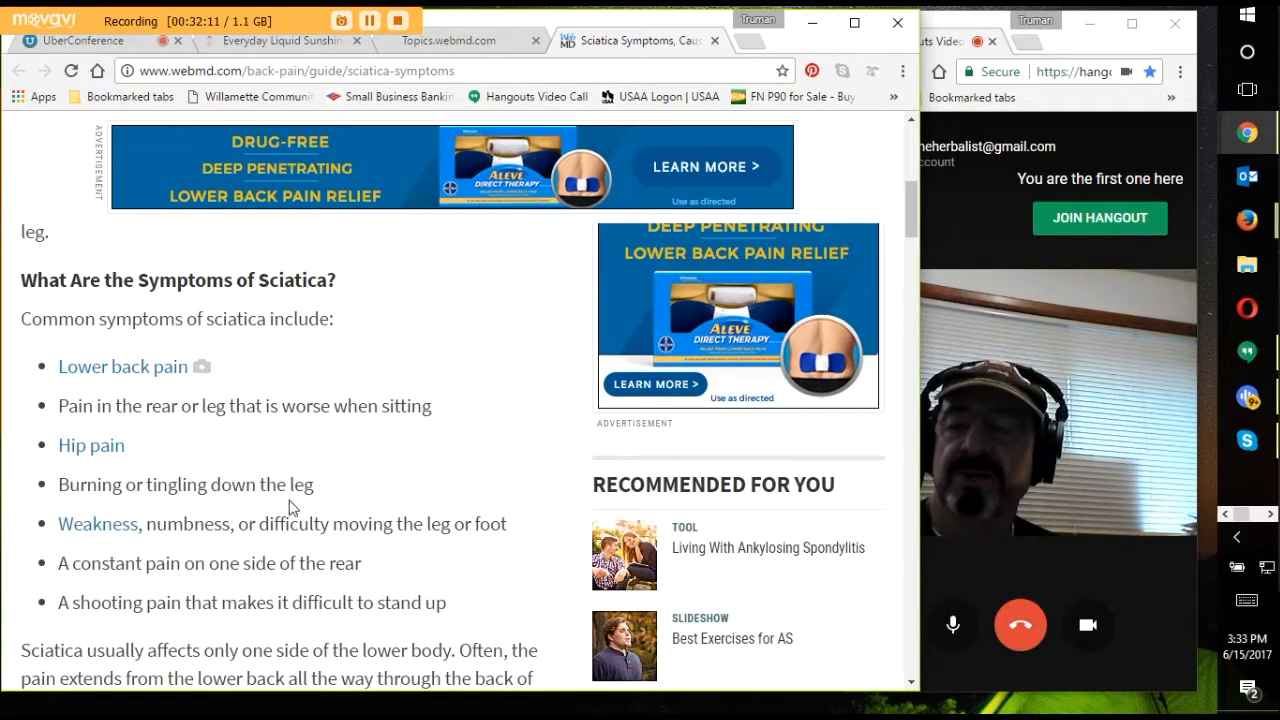
scroll(down, 3)
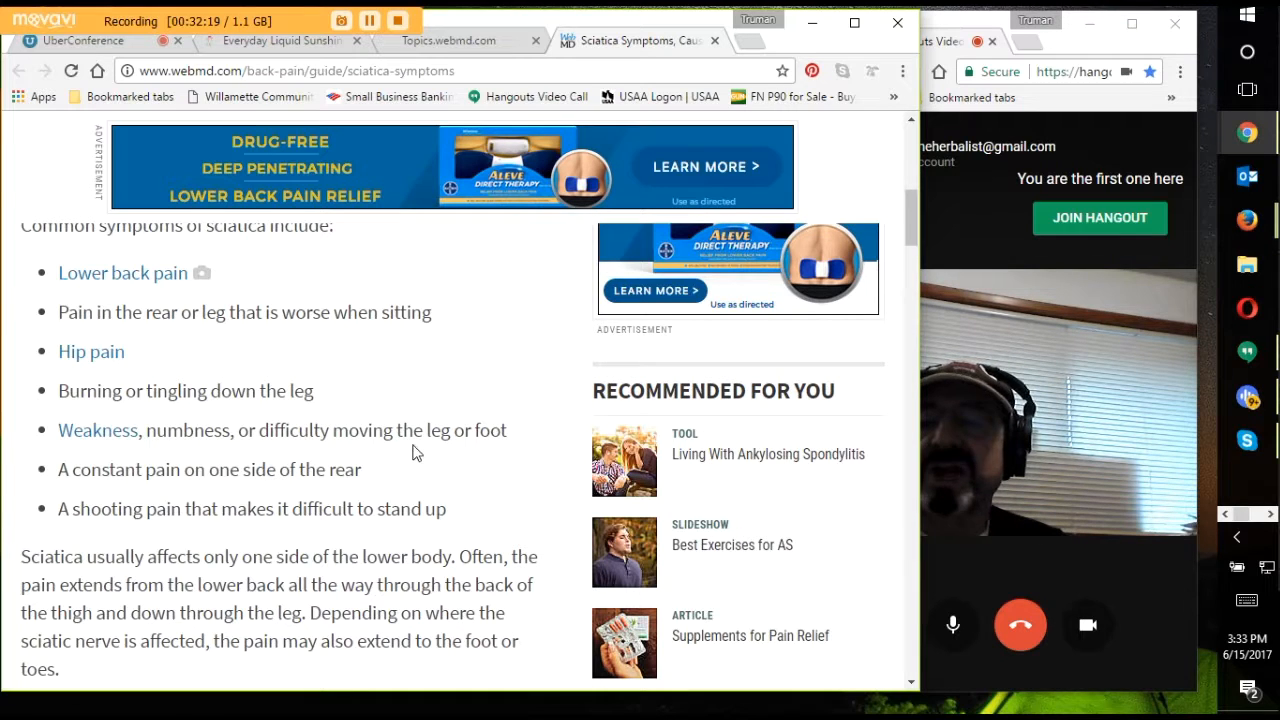
mouse_move(500, 486)
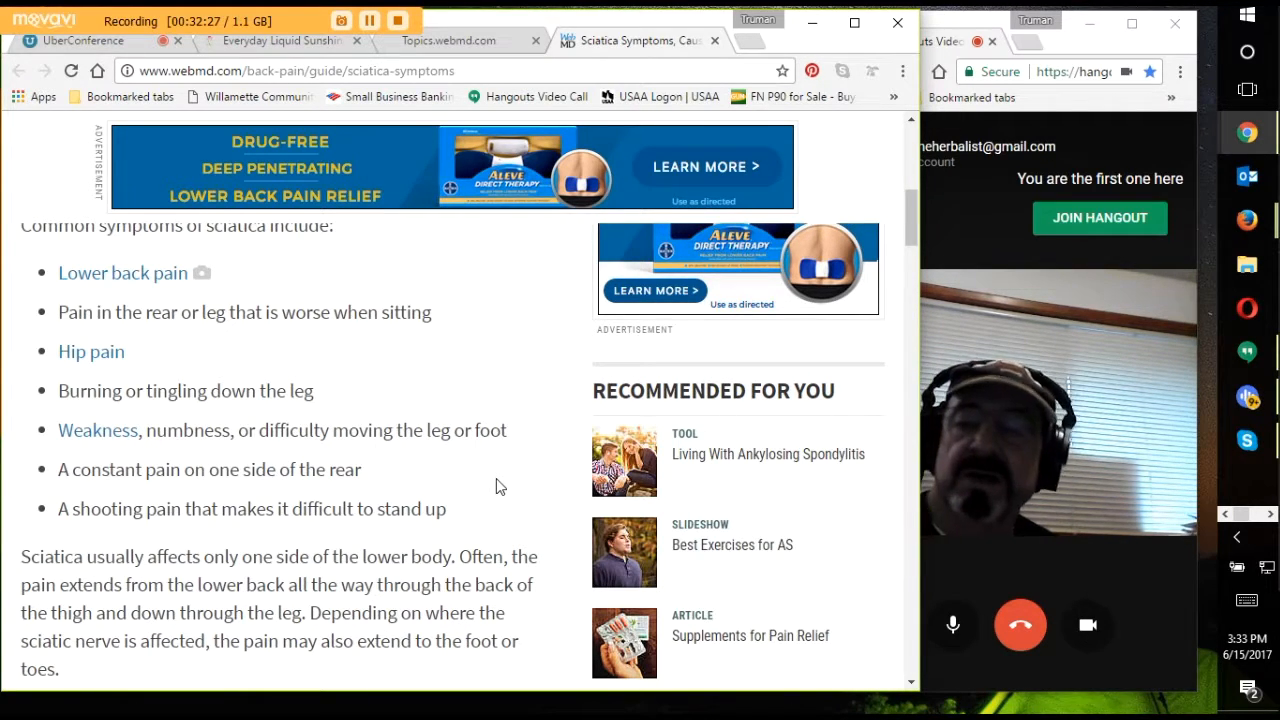
scroll(down, 3)
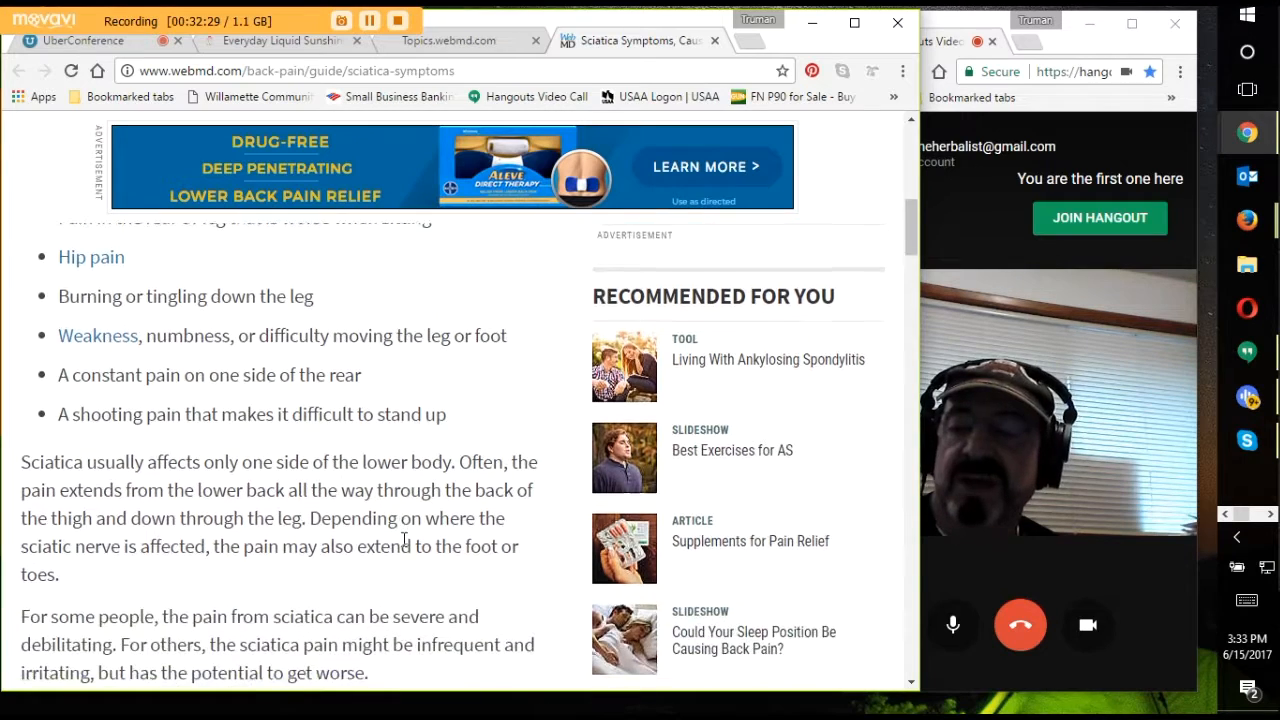
scroll(down, 3)
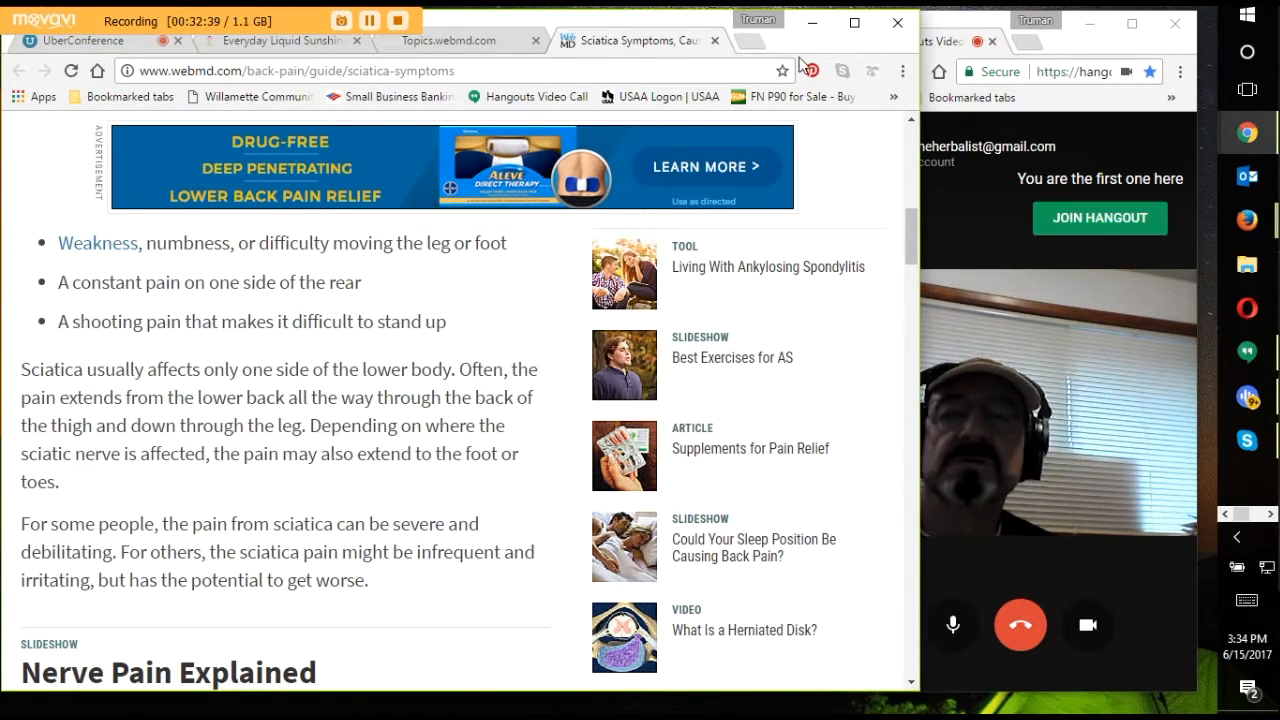
click(784, 72)
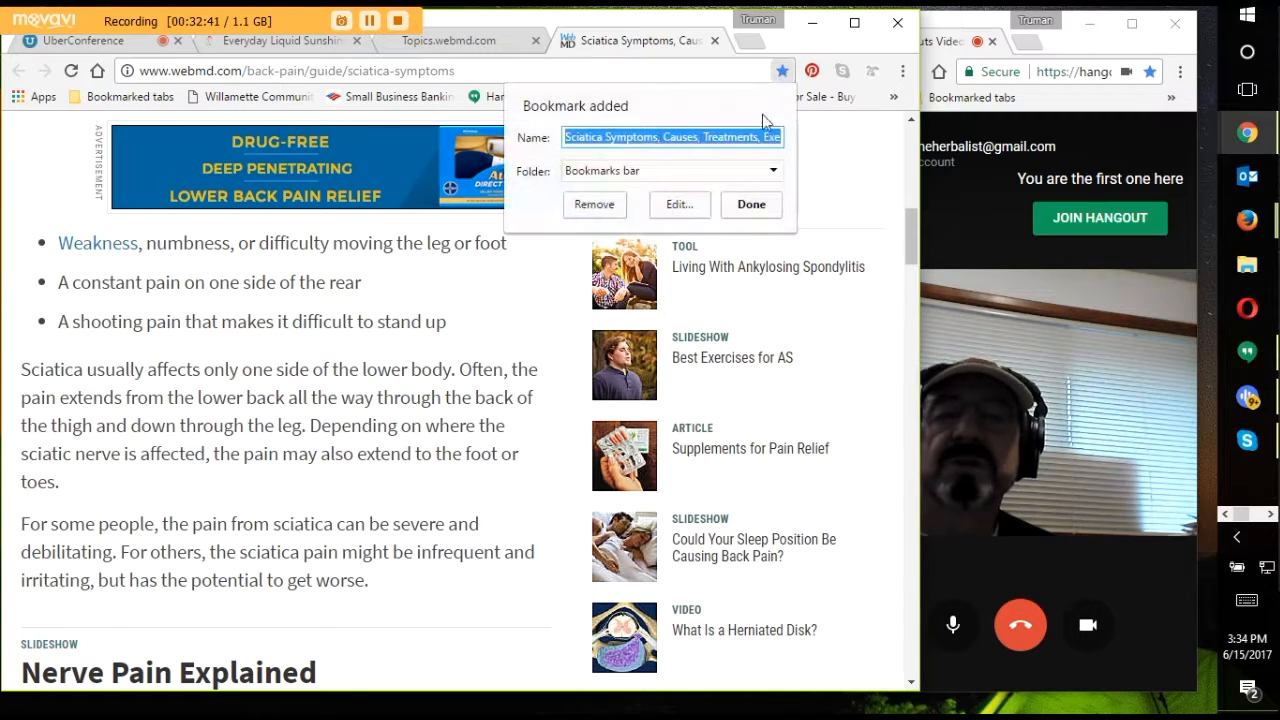
click(752, 204)
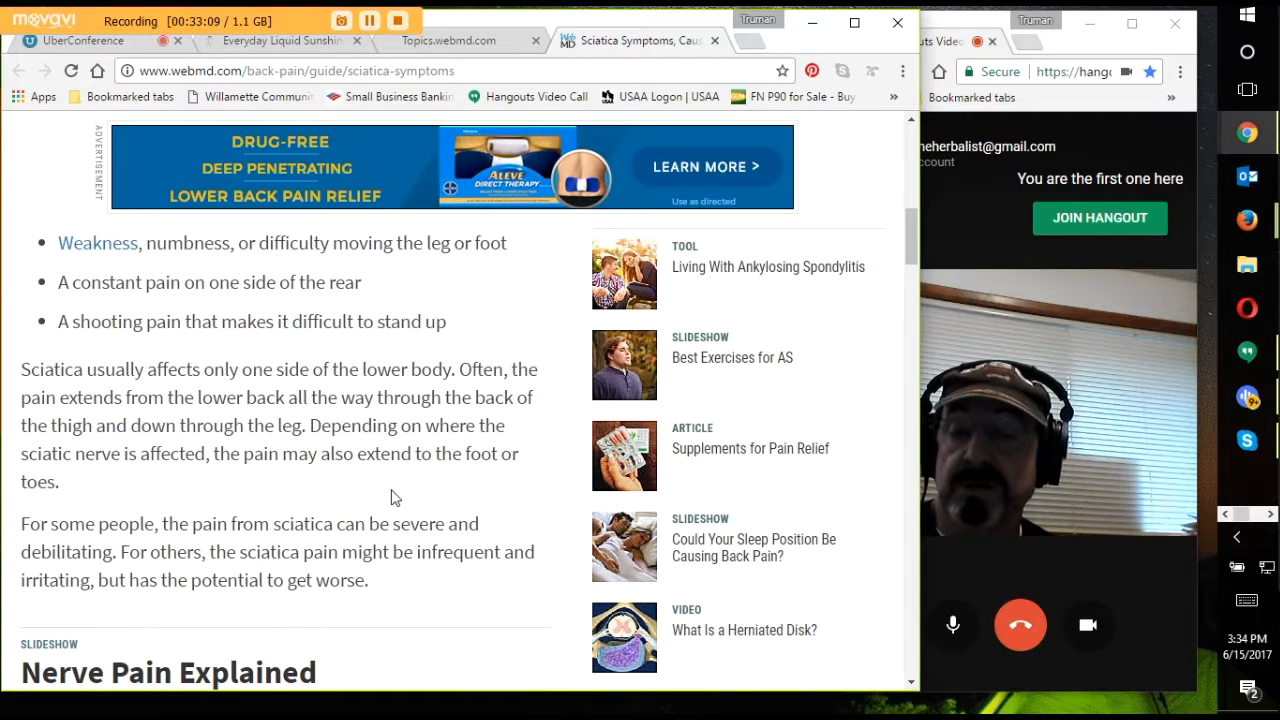
scroll(down, 3)
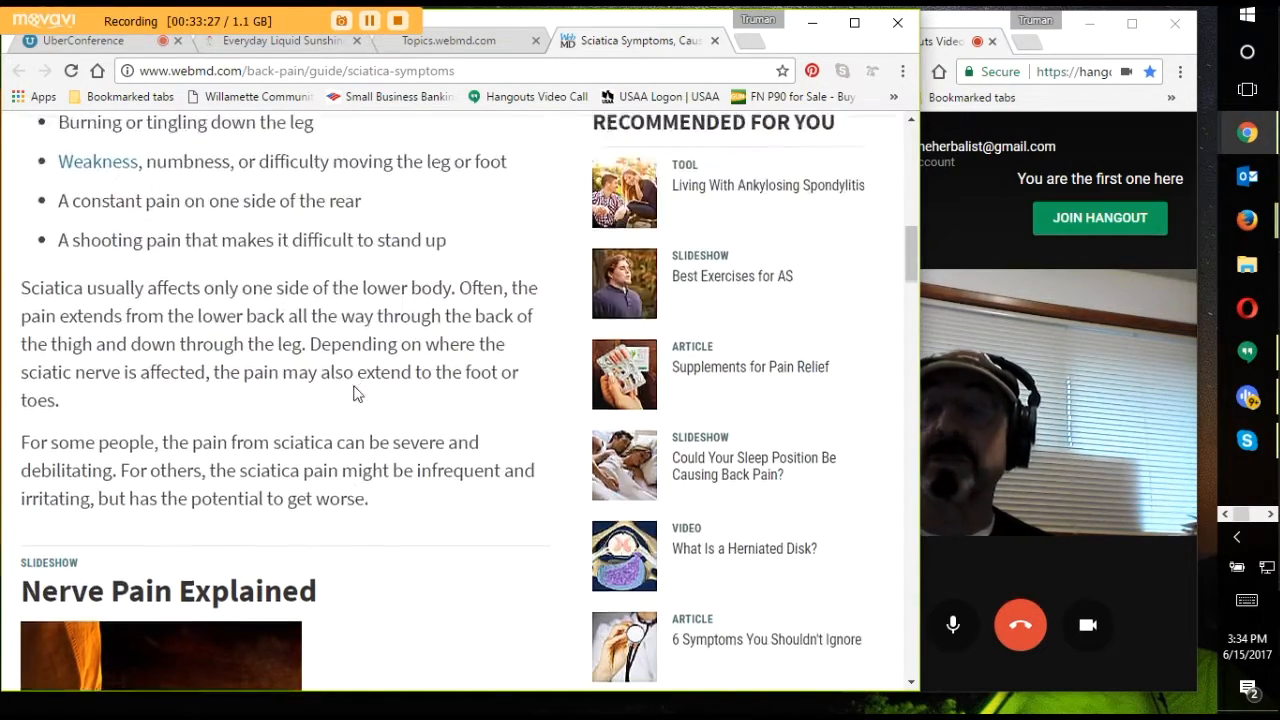
scroll(down, 3)
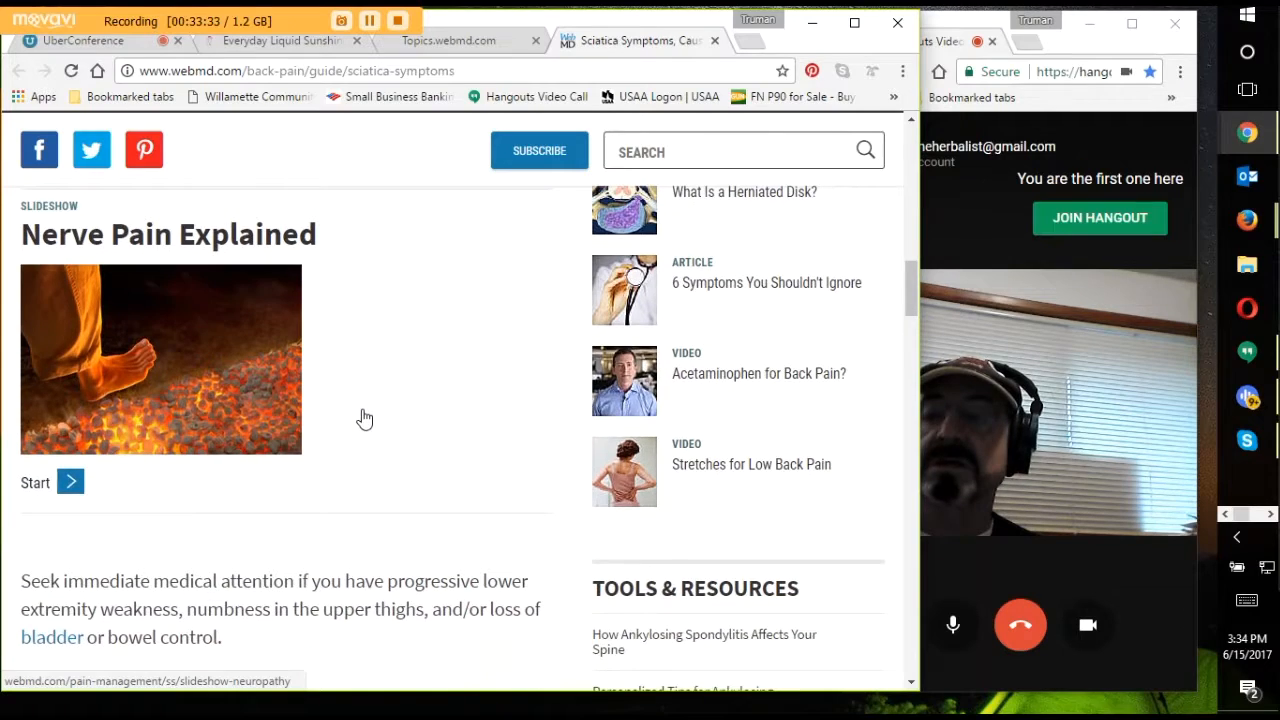
scroll(down, 3)
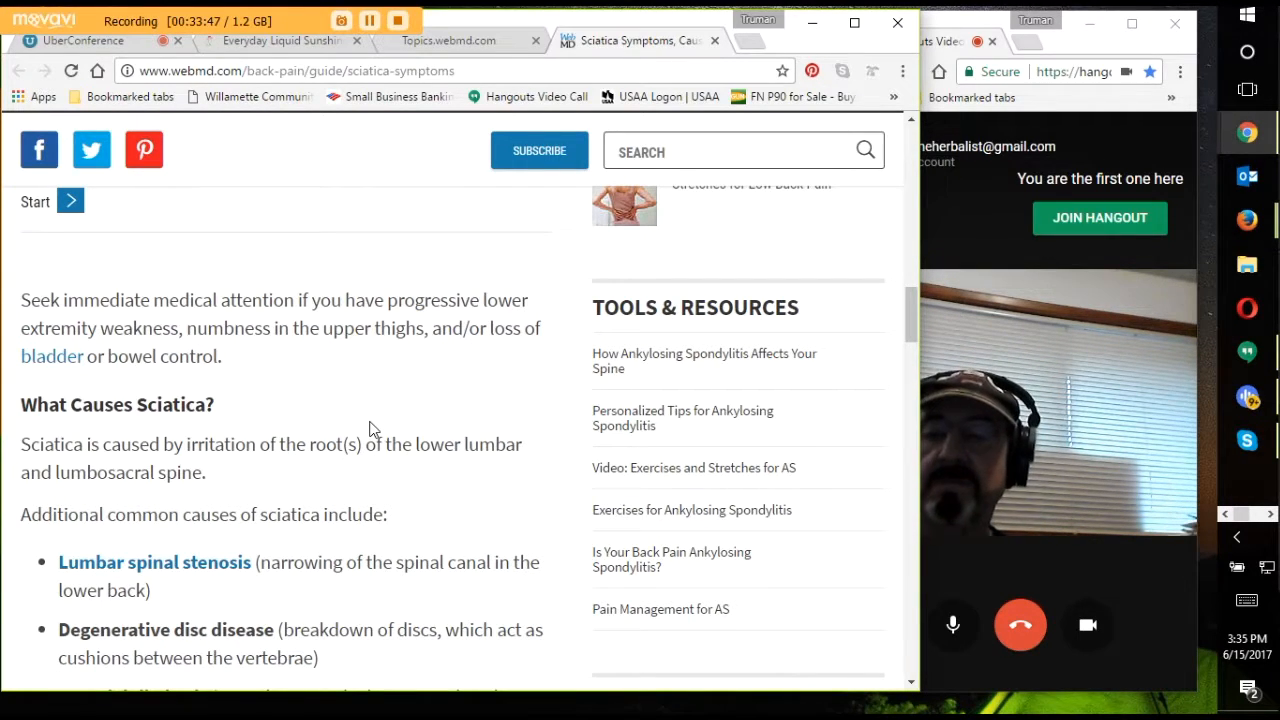
scroll(down, 3)
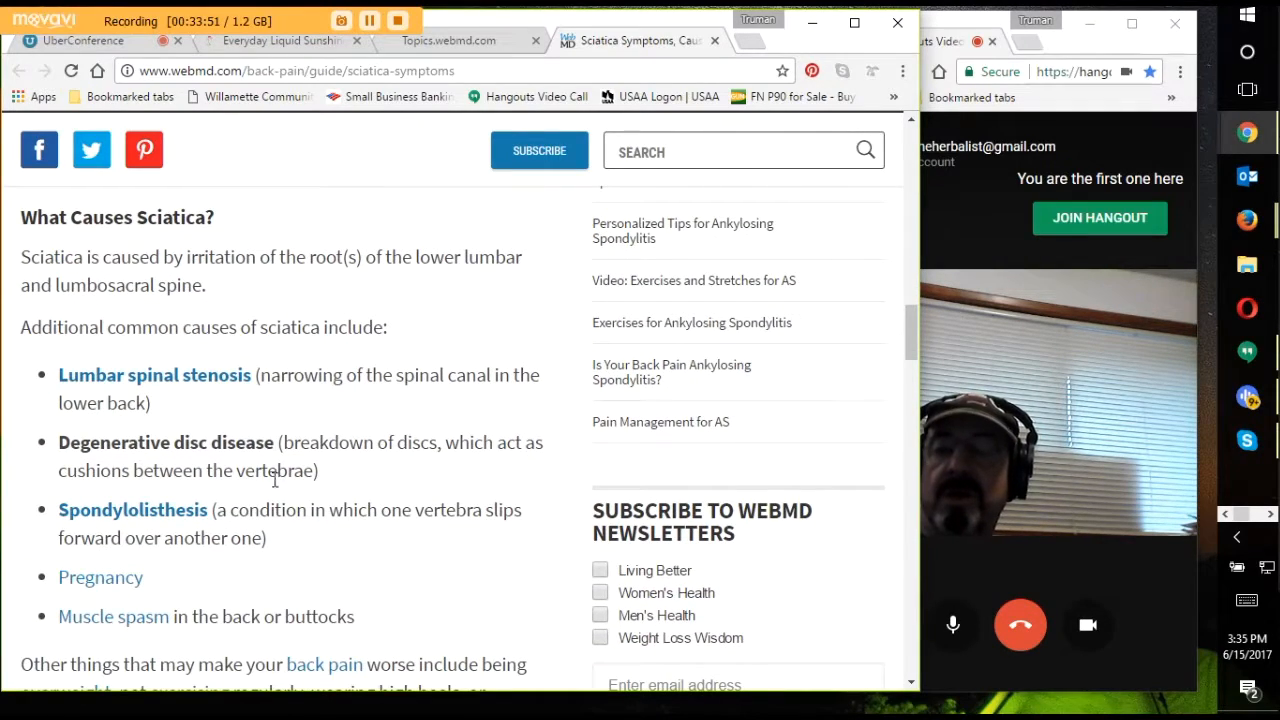
scroll(down, 3)
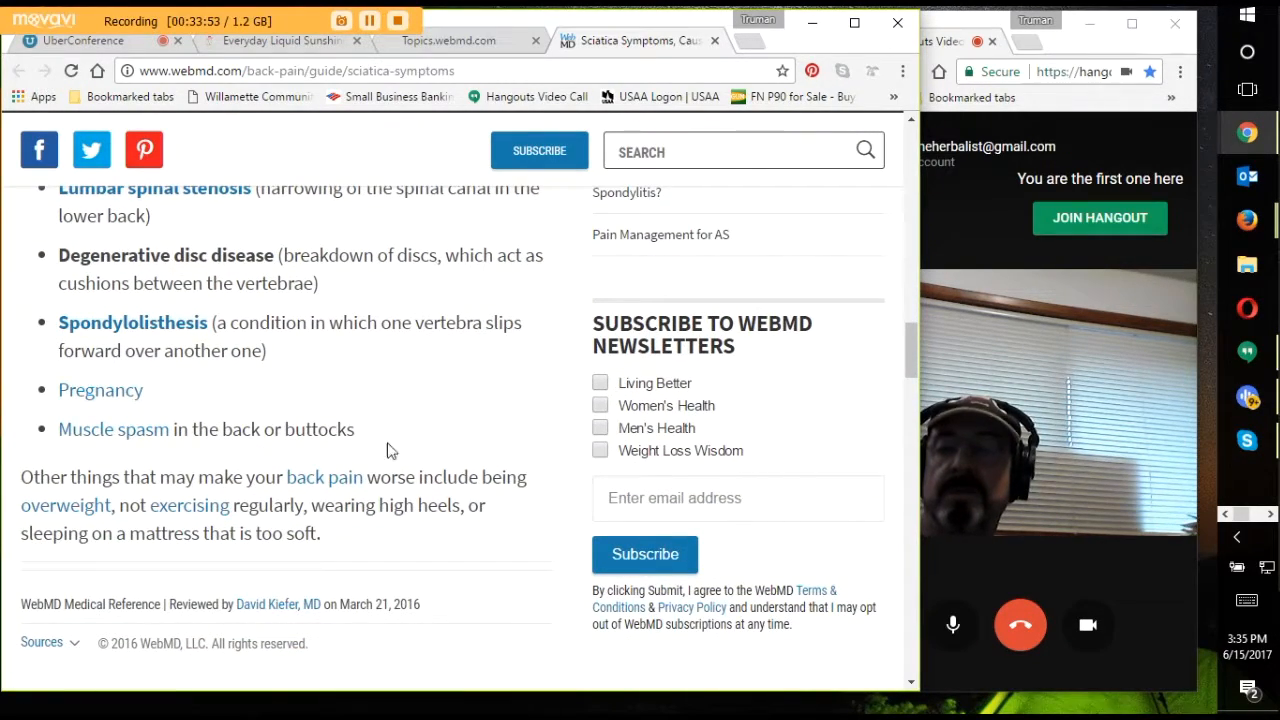
scroll(down, 3)
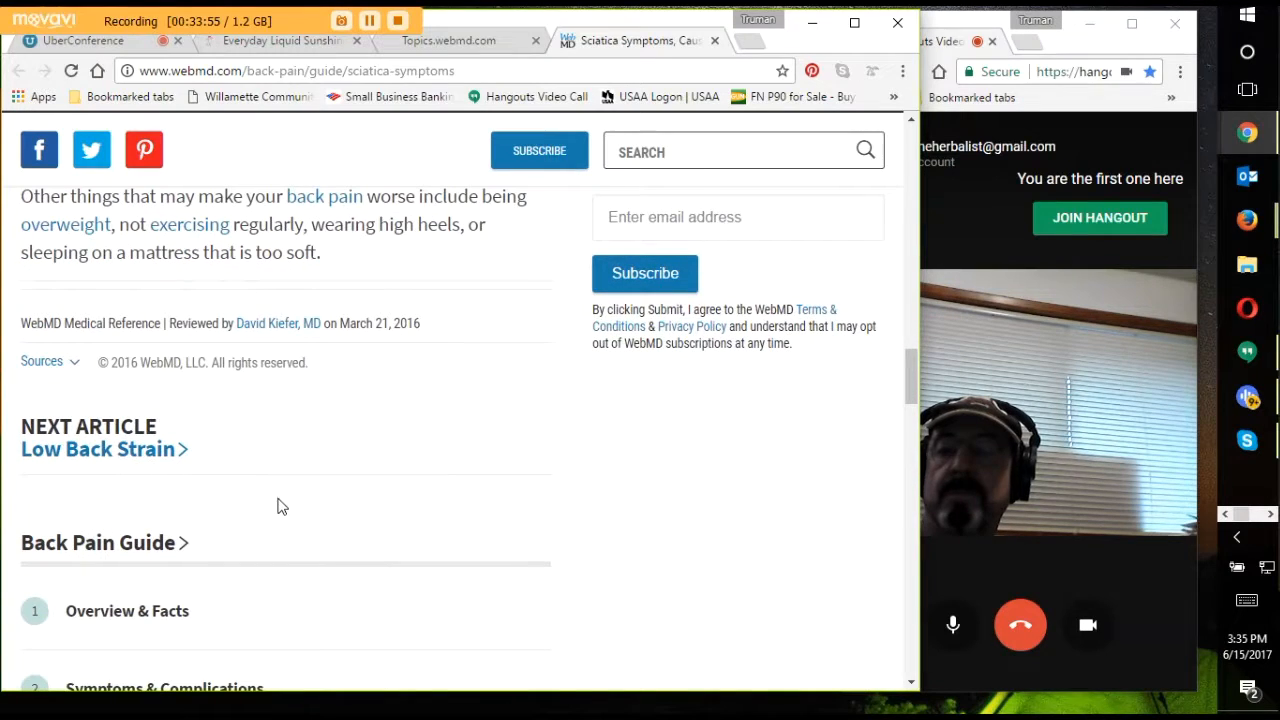
scroll(down, 3)
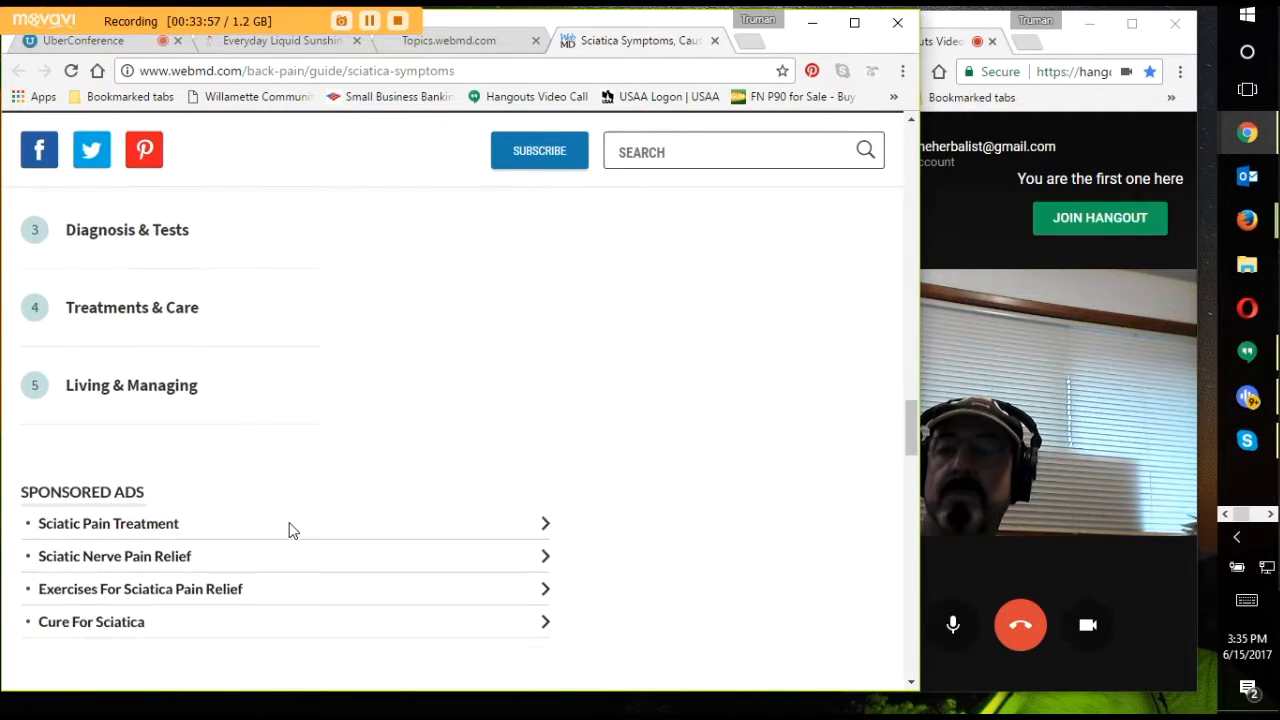
scroll(down, 3)
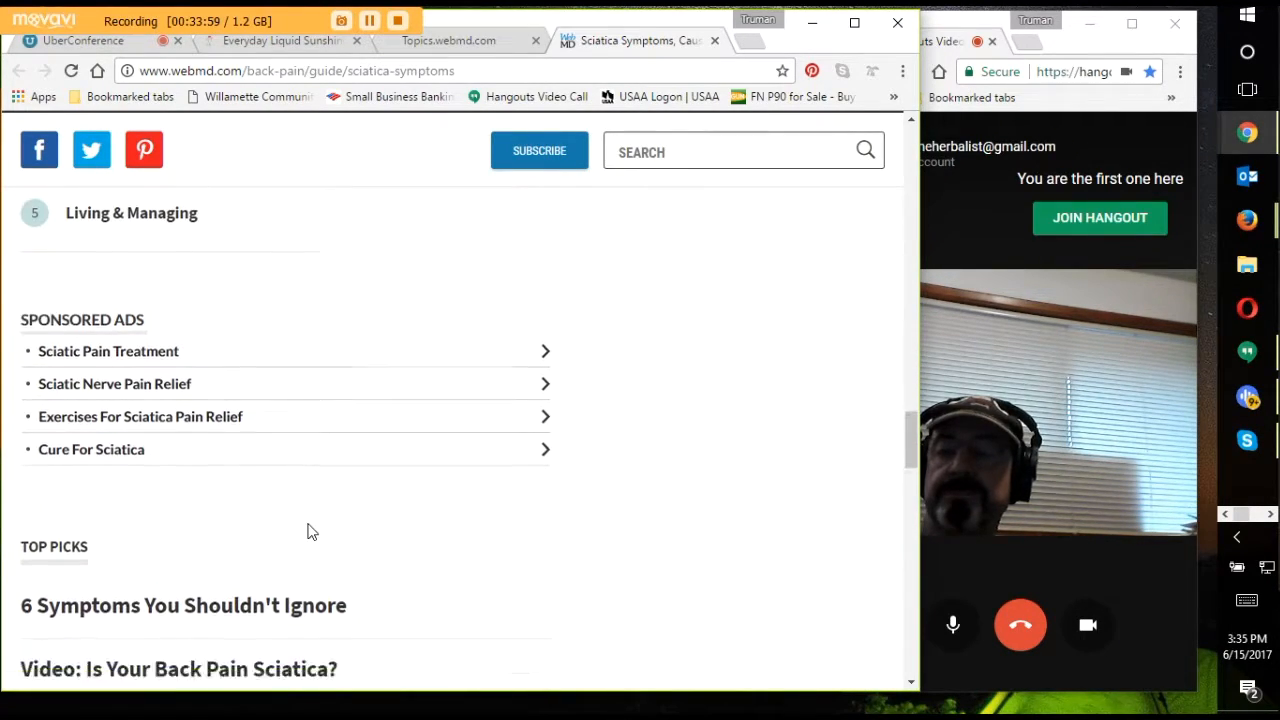
scroll(down, 3)
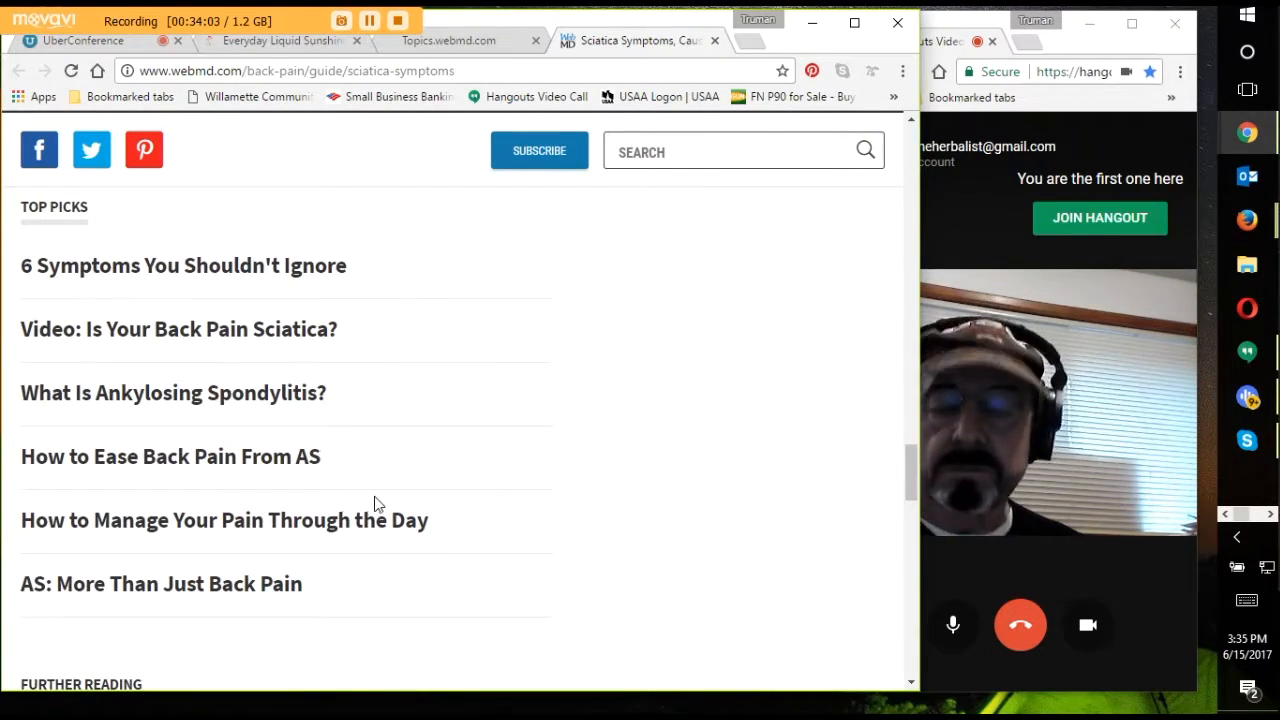
mouse_move(388, 524)
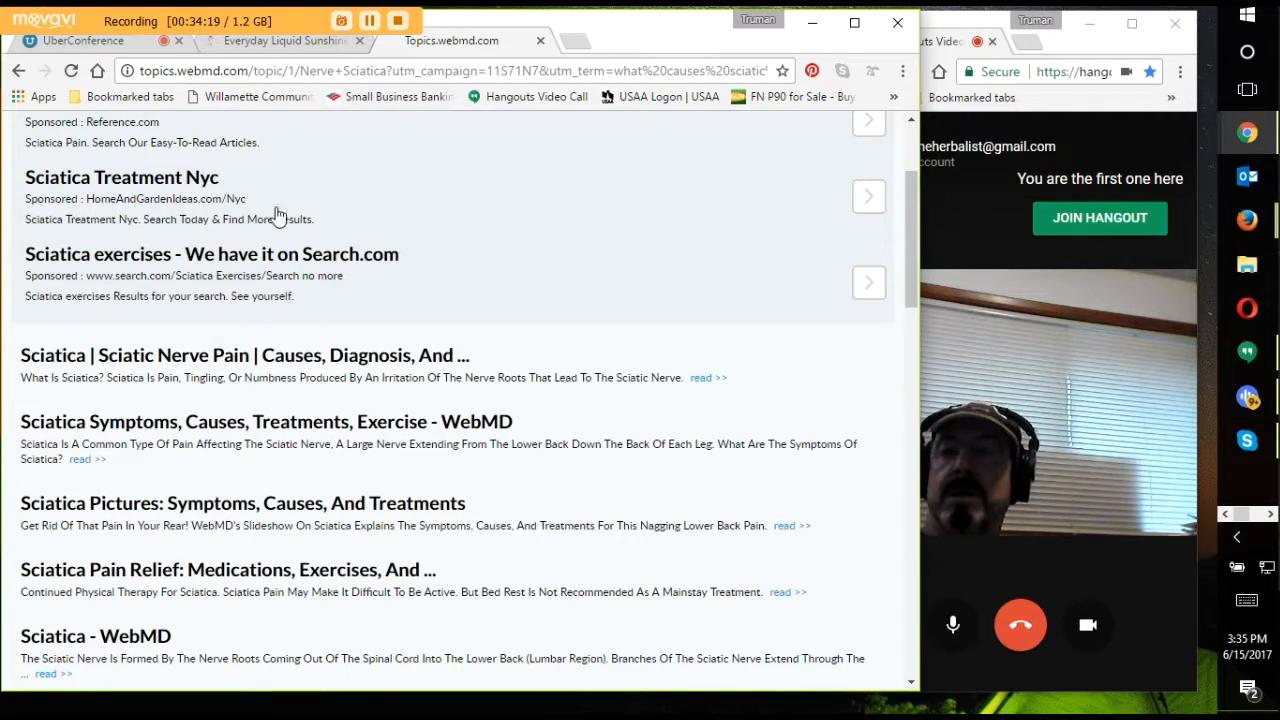
- Scroll the WebMD sciatica topics list down to sponsored links and WebMD Related Articles
scroll(down, 3)
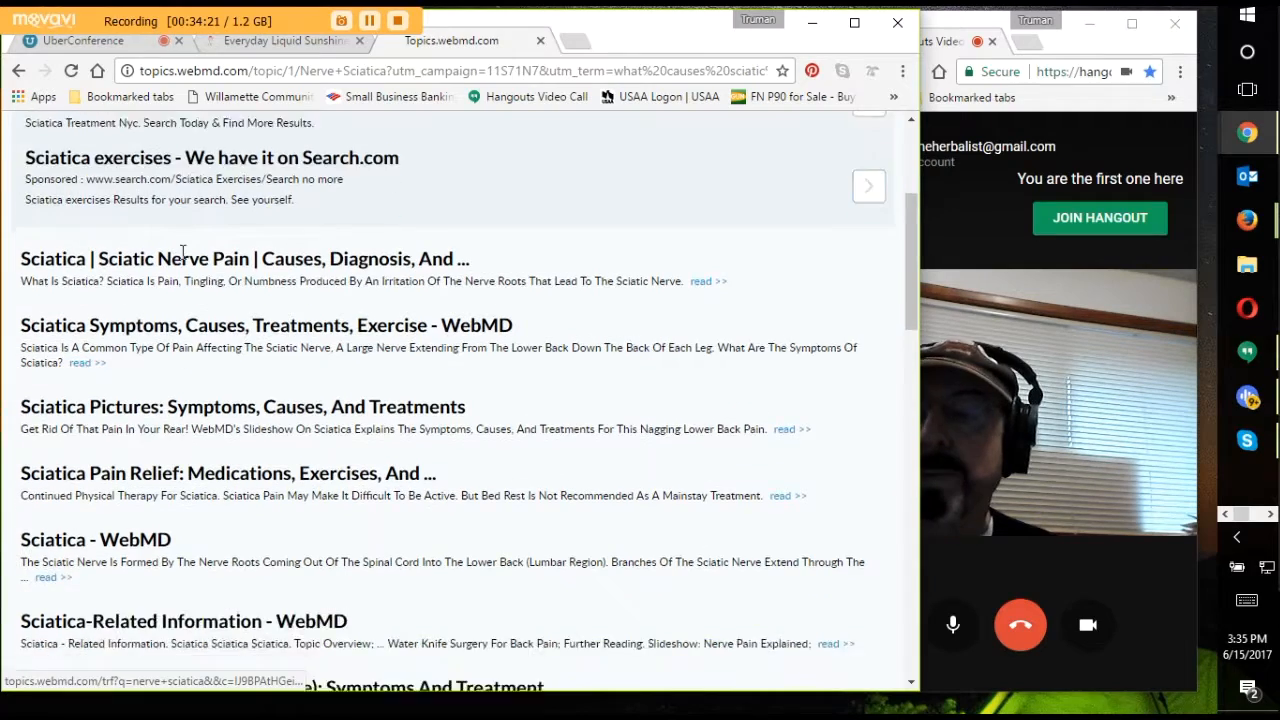
scroll(down, 3)
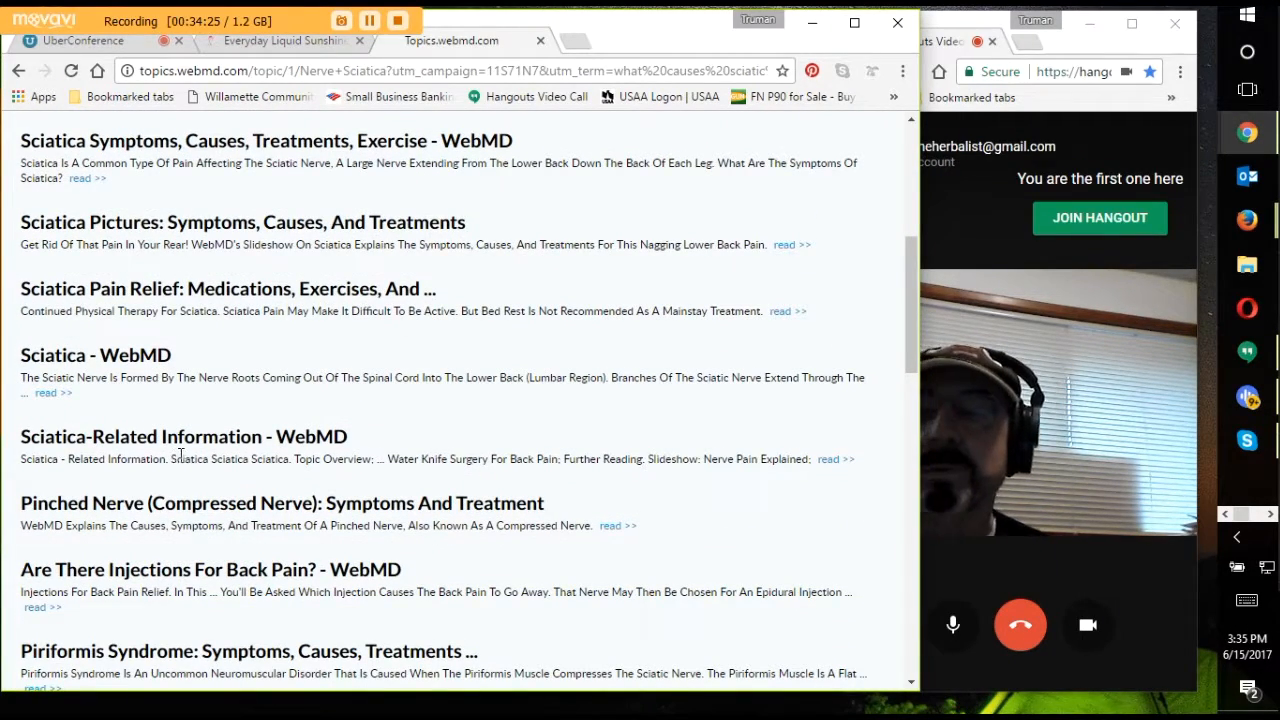
scroll(down, 3)
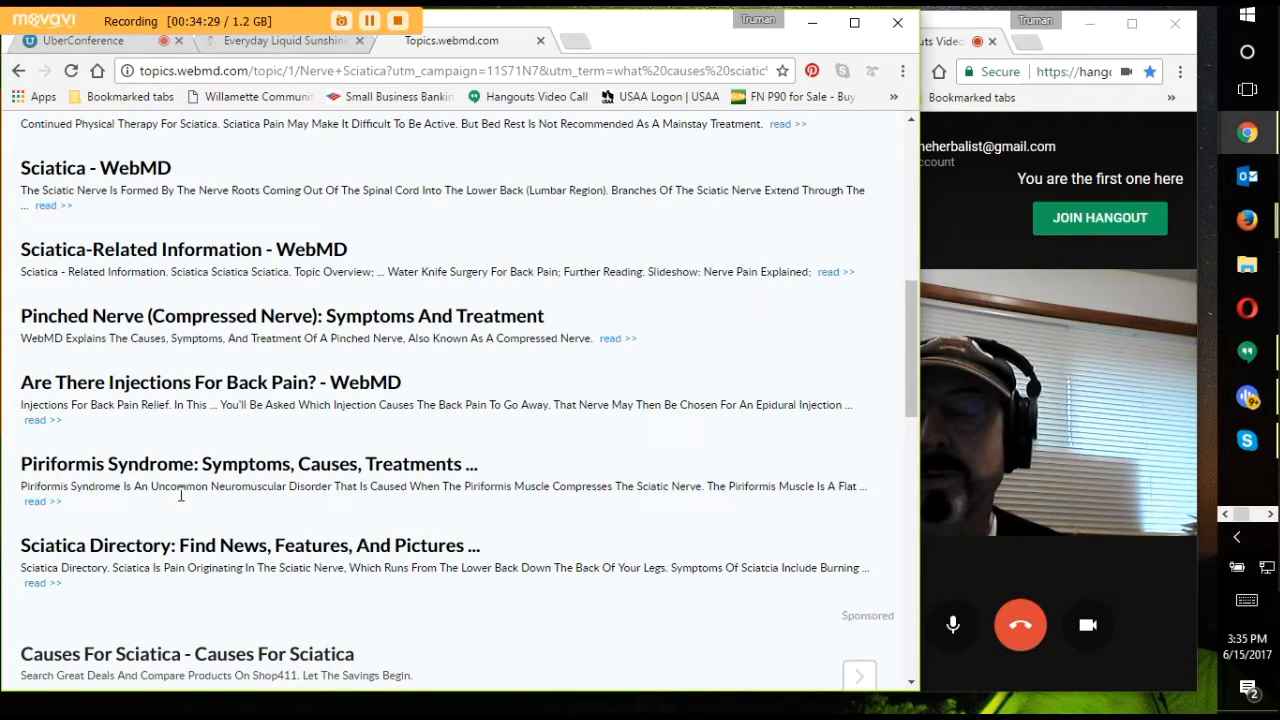
scroll(down, 3)
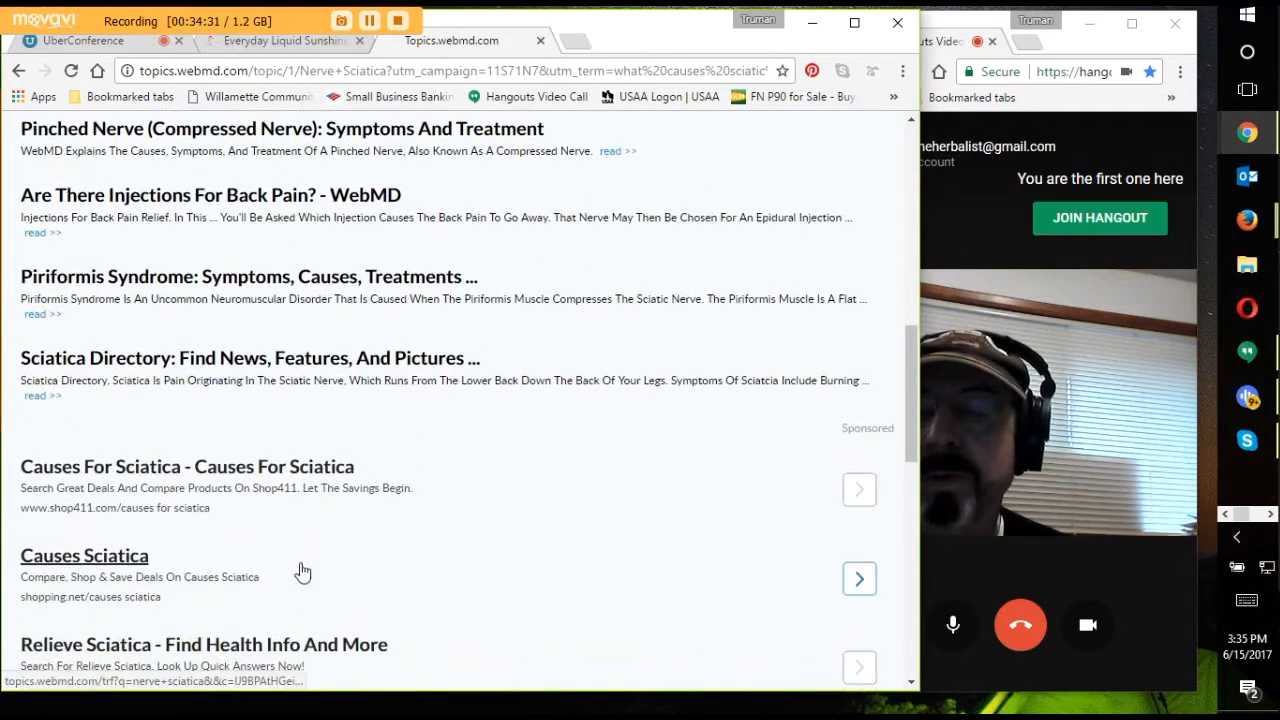
scroll(down, 3)
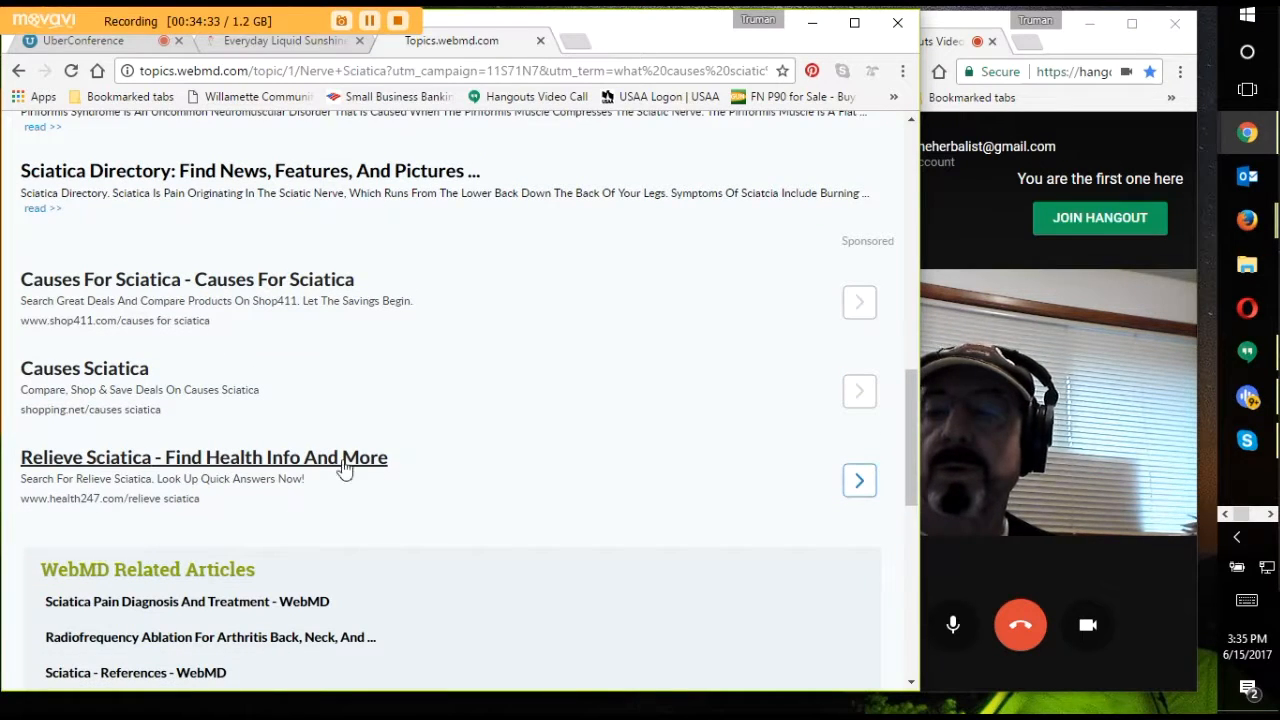
mouse_move(368, 490)
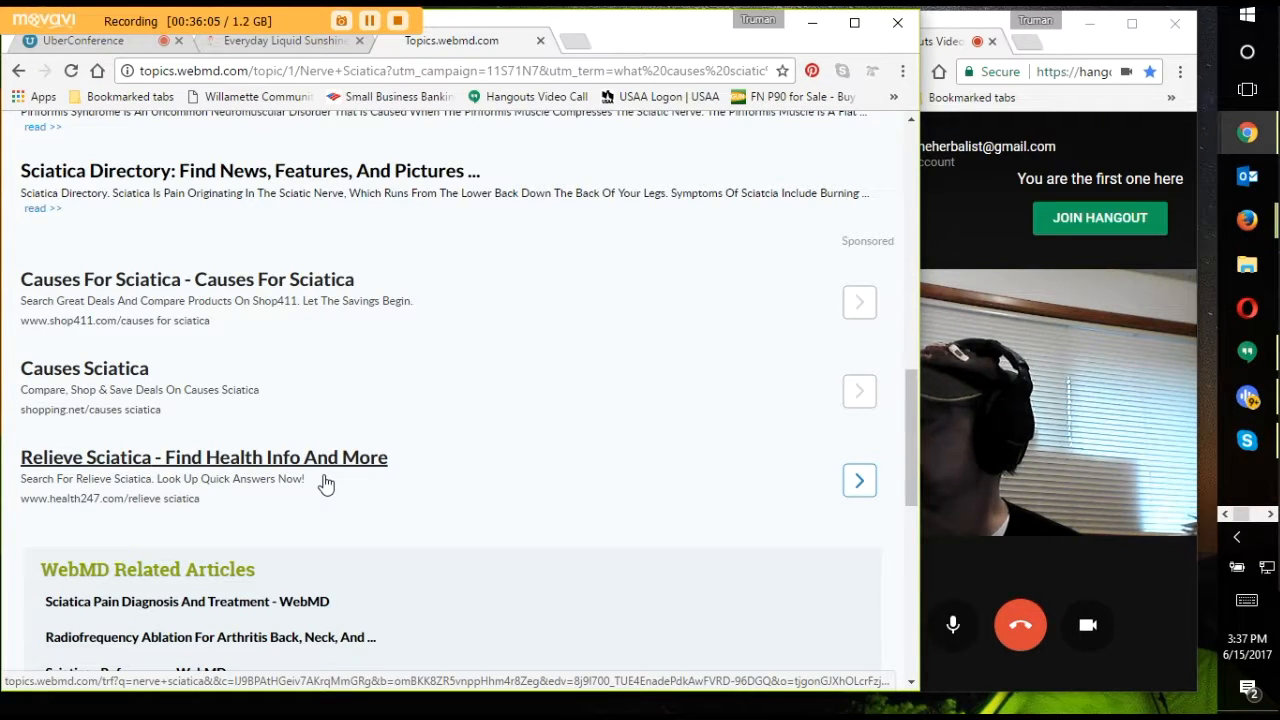
scroll(down, 3)
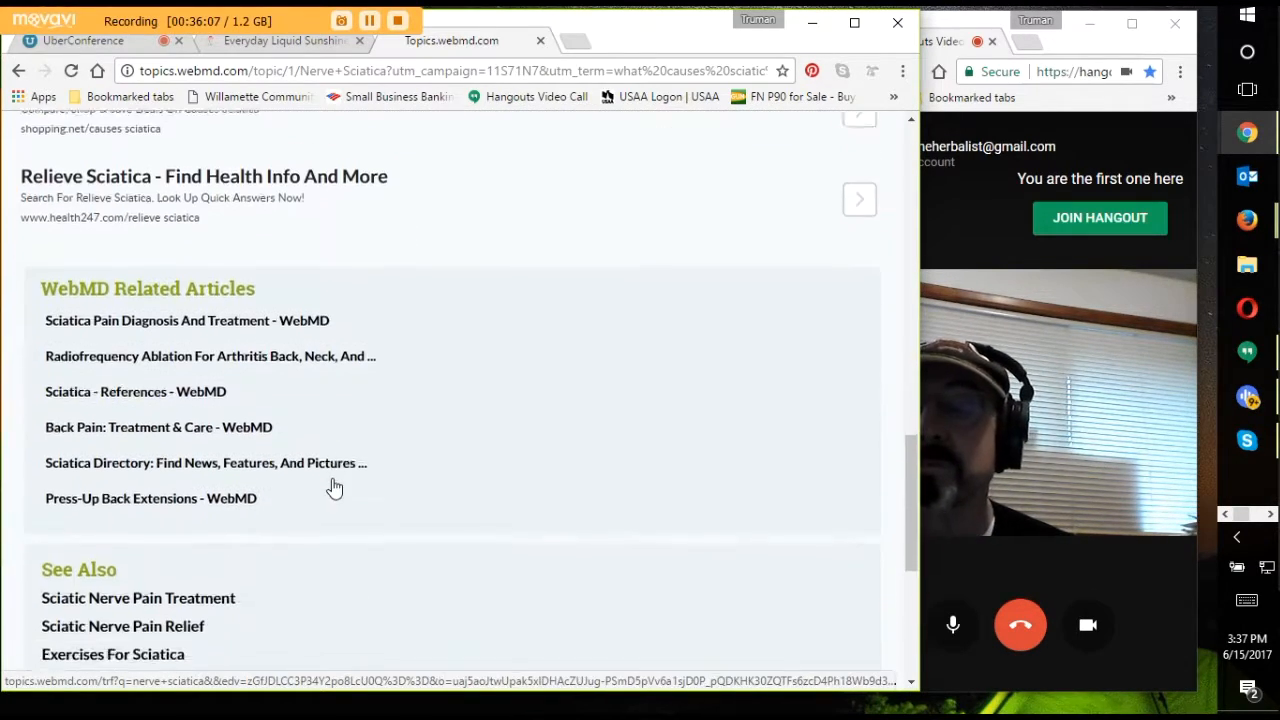
scroll(down, 3)
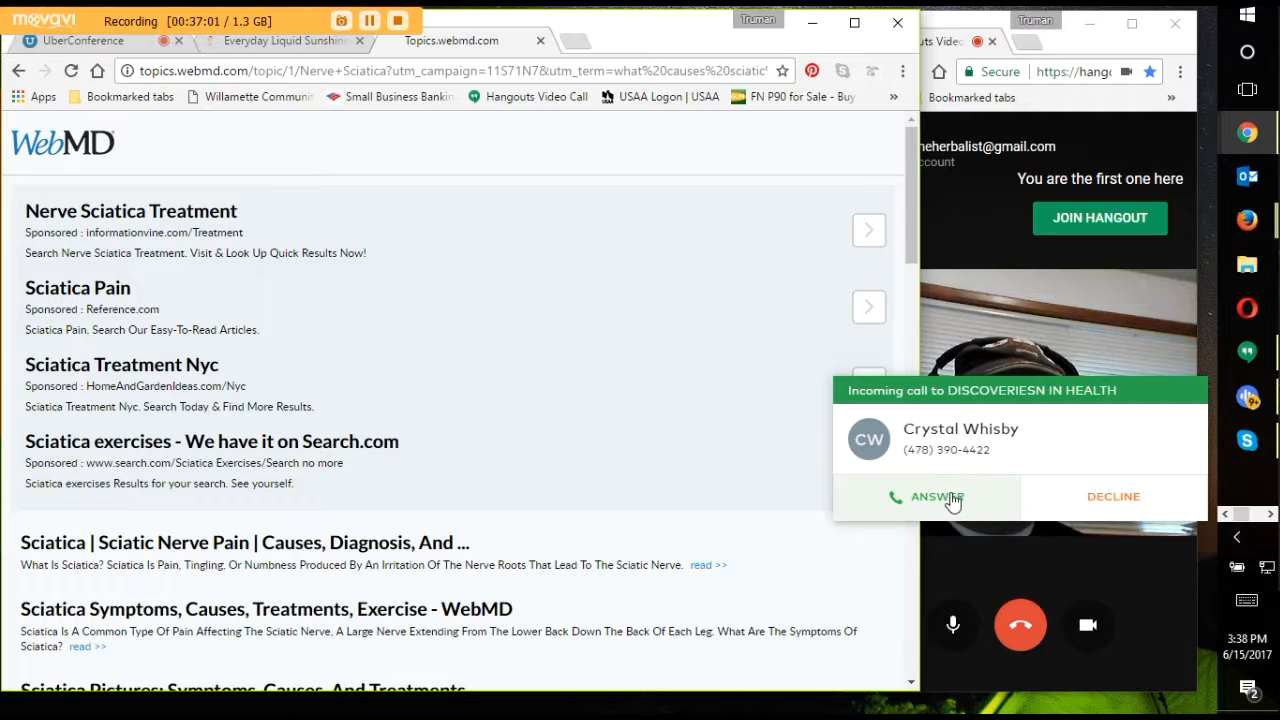
- Answer the incoming Discoveries in Health call from the UberConference notification
click(936, 496)
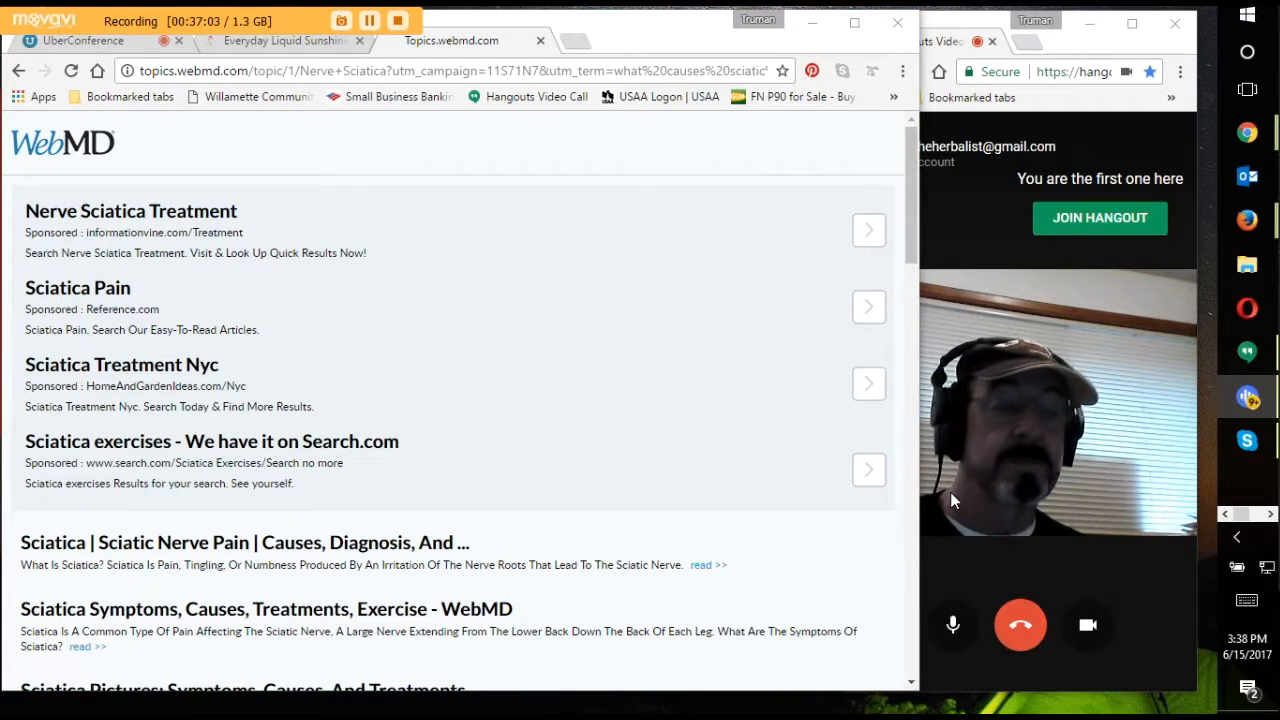